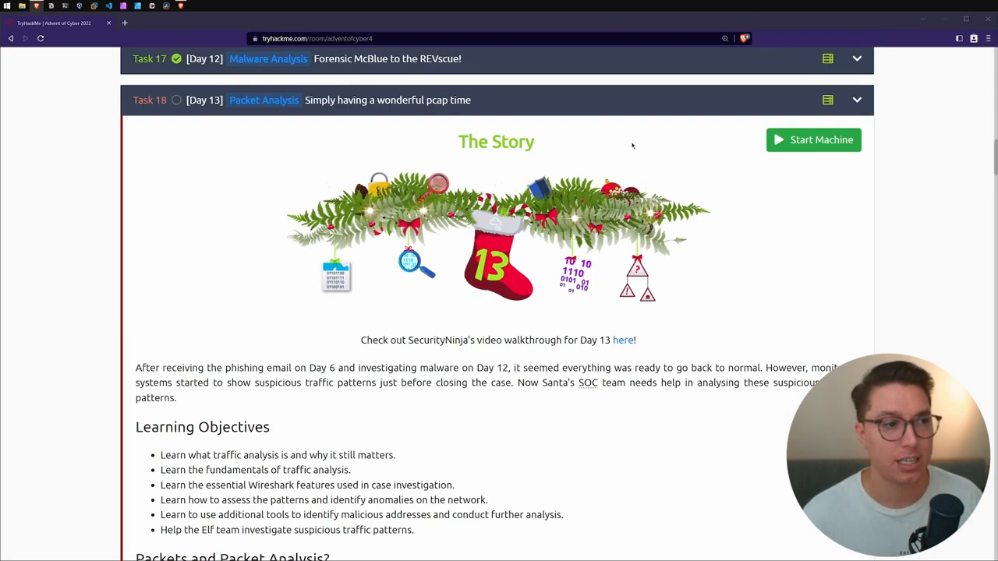
Start the Day 13 machine and read the story and learning objectives, highlighting key phrases
left_click(814, 140)
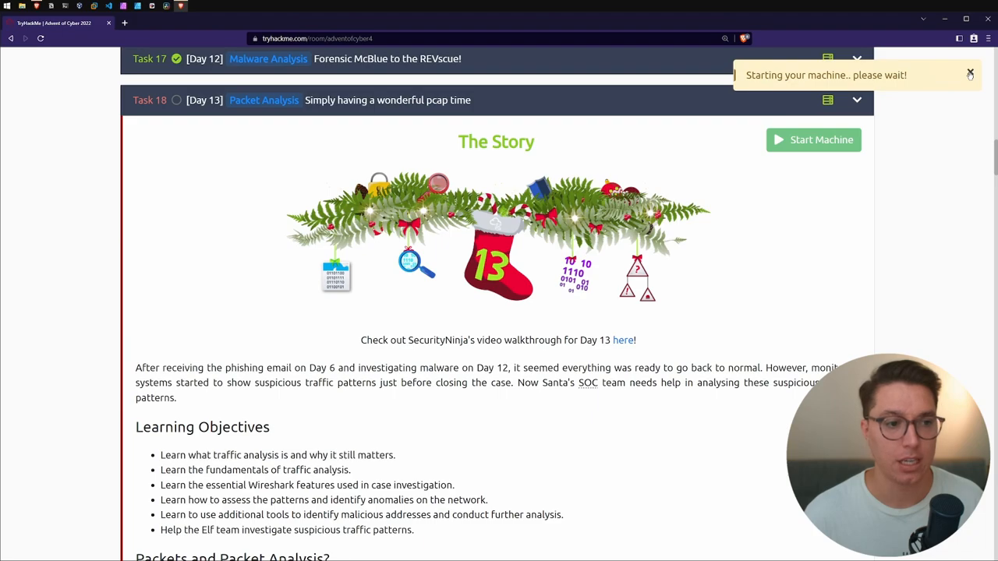
scroll("down", 3)
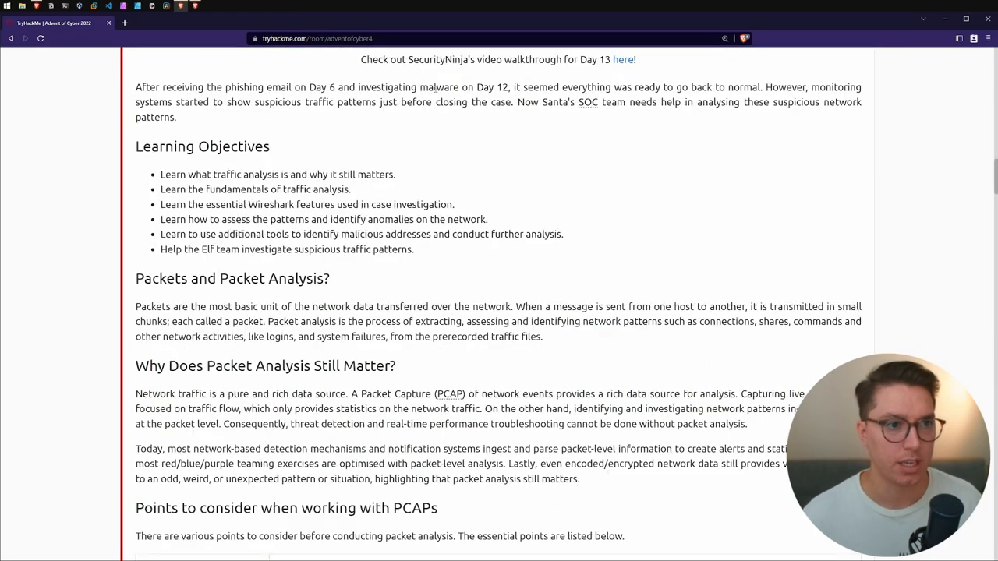
left_click_drag(358, 86, 490, 87)
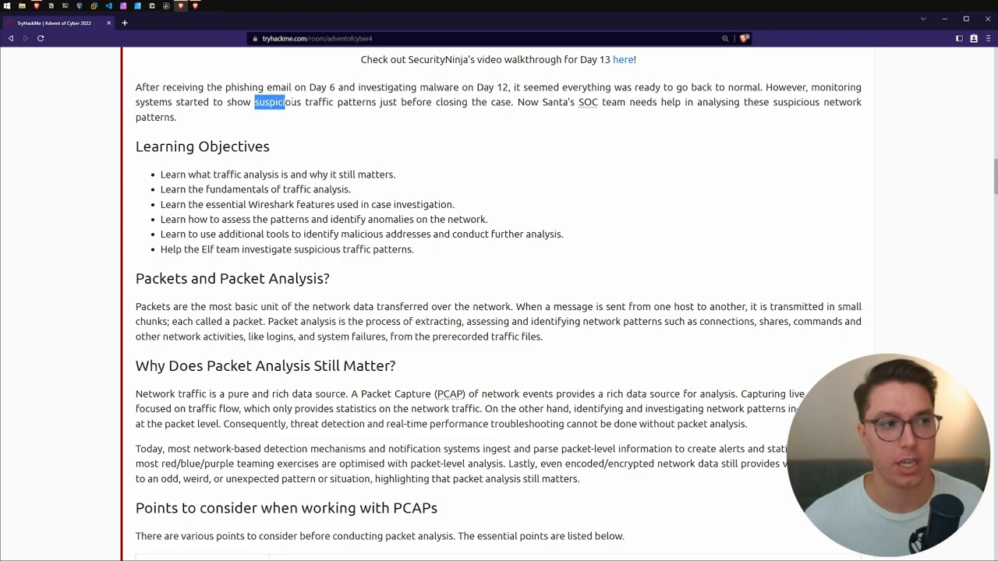
left_click_drag(256, 102, 356, 102)
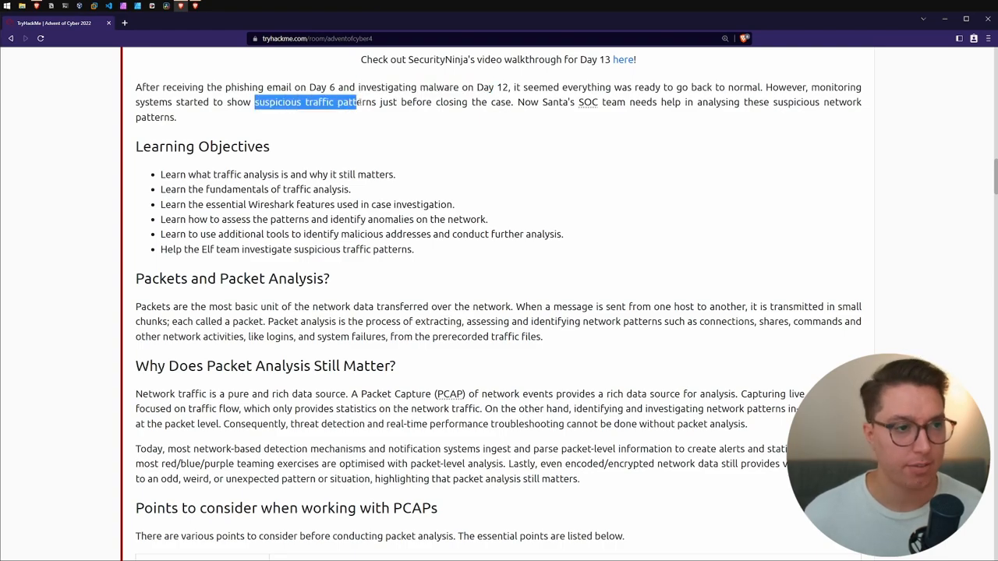
left_click(502, 134)
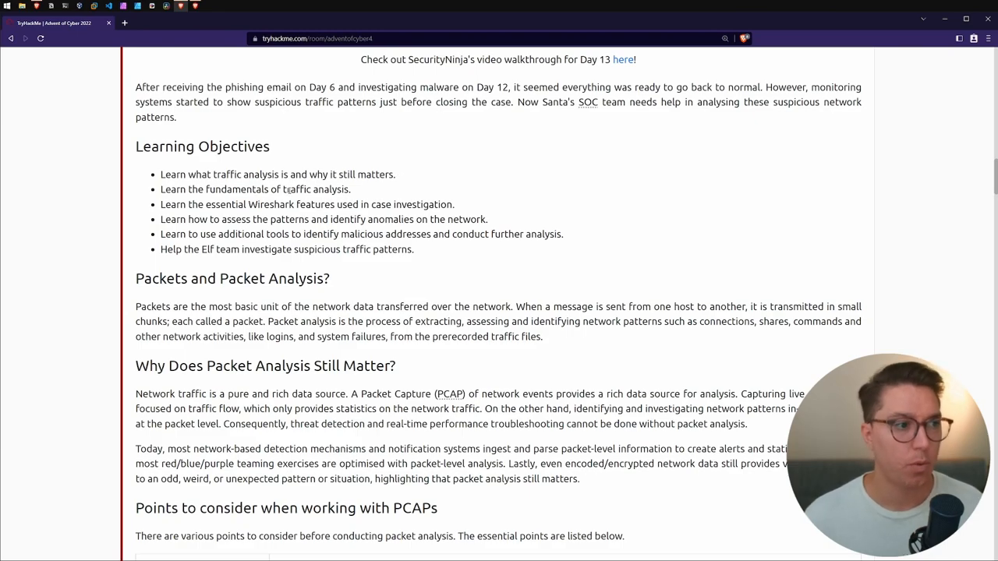
double_click(236, 190)
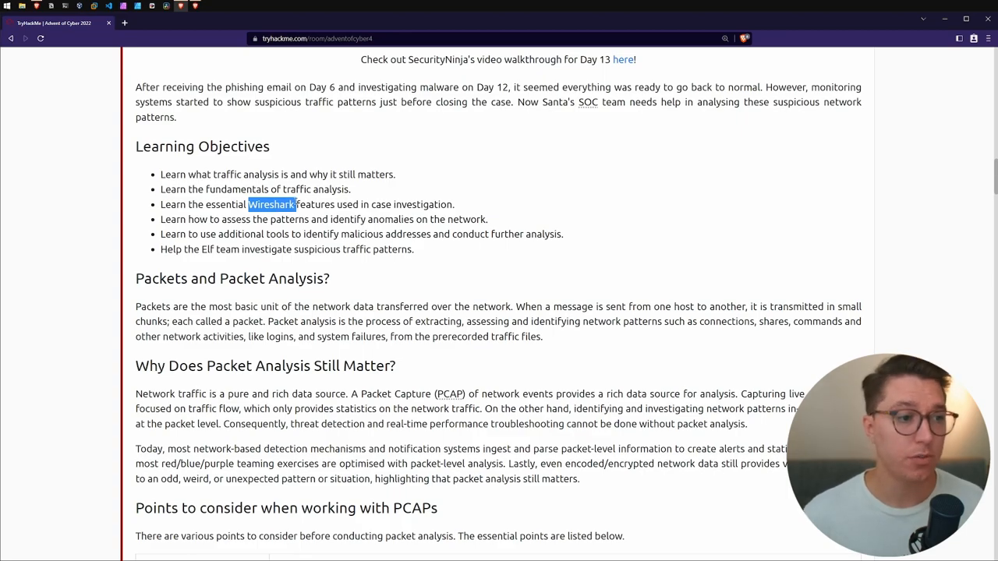
mouse_move(258, 230)
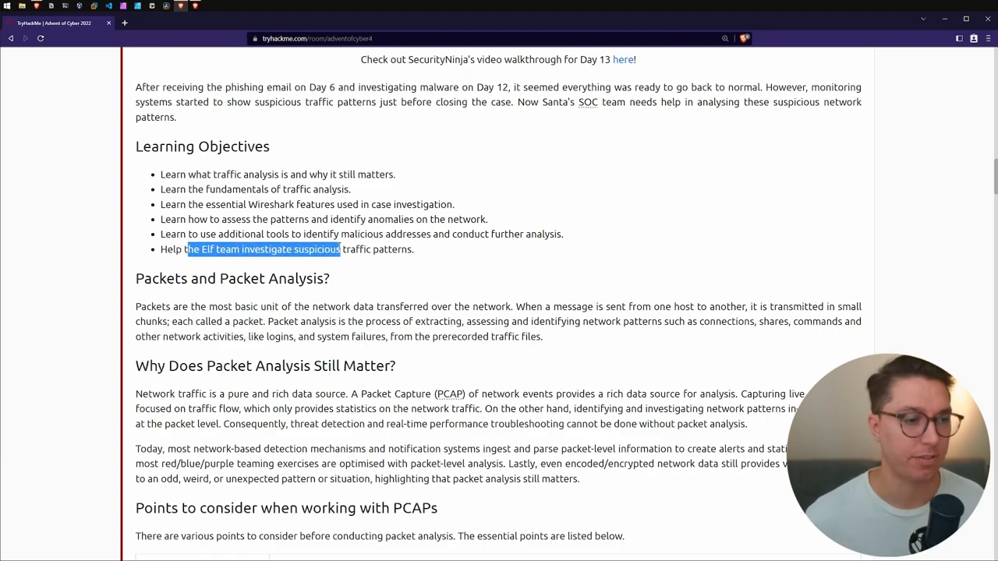
scroll("down", 3)
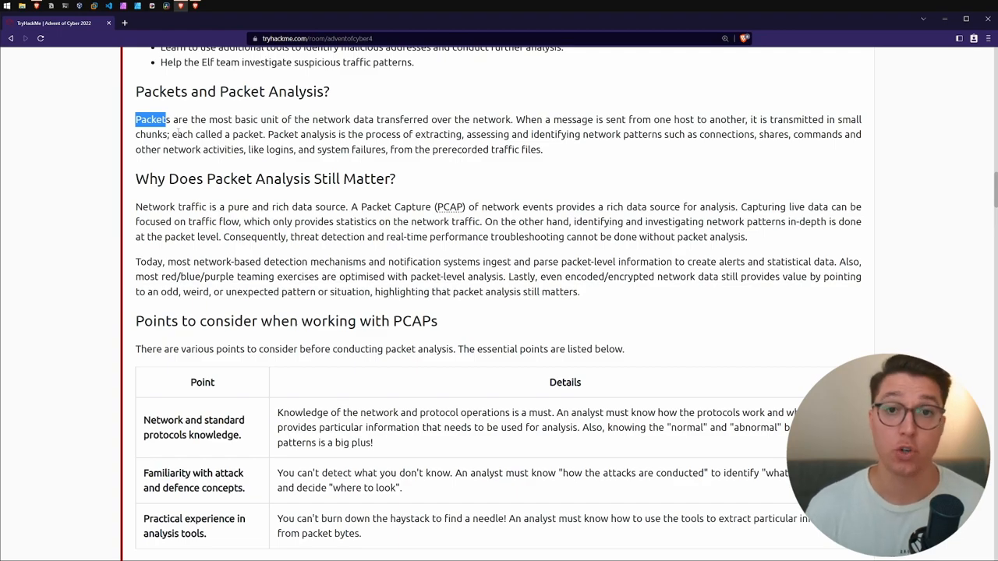
mouse_move(552, 119)
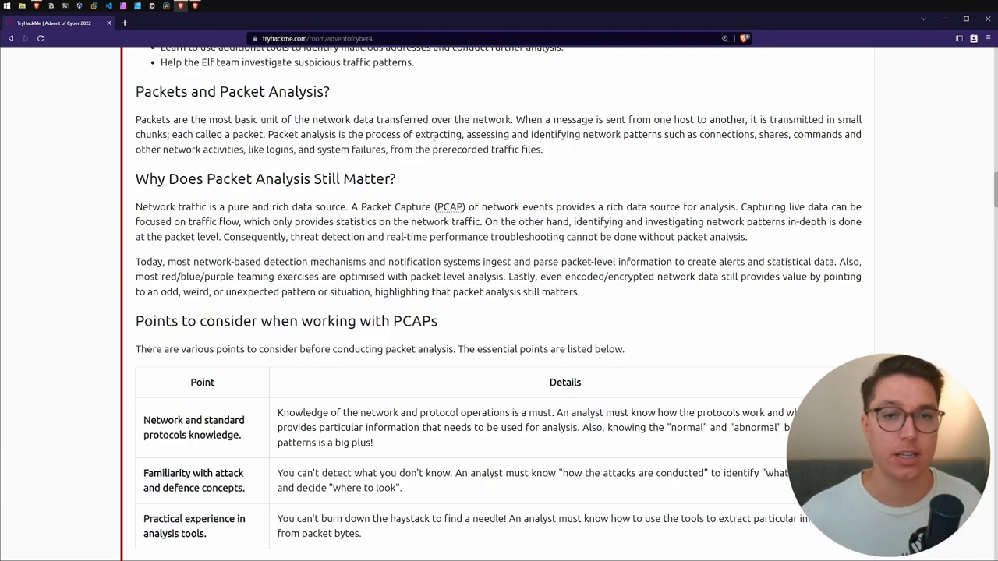
double_click(383, 134)
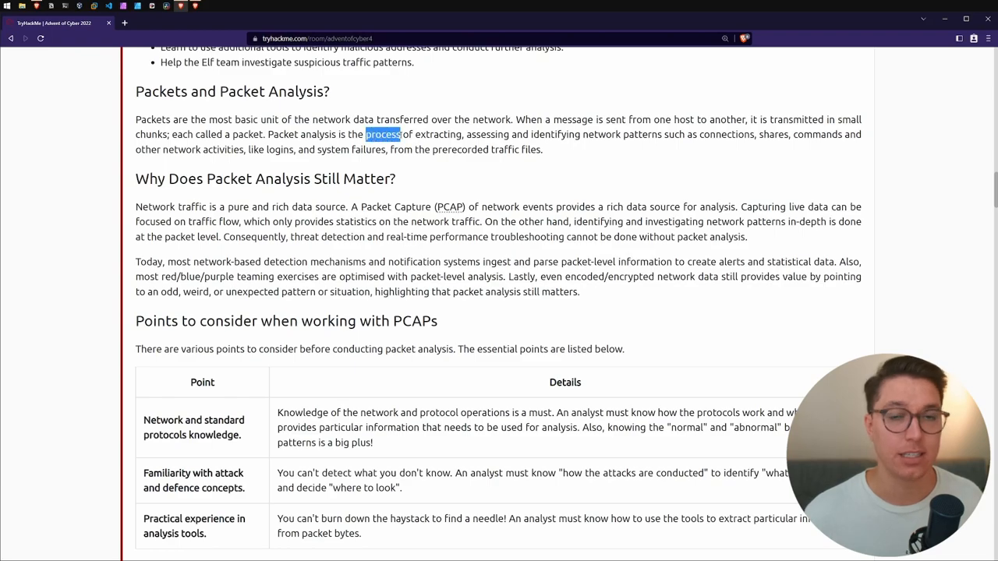
double_click(438, 135)
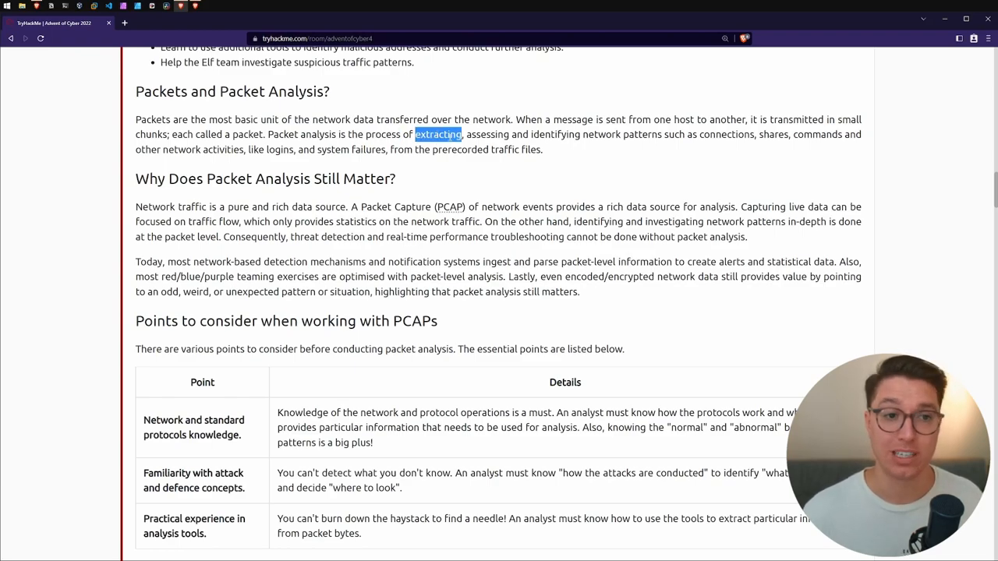
double_click(487, 134)
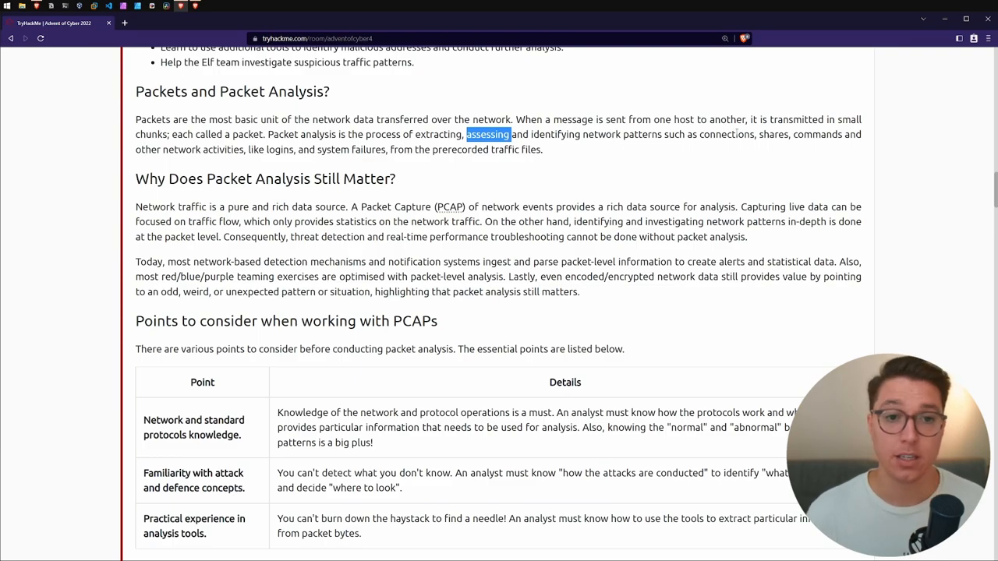
double_click(772, 134)
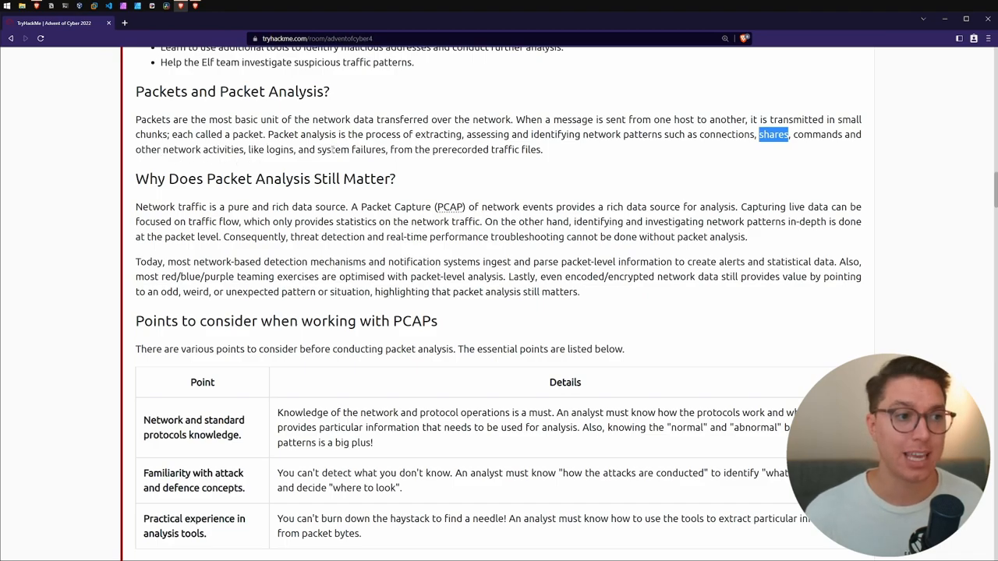
double_click(457, 149)
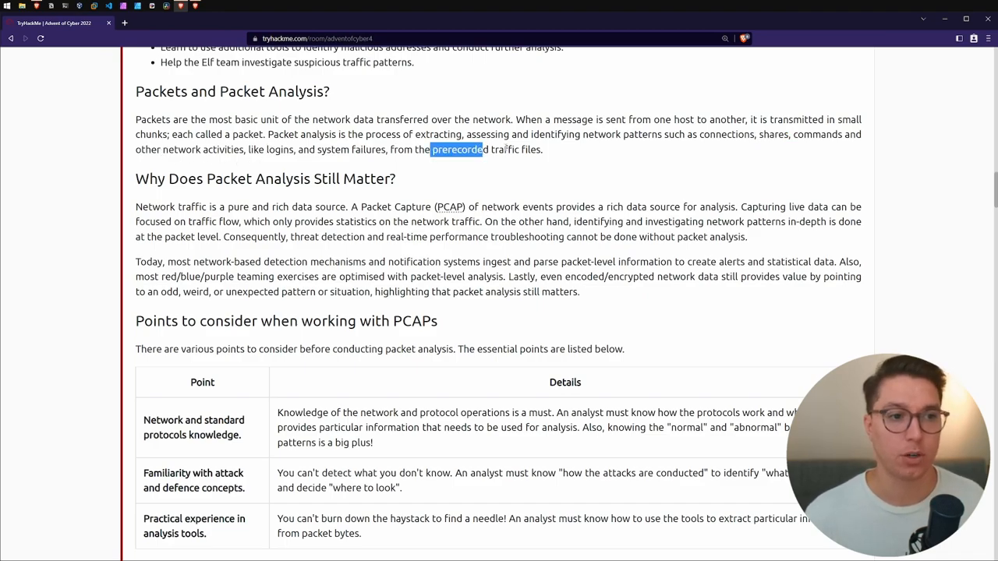
scroll("down", 3)
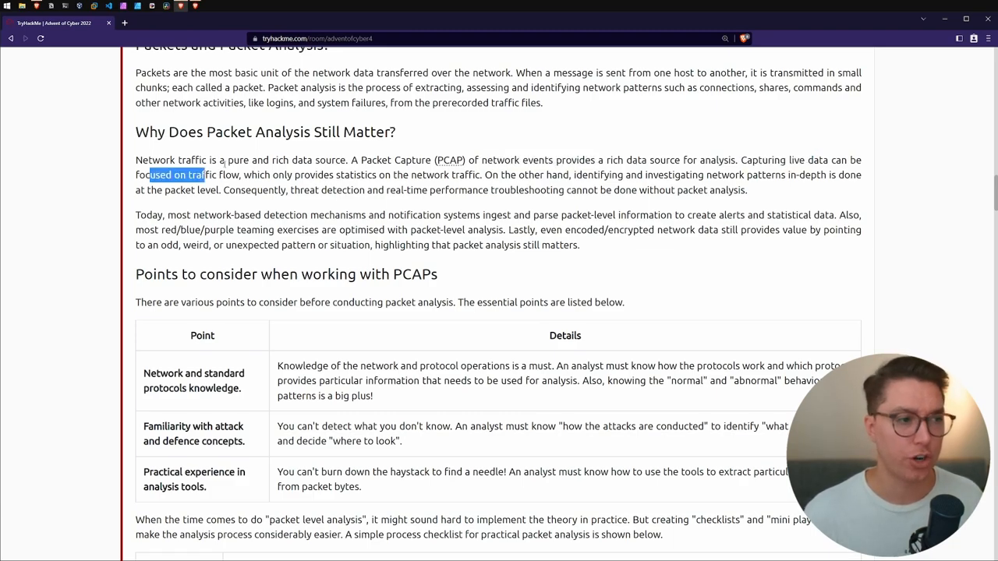
left_click_drag(146, 174, 387, 174)
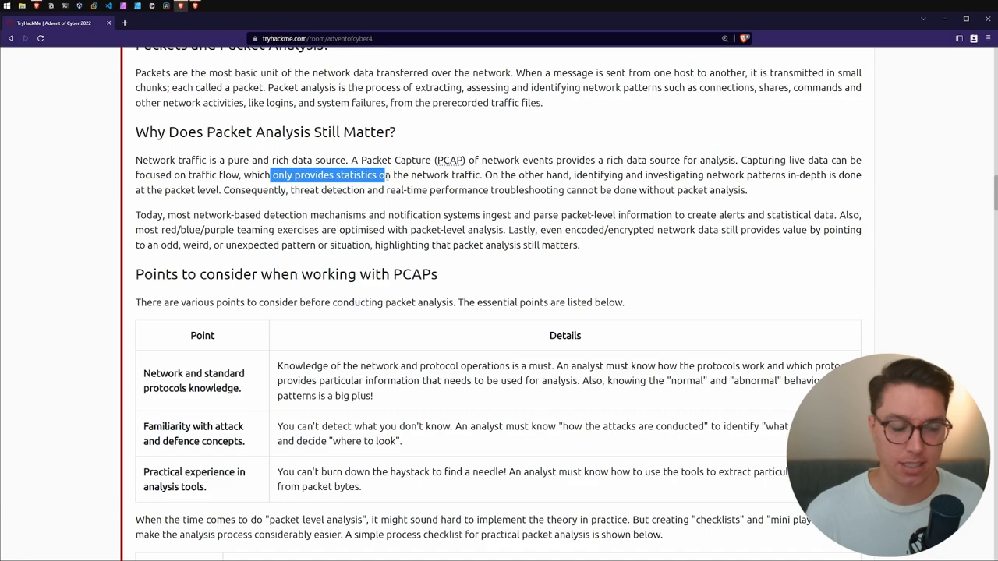
left_click_drag(385, 174, 432, 175)
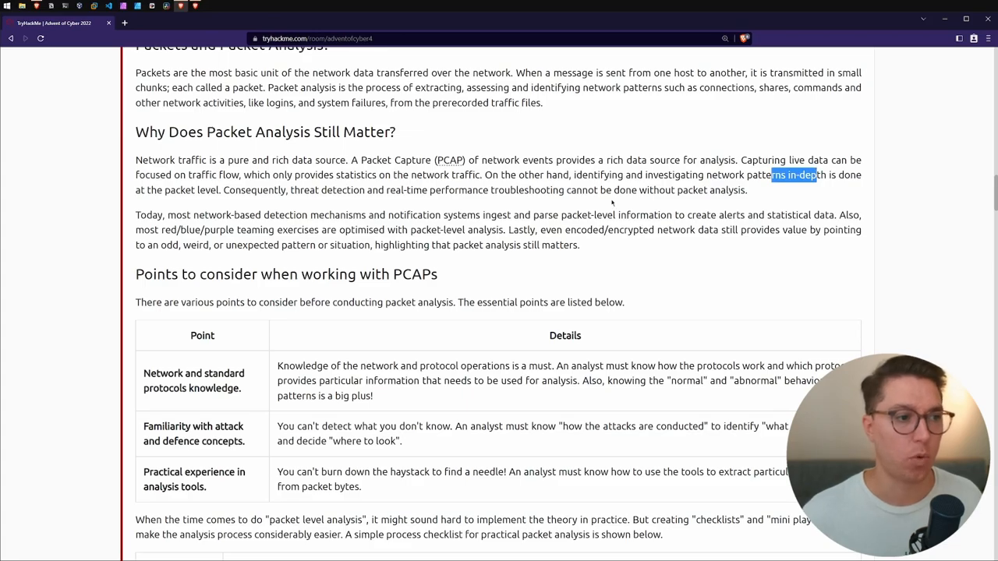
scroll("down", 3)
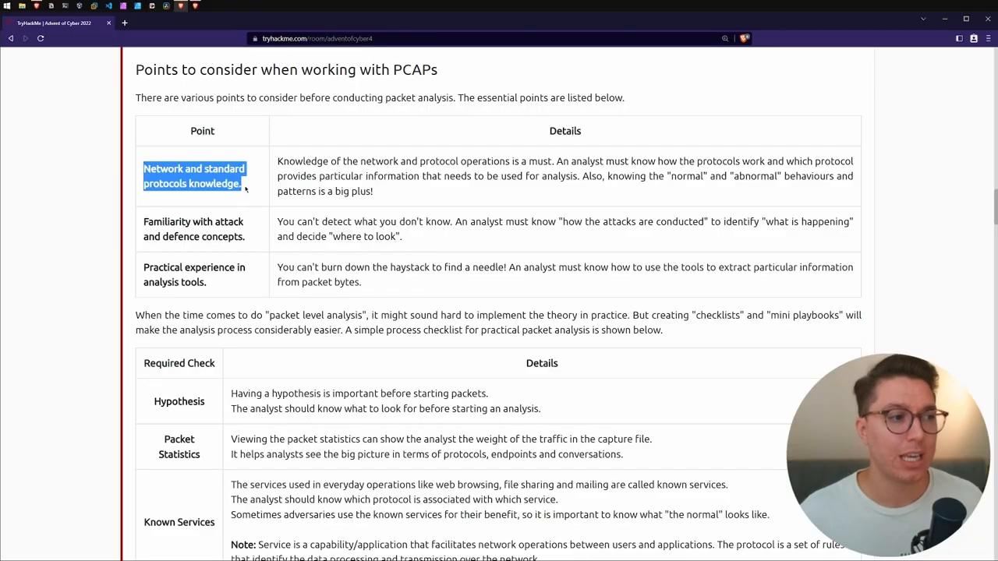
mouse_move(241, 210)
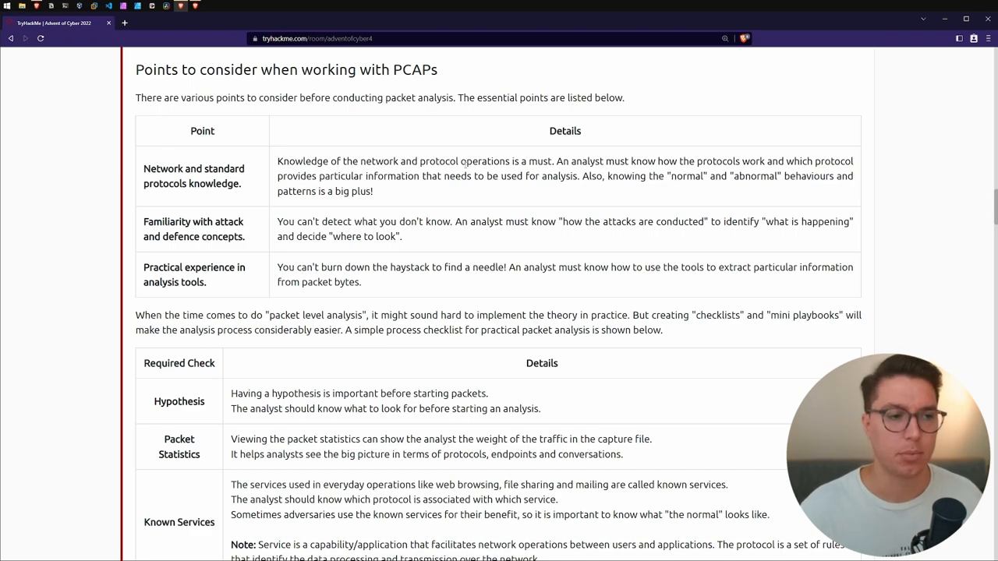
mouse_move(653, 186)
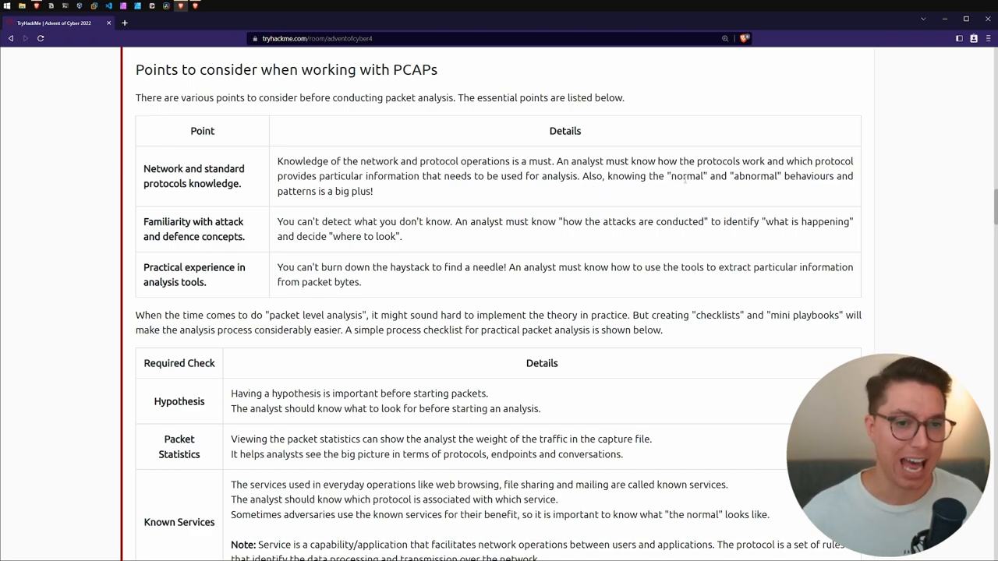
scroll("down", 3)
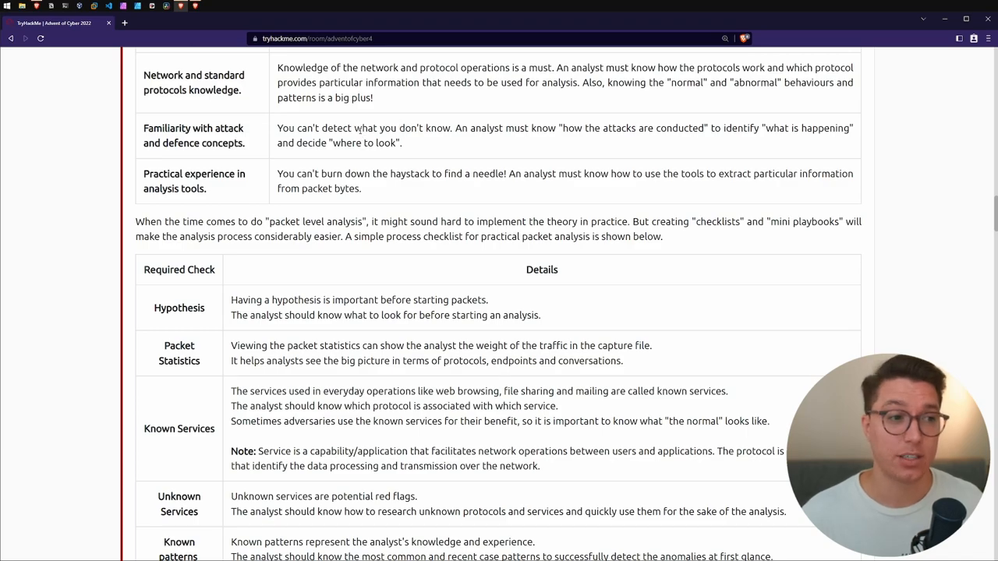
left_click_drag(563, 128, 644, 128)
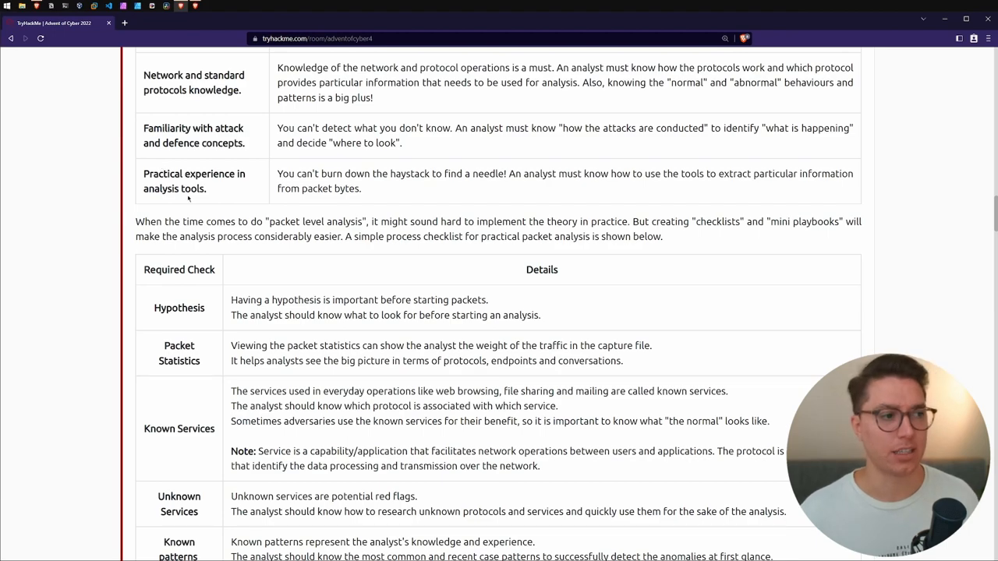
left_click_drag(325, 173, 427, 173)
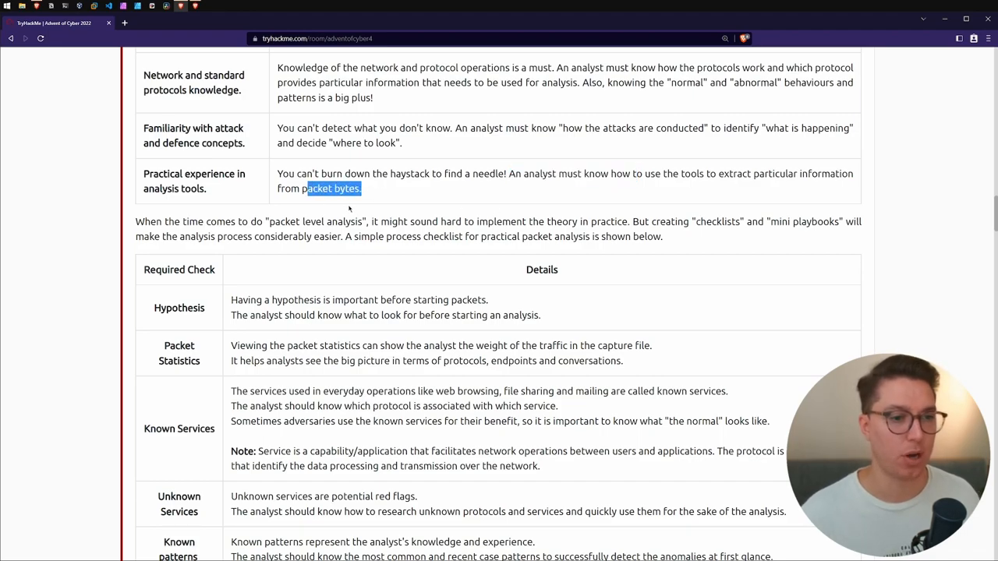
scroll("down", 3)
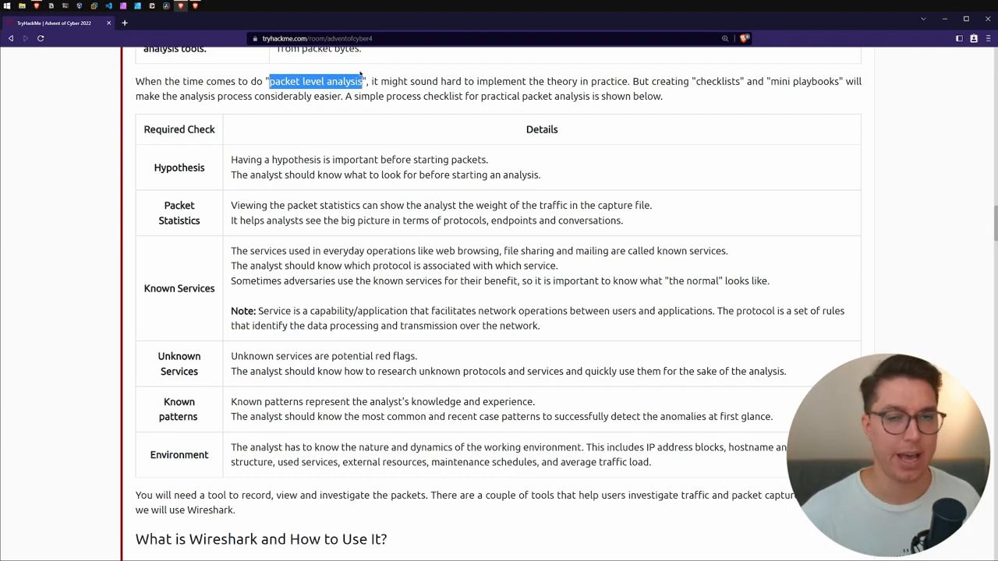
double_click(717, 81)
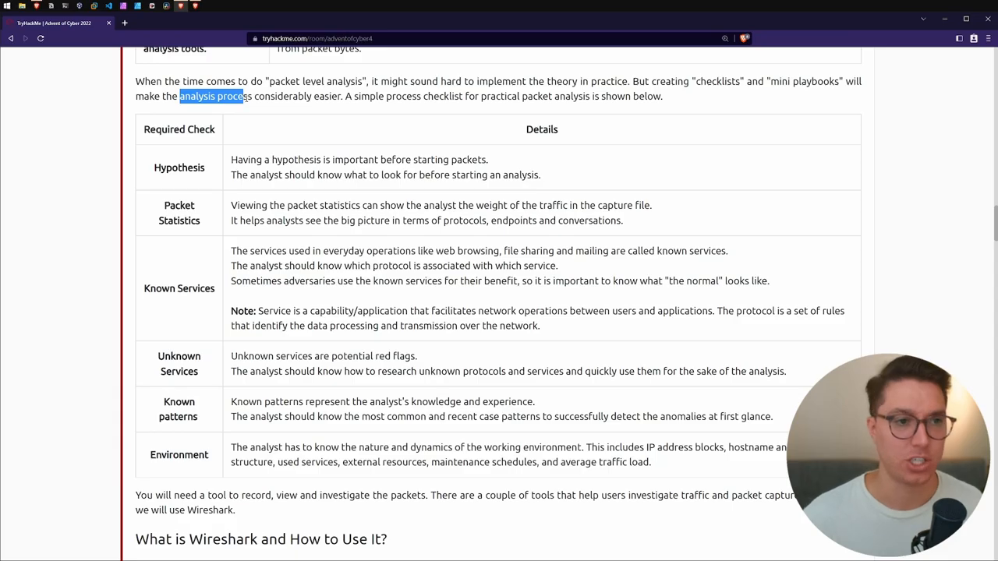
scroll("down", 3)
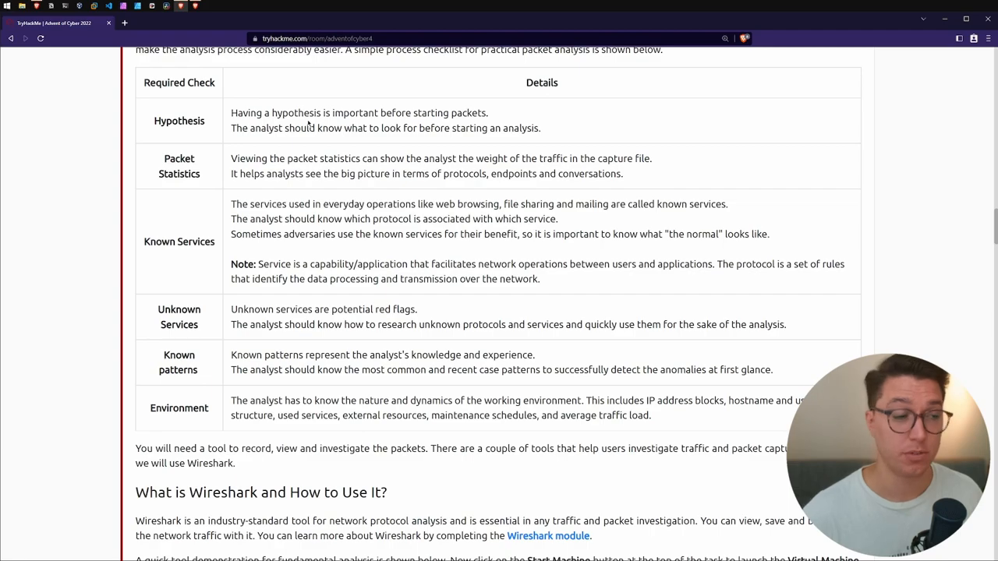
double_click(179, 166)
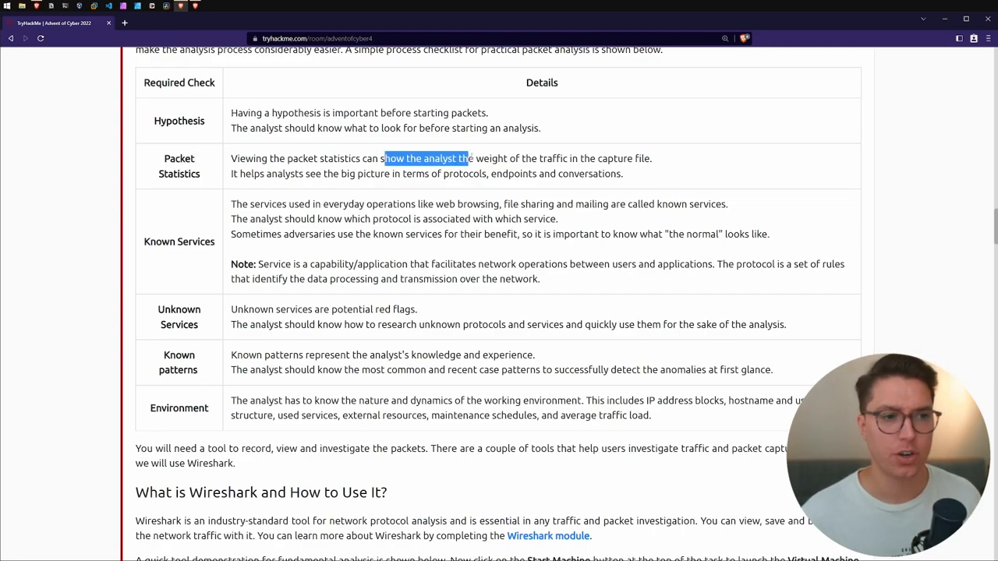
left_click_drag(468, 158, 488, 159)
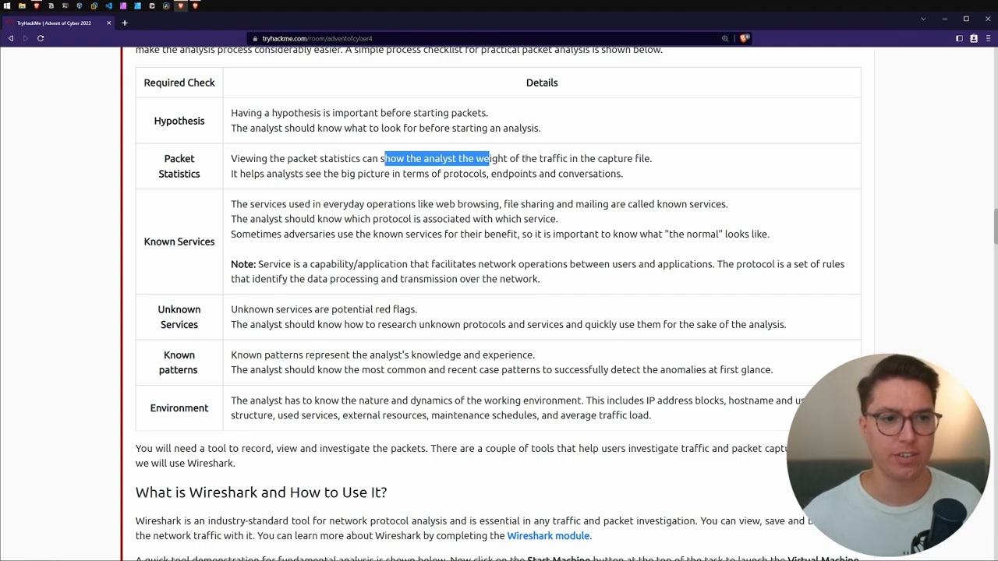
double_click(351, 173)
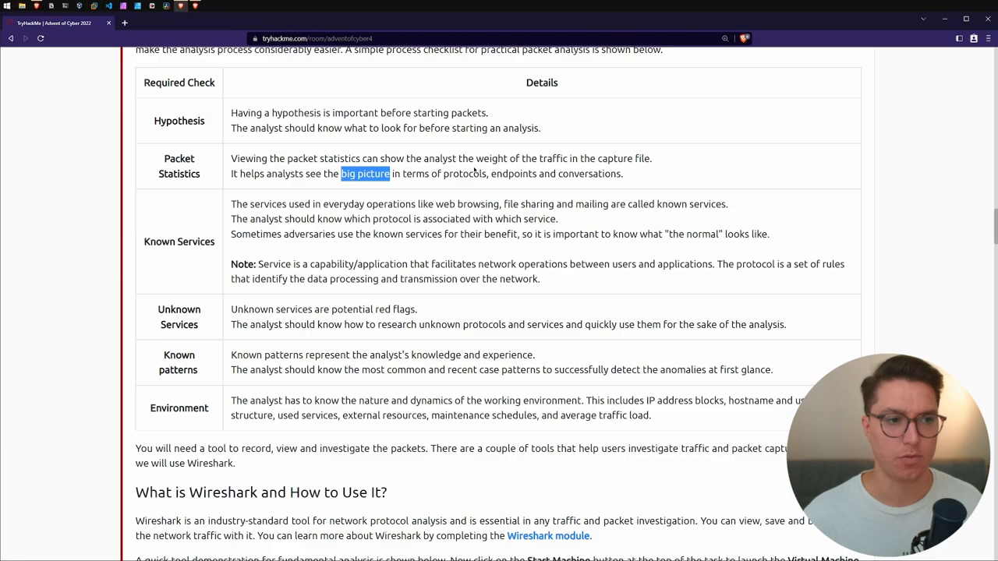
double_click(464, 173)
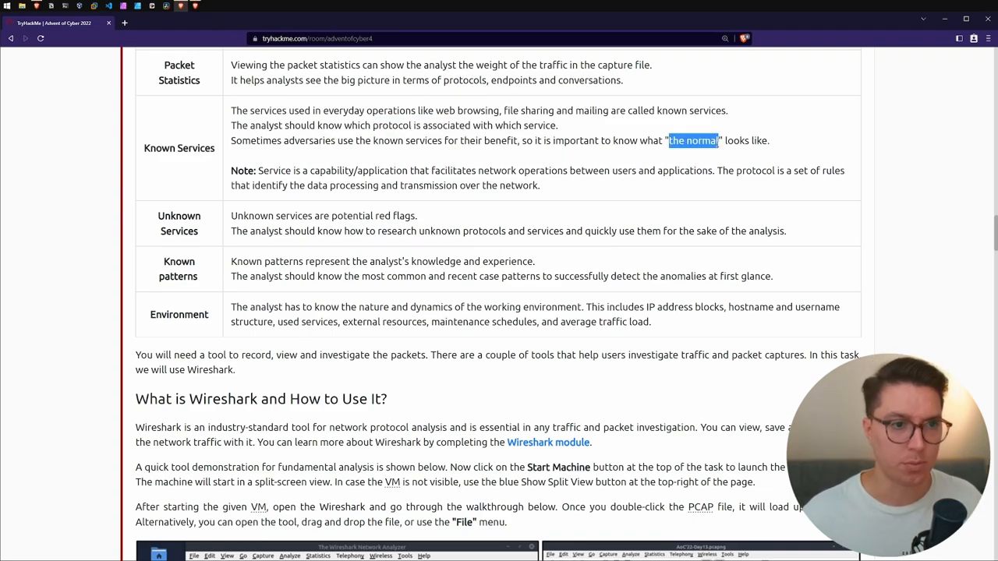
mouse_move(561, 196)
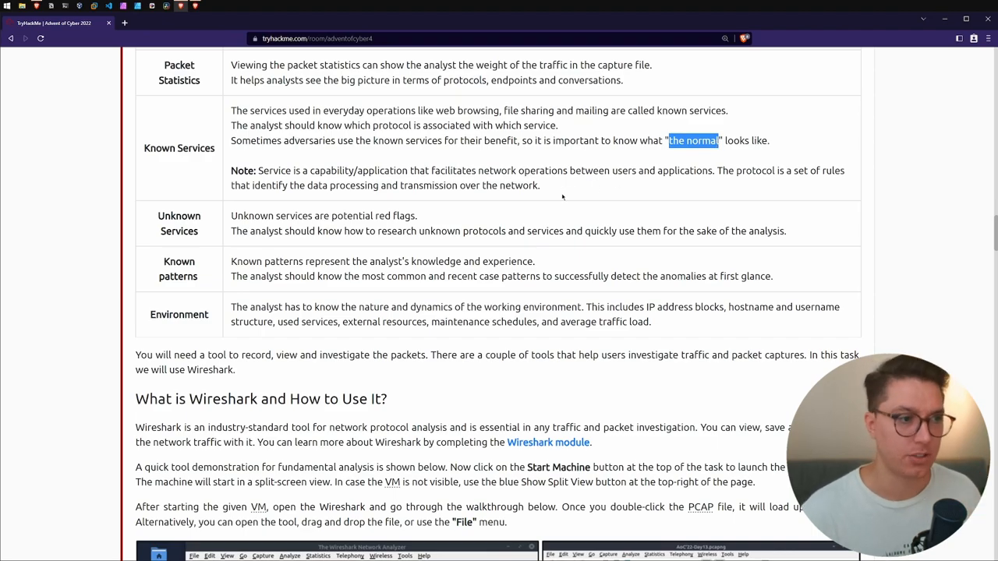
scroll("down", 3)
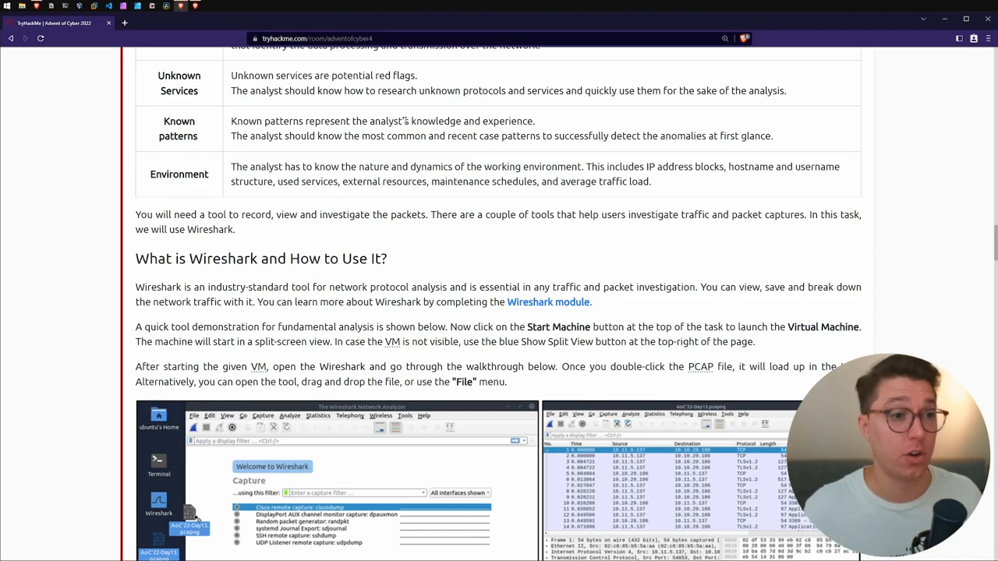
double_click(179, 174)
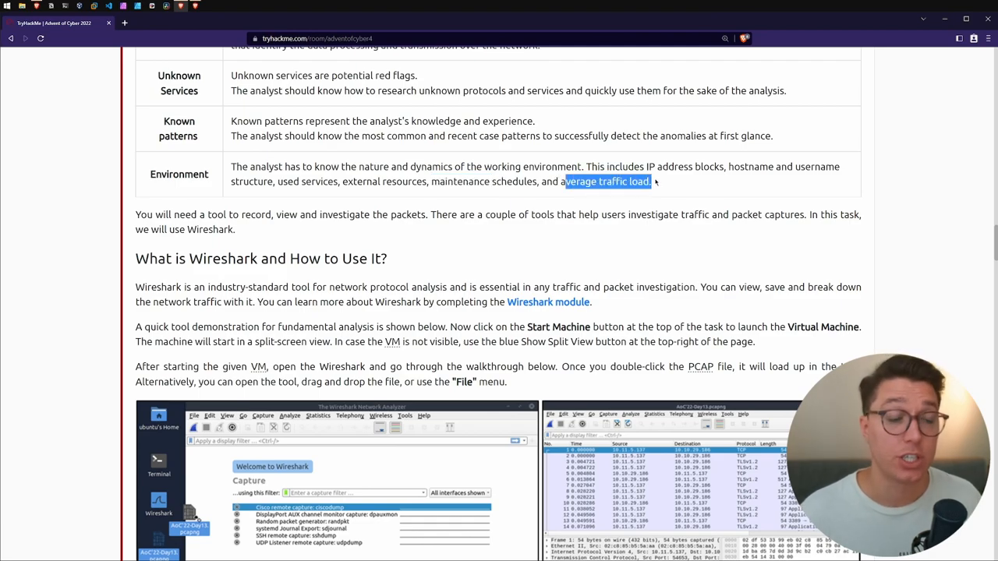
scroll("down", 3)
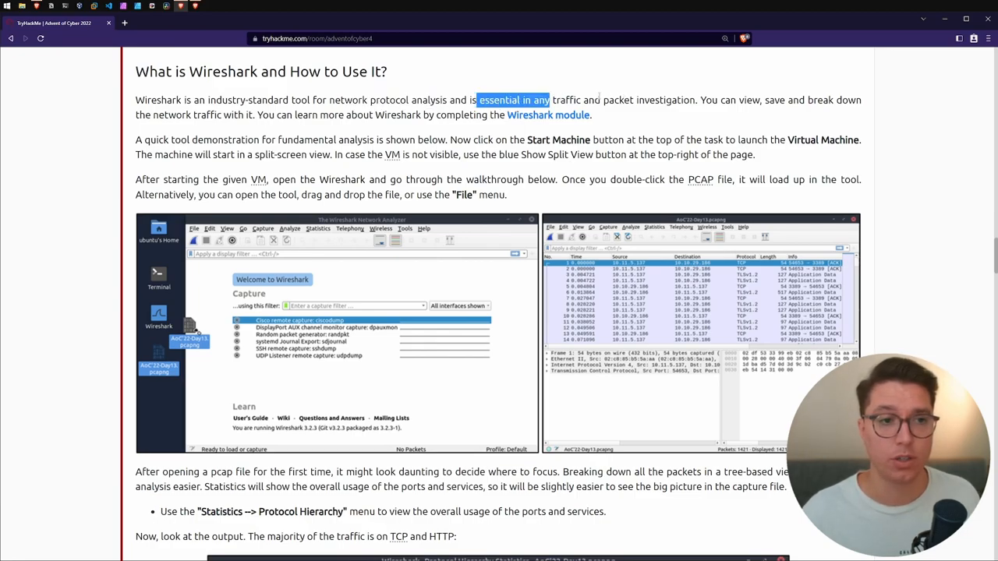
mouse_move(548, 115)
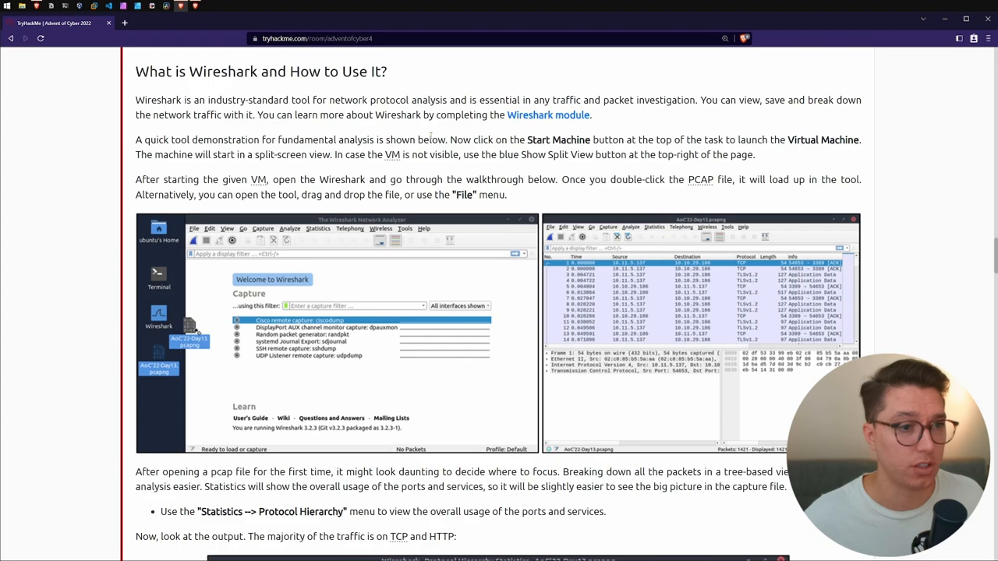
double_click(540, 139)
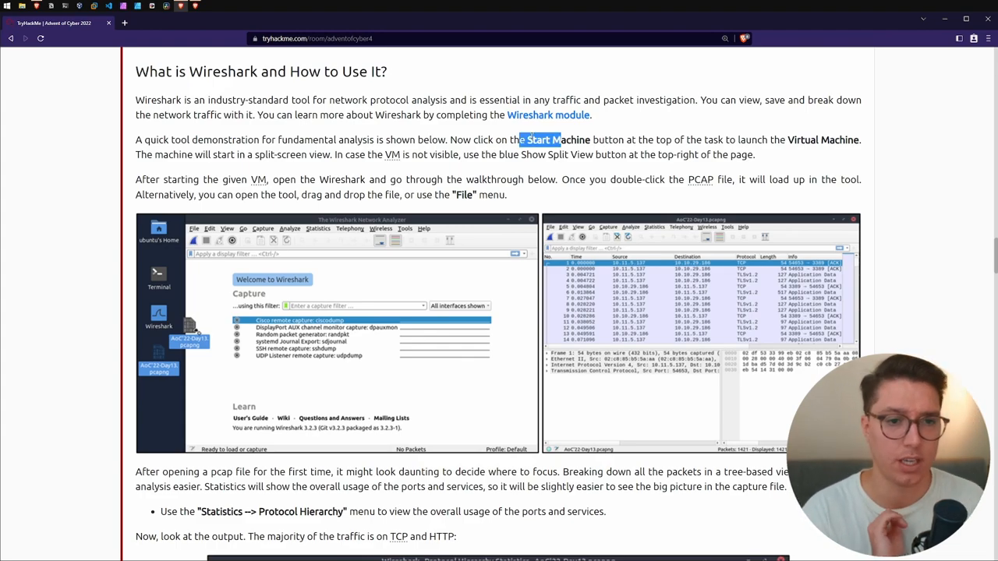
mouse_move(529, 133)
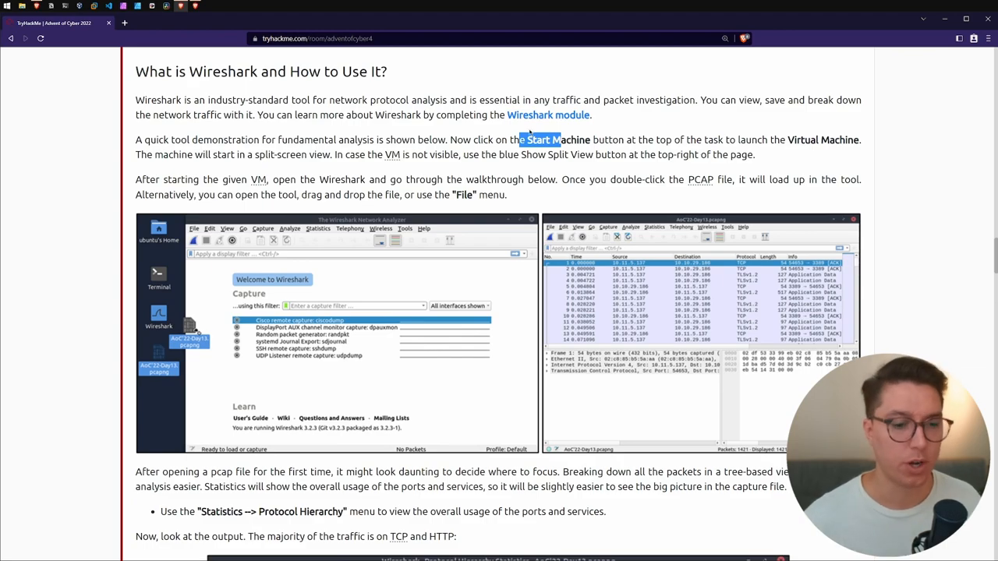
Launch the VM in split view and select the AoC'22-Day13.pcapng desktop file
left_click(539, 140)
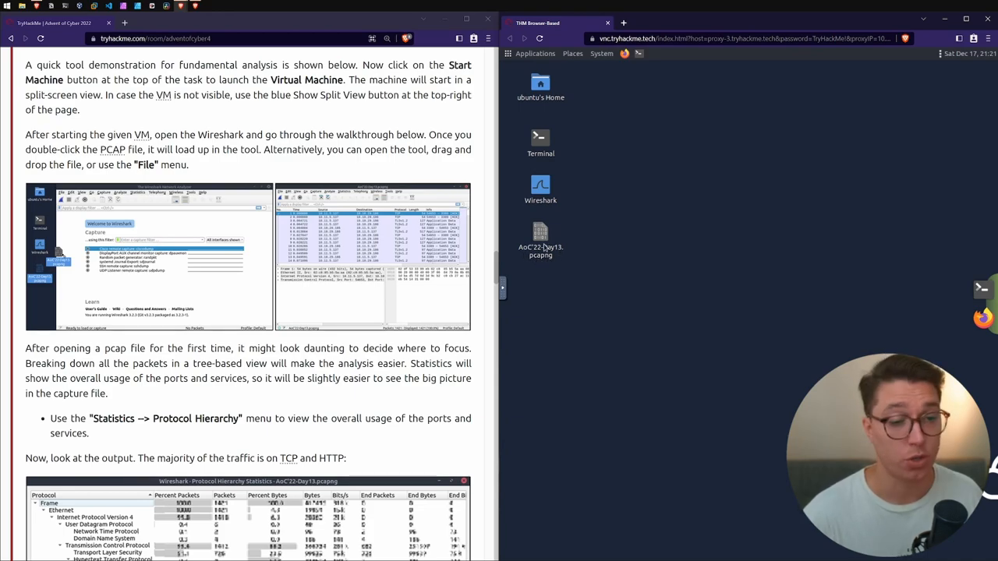
left_click(541, 234)
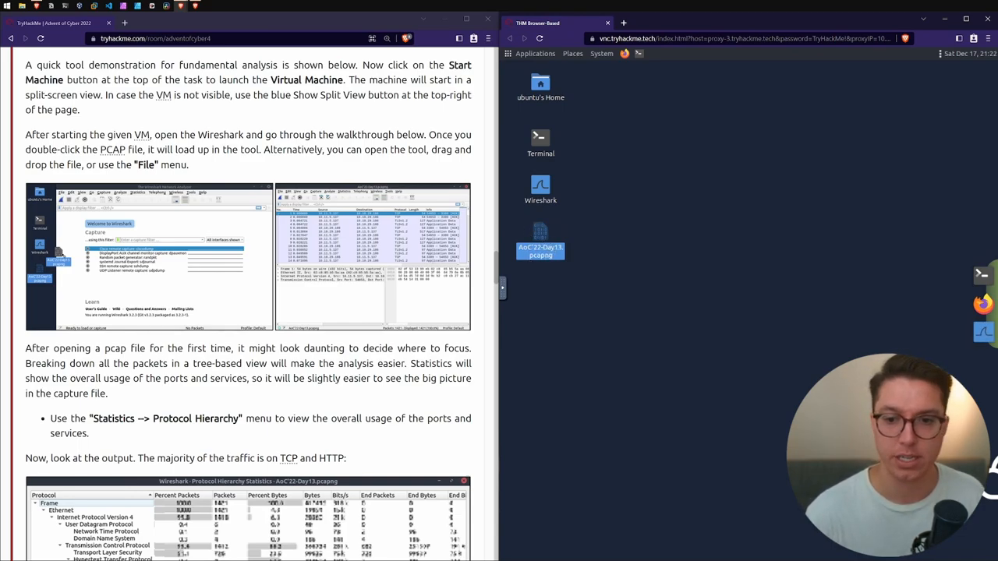
Open AoC'22-Day13.pcapng in Wireshark and note the Protocol Hierarchy wording in the task
double_click(541, 187)
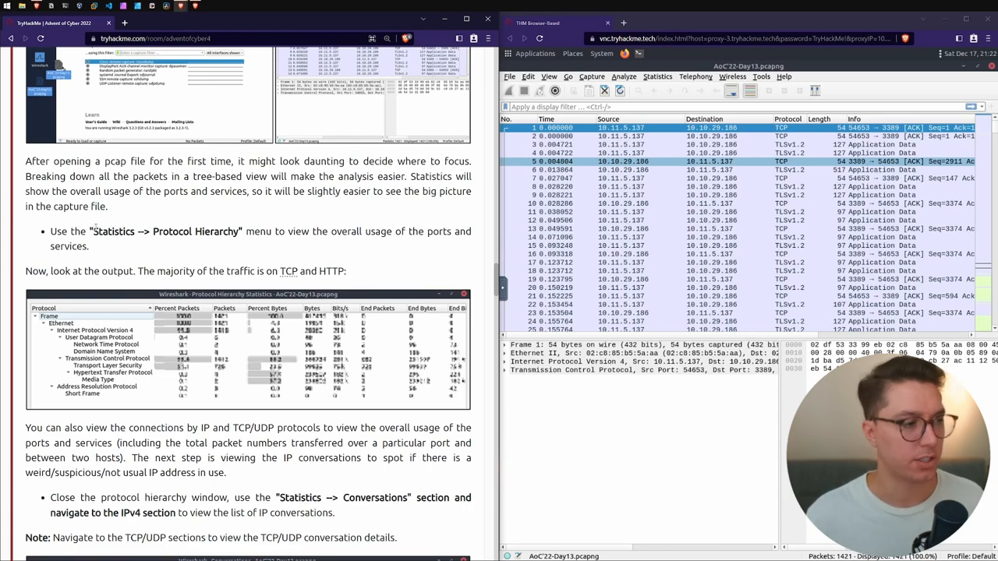
double_click(113, 231)
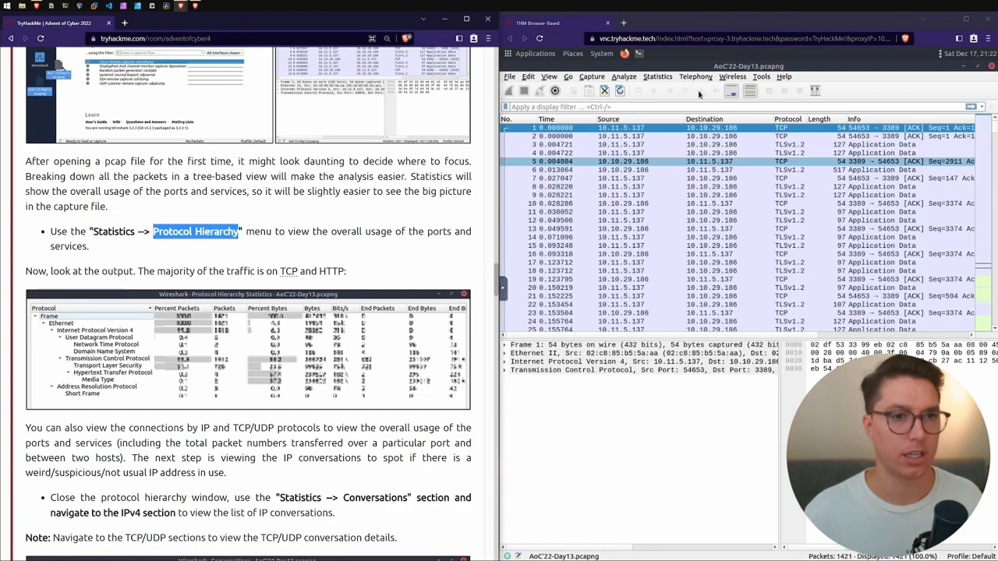
View Statistics > Protocol Hierarchy and inspect the UDP and TCP (99.4%) rows
left_click(657, 77)
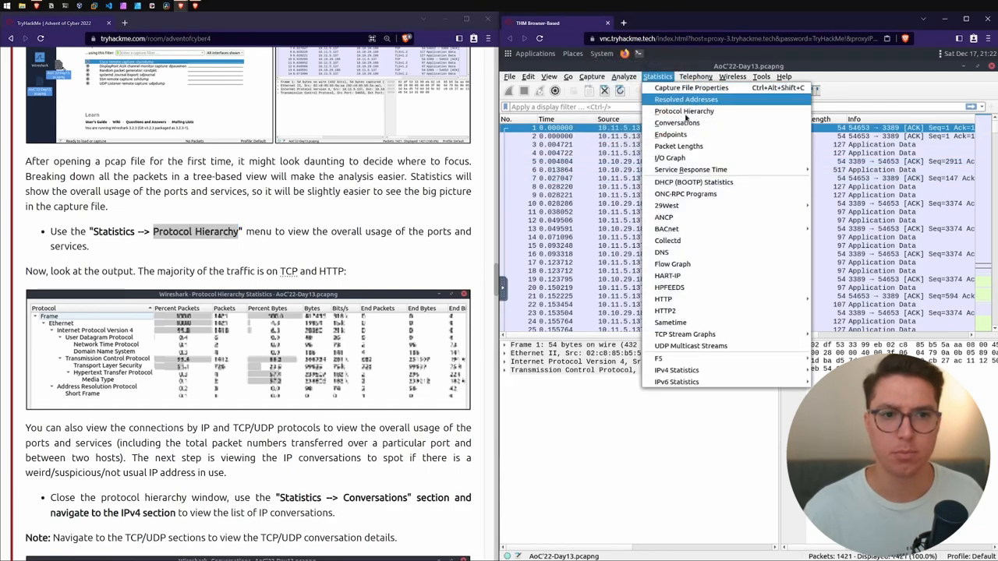
left_click(683, 111)
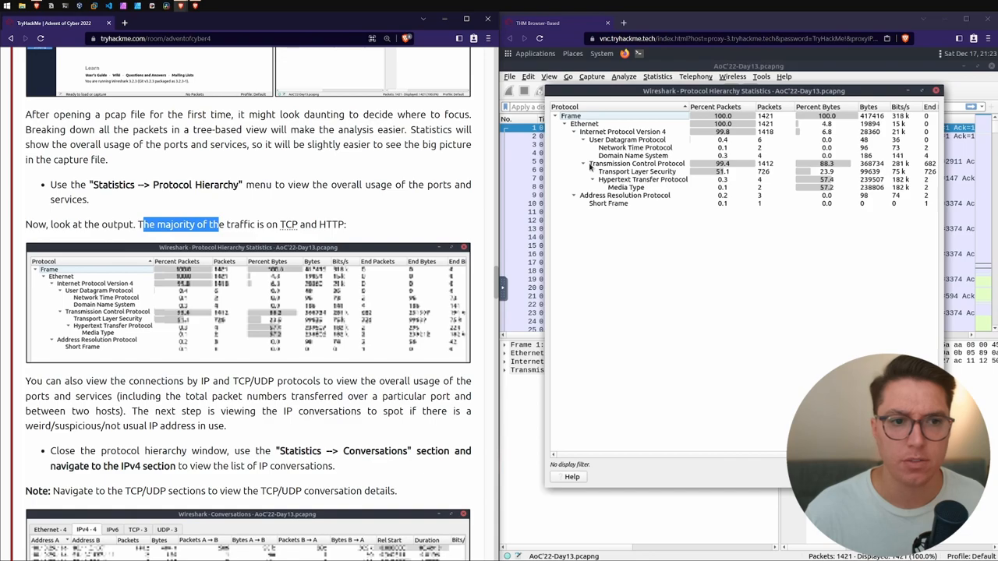
left_click(623, 140)
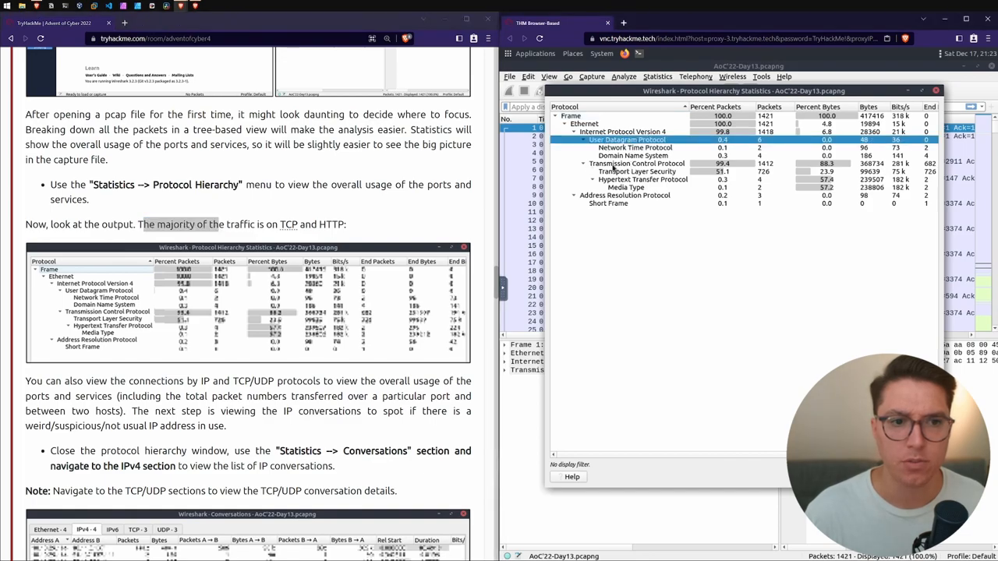
left_click(638, 164)
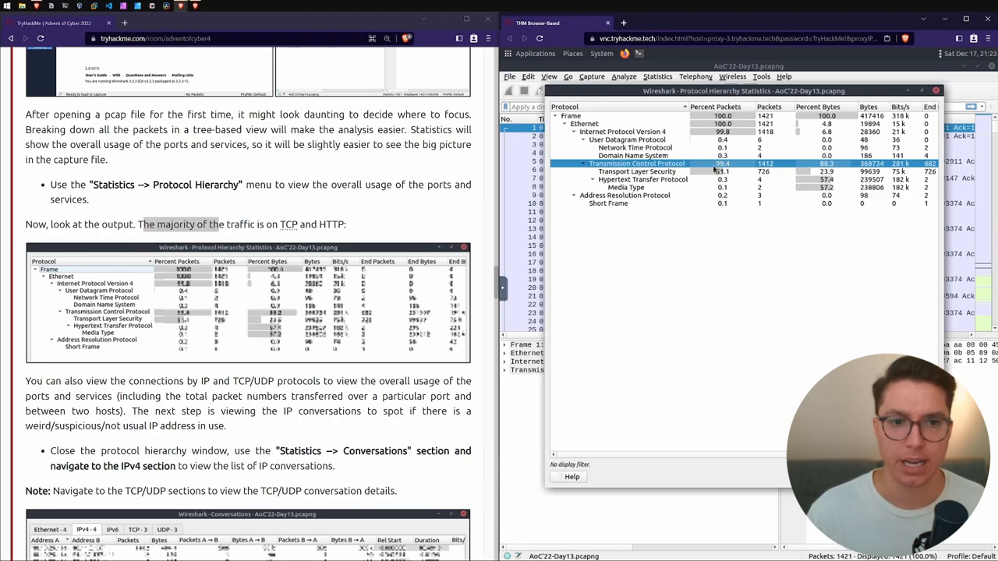
scroll("down", 3)
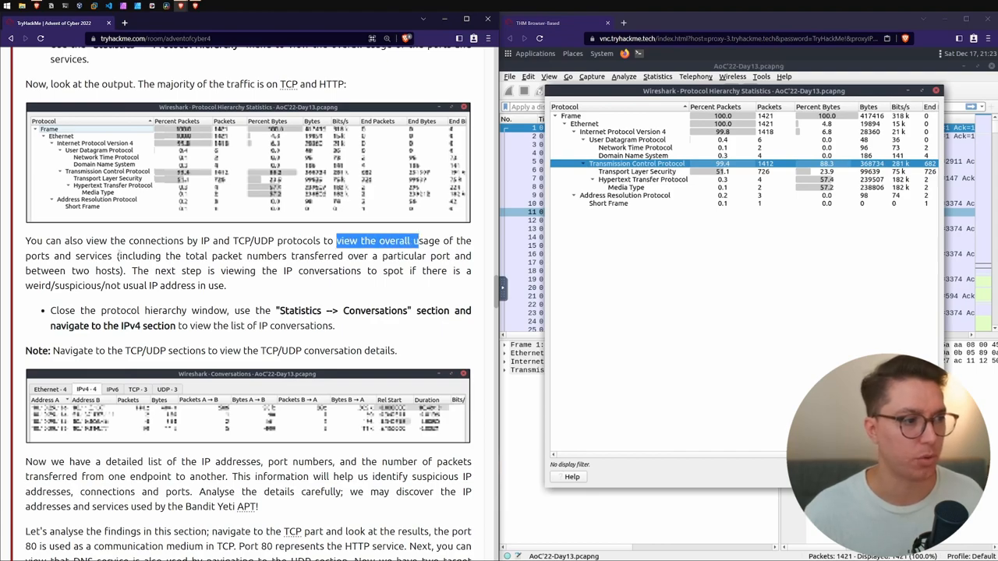
scroll("down", 3)
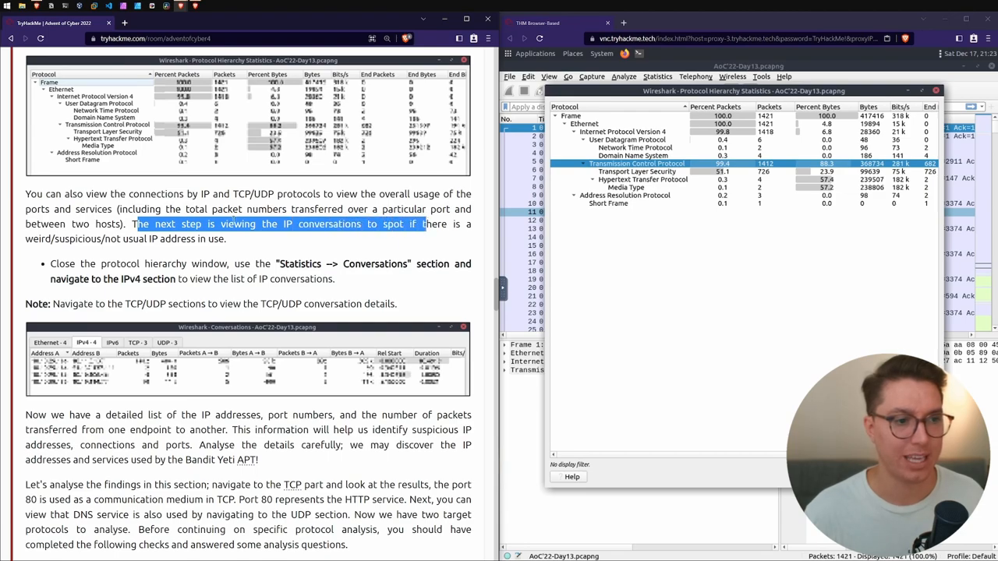
left_click(121, 239)
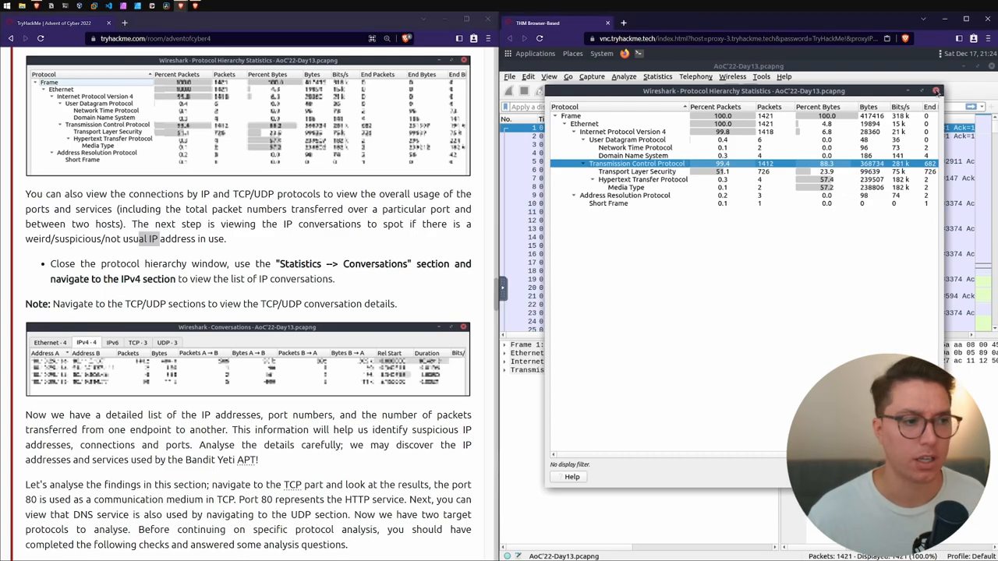
left_click(657, 76)
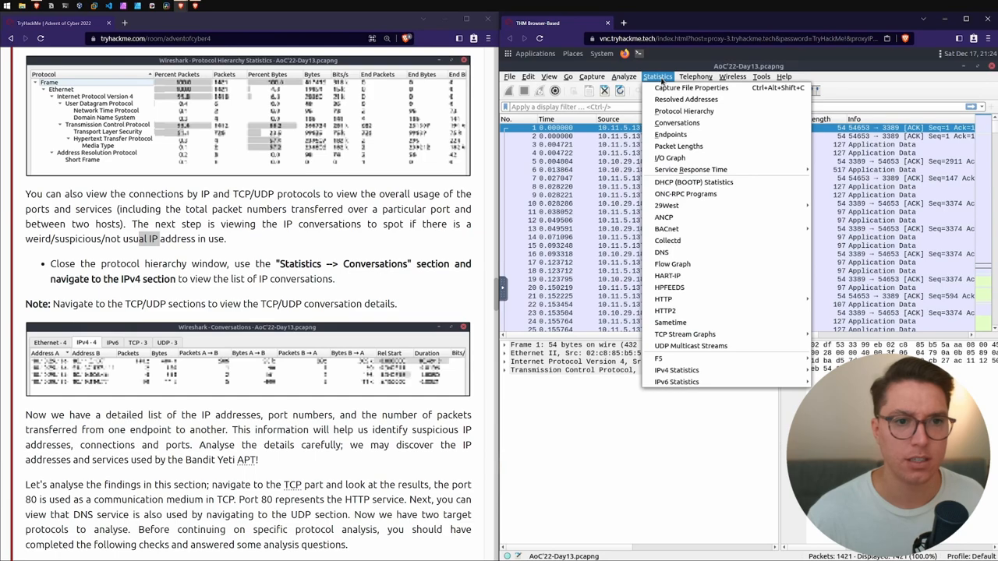
left_click(676, 122)
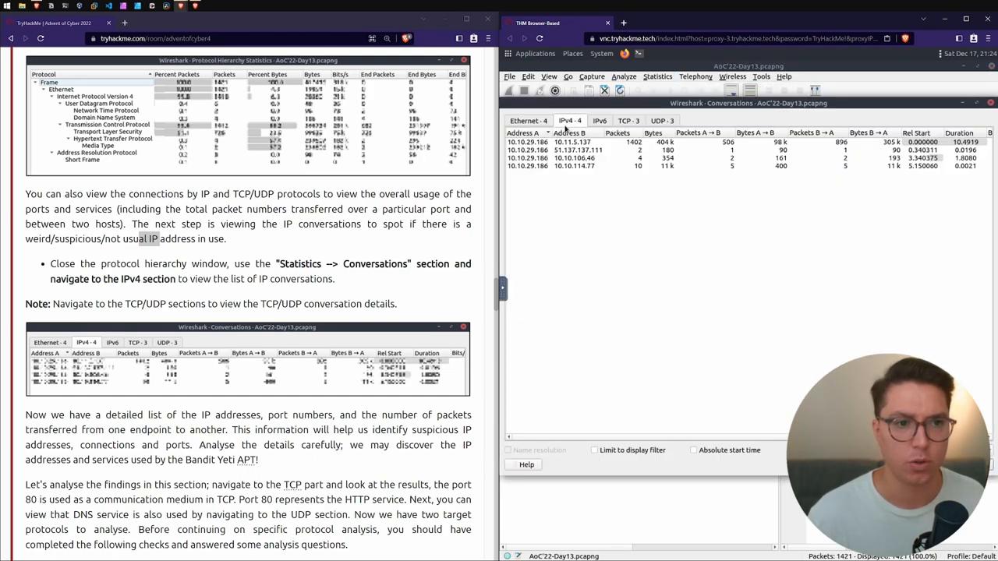
left_click(636, 142)
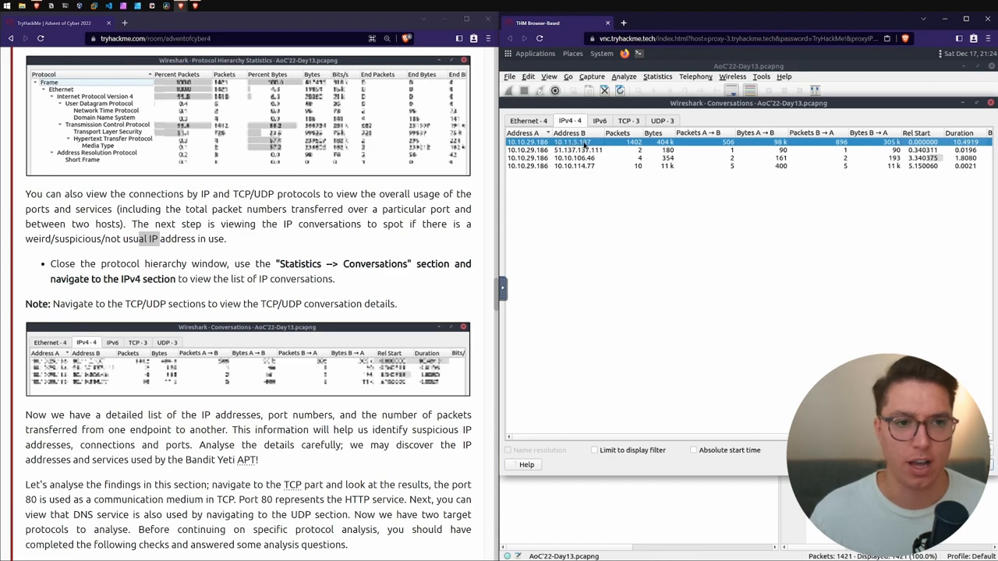
mouse_move(630, 147)
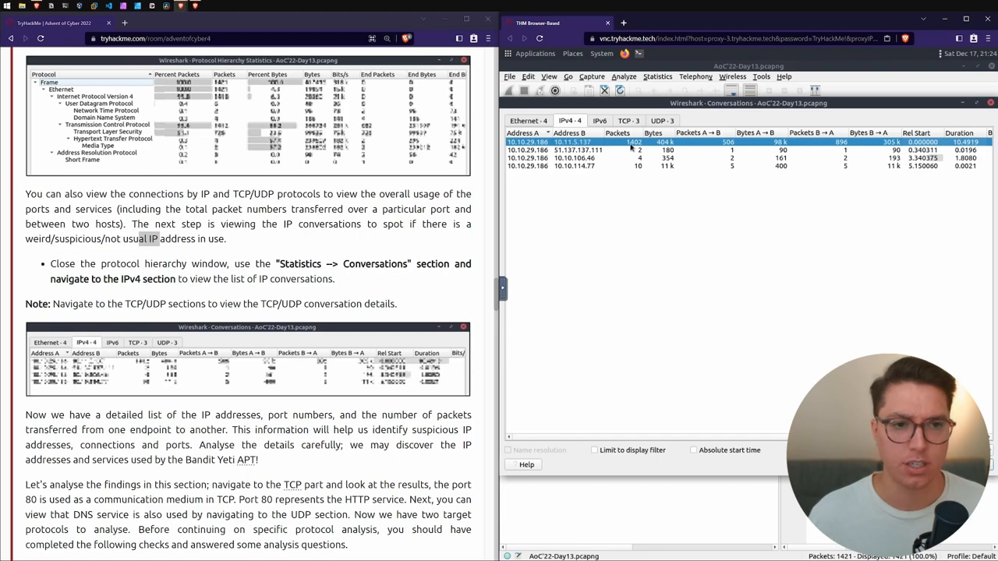
left_click(585, 150)
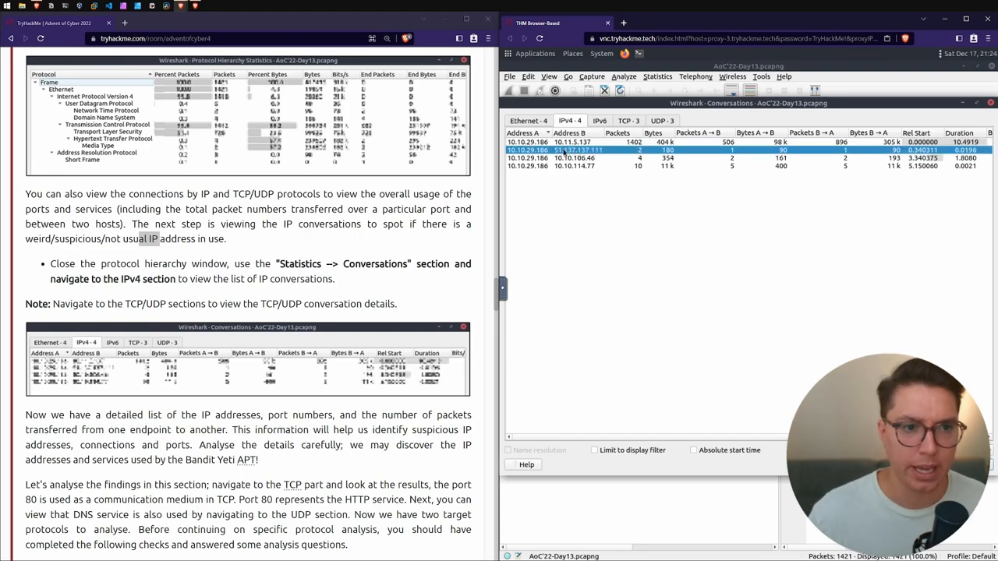
left_click(577, 158)
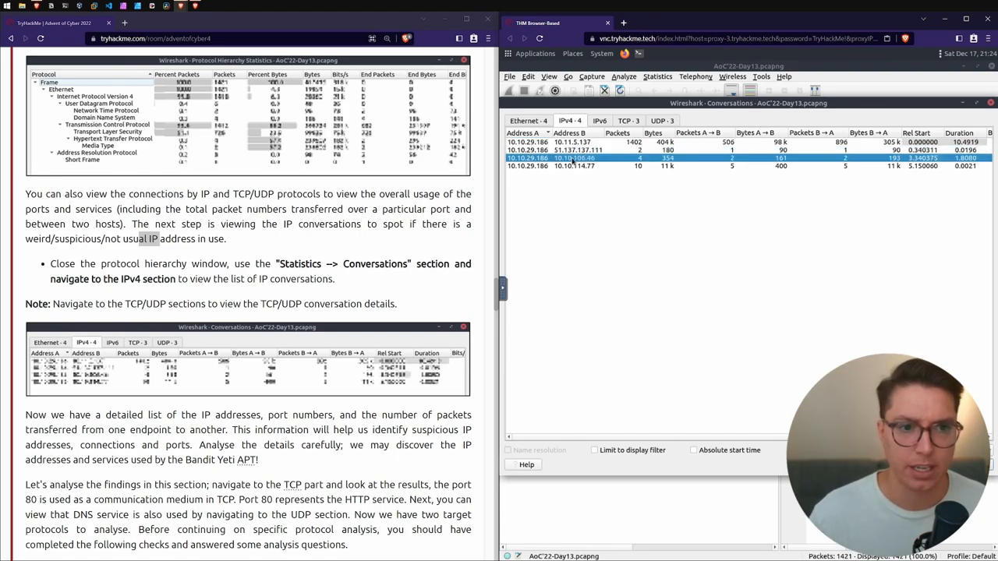
left_click(574, 165)
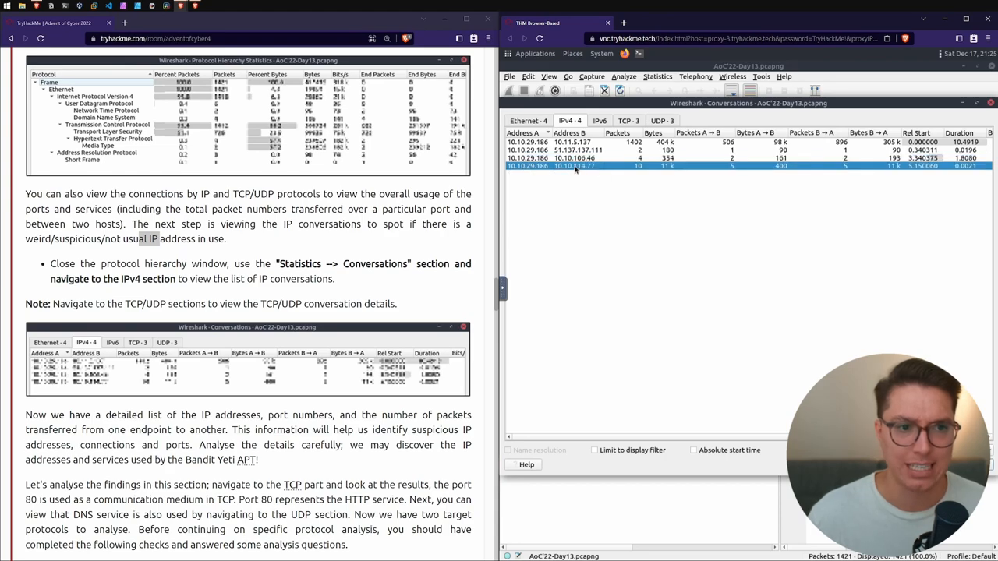
mouse_move(581, 167)
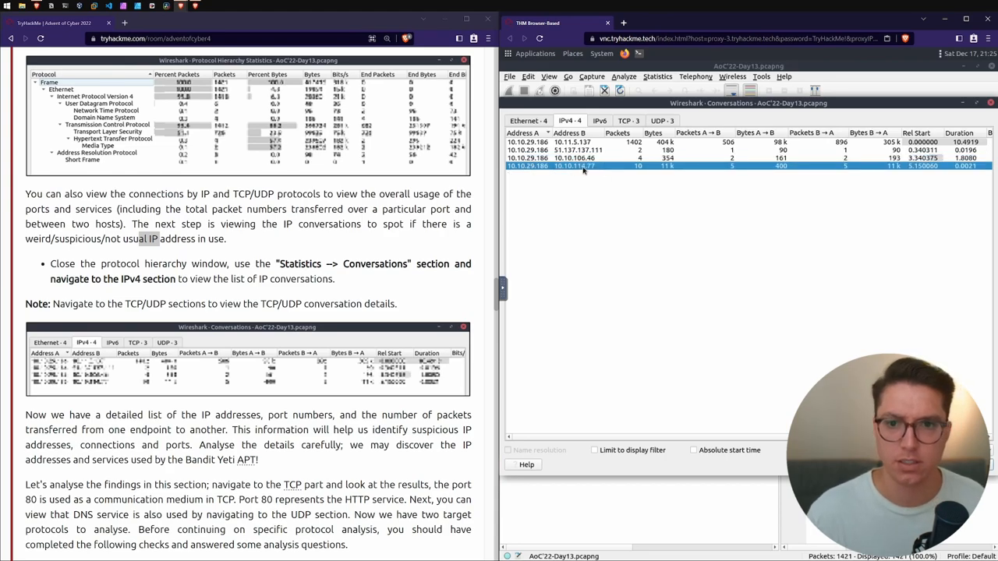
left_click(573, 142)
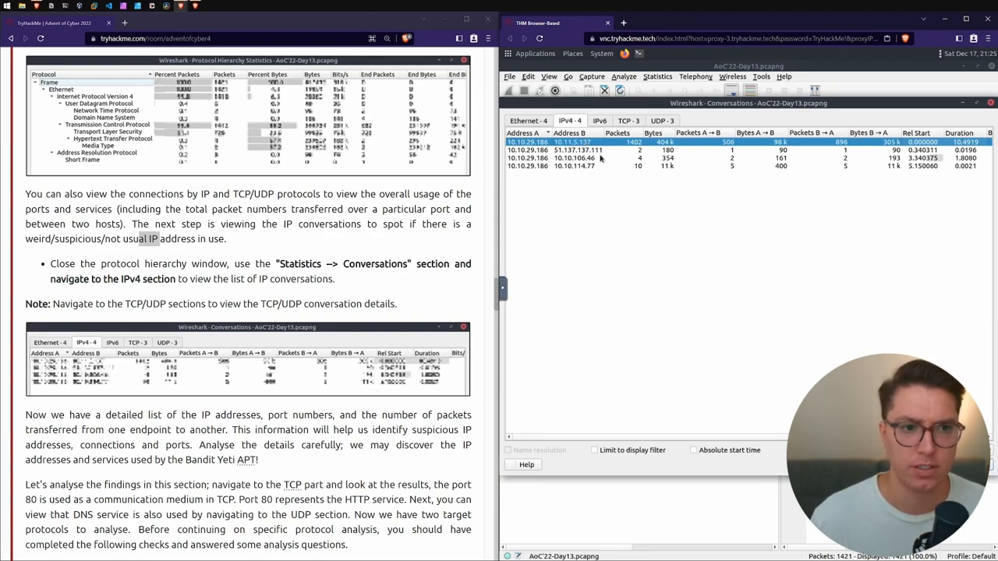
left_click(577, 150)
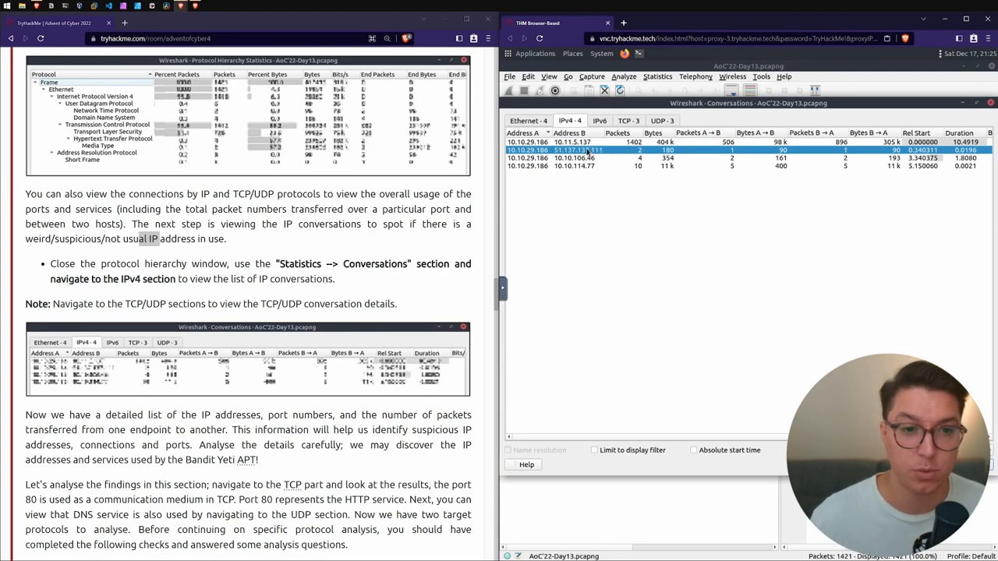
scroll("down", 3)
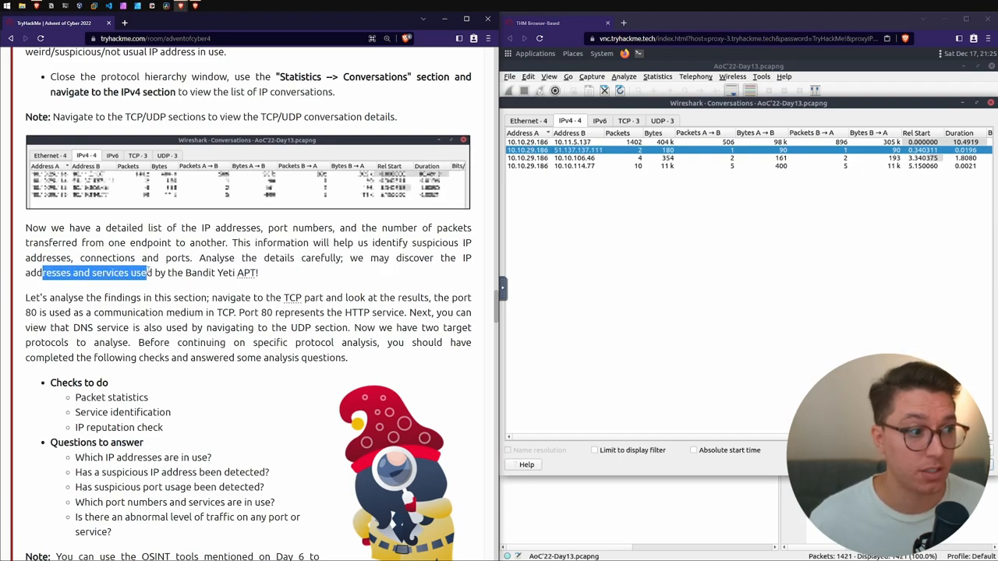
scroll("down", 3)
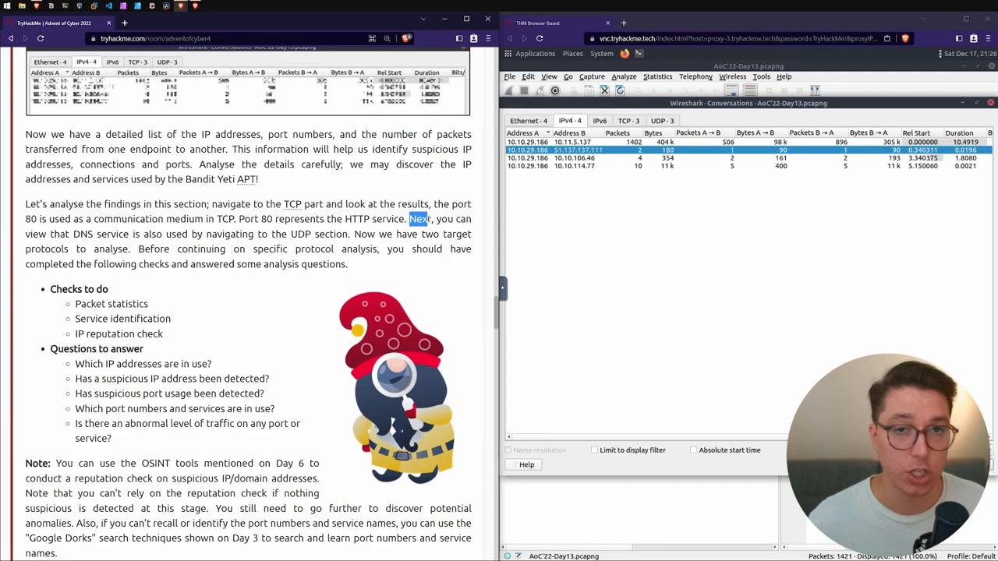
left_click_drag(408, 219, 115, 234)
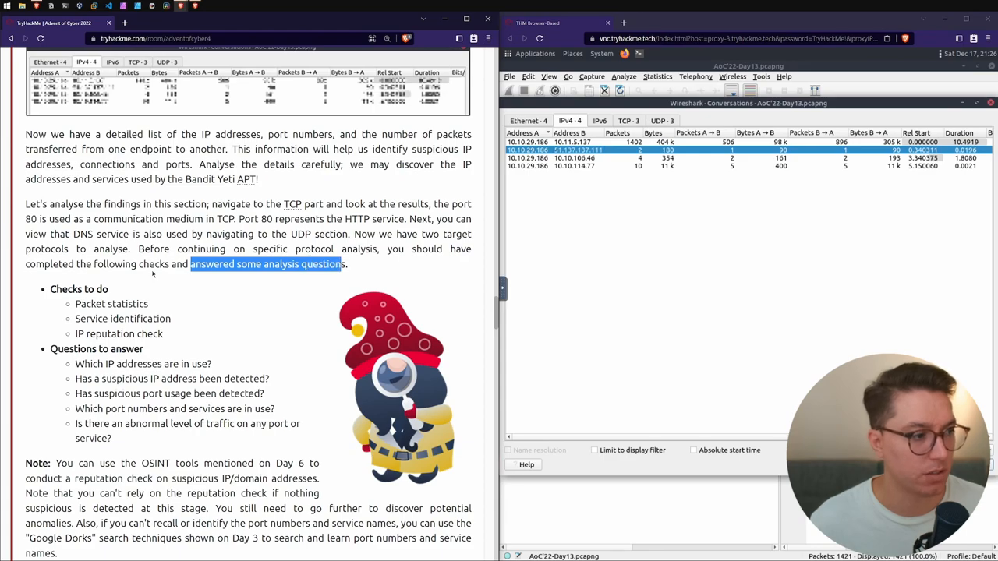
scroll("down", 3)
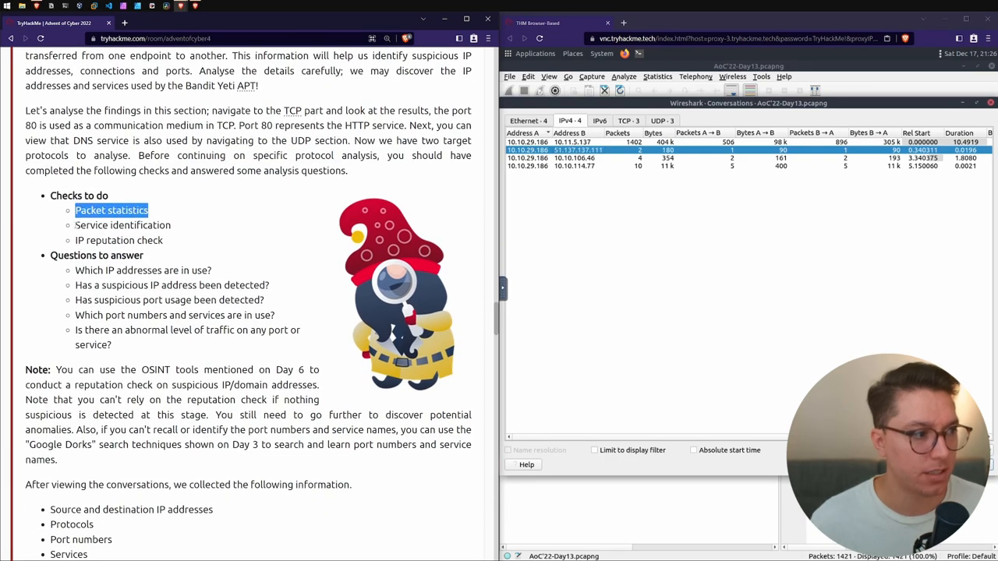
double_click(118, 240)
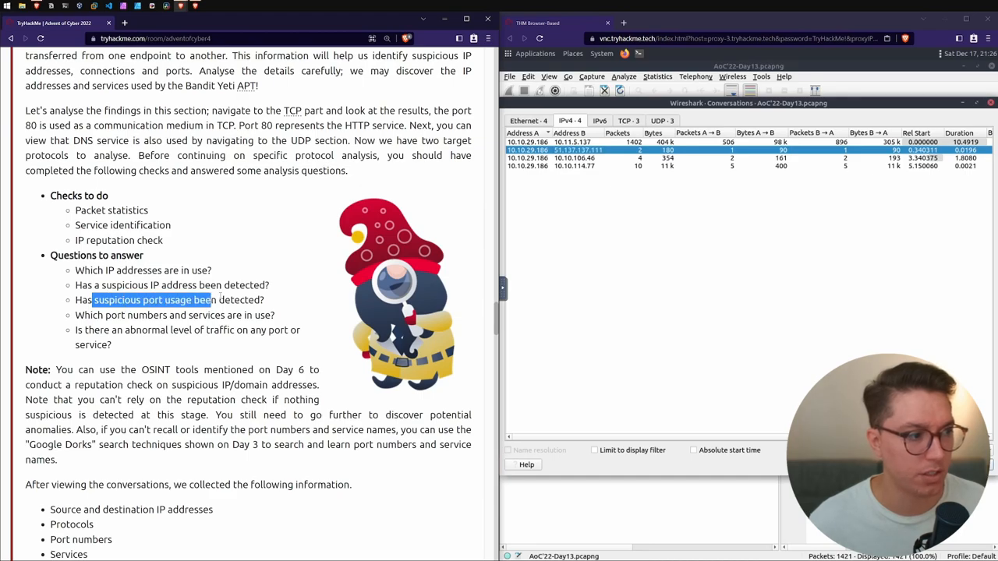
mouse_move(94, 327)
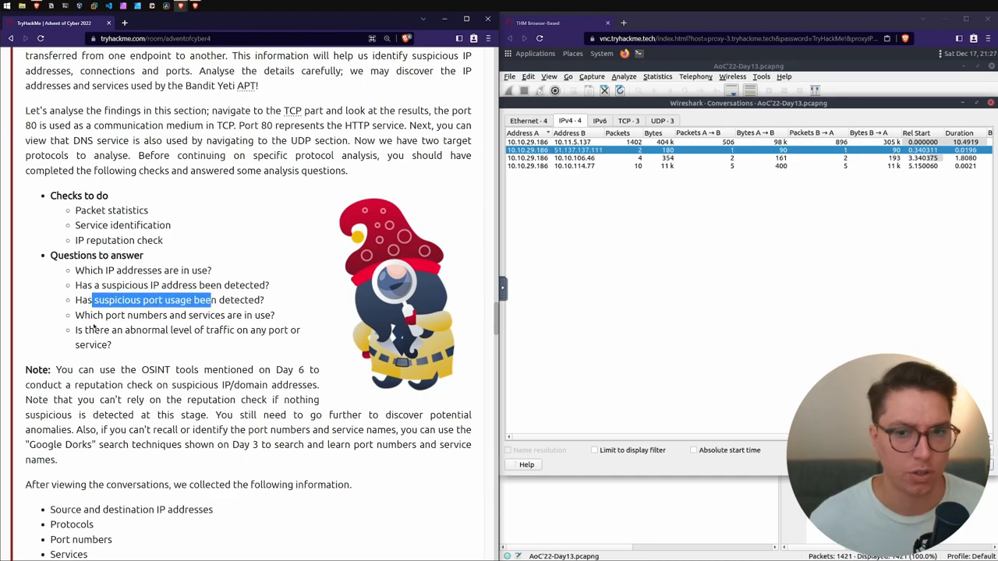
left_click(662, 120)
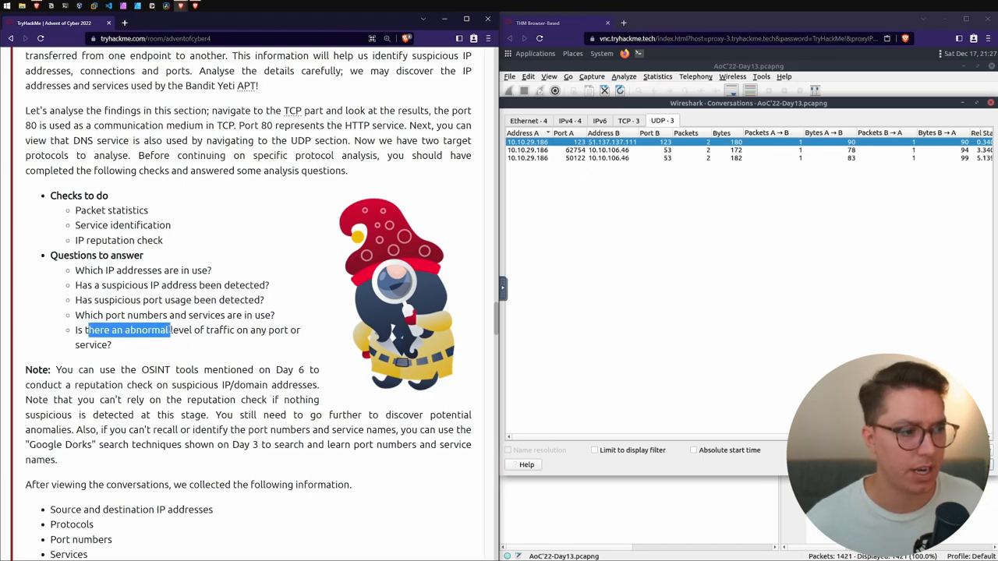
left_click_drag(94, 330, 267, 330)
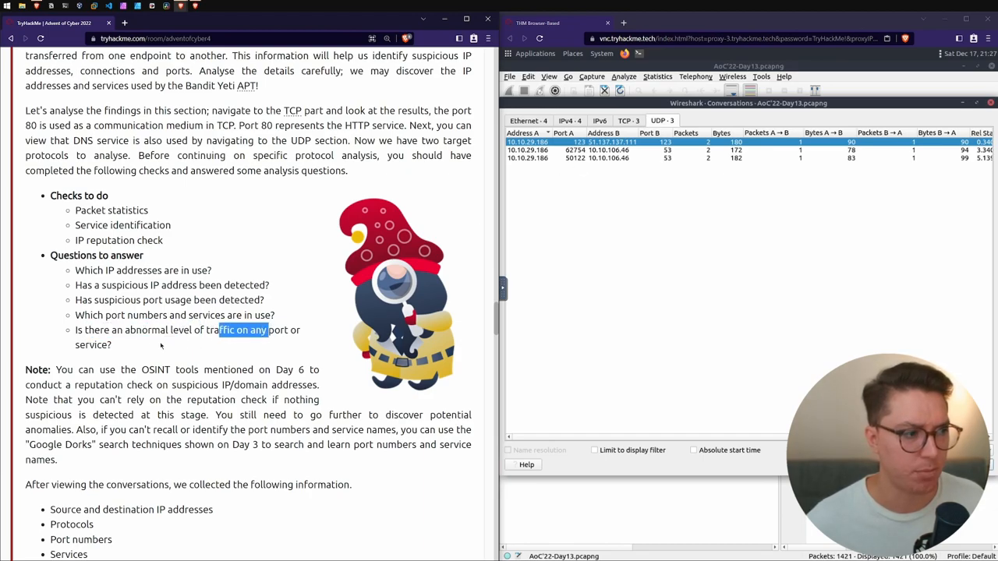
left_click(568, 121)
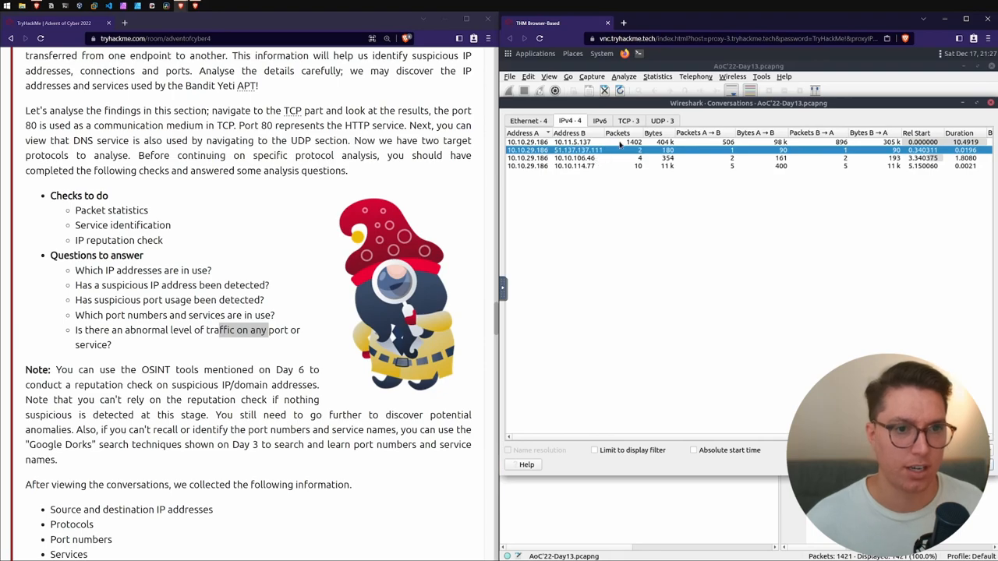
scroll("down", 3)
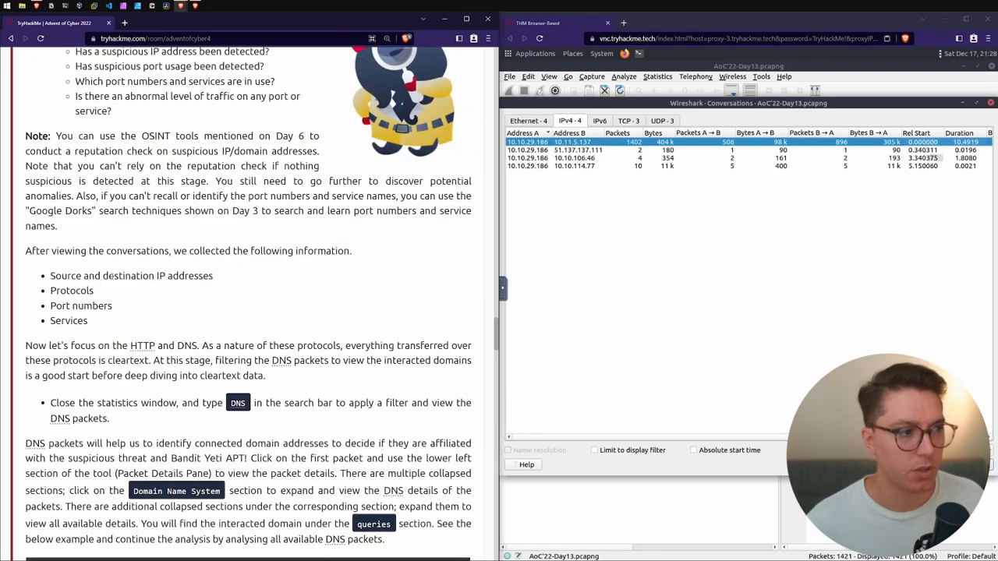
double_click(73, 321)
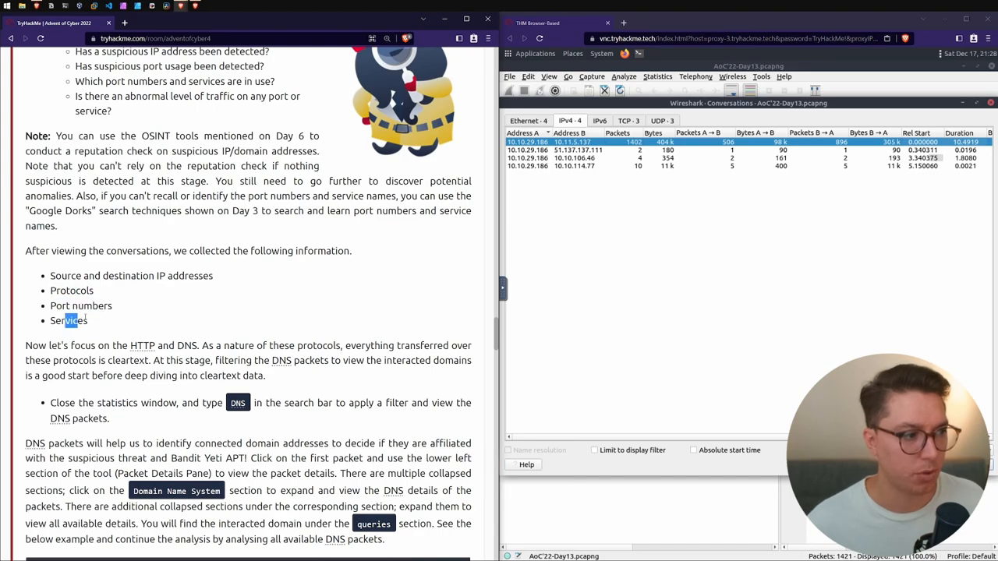
Expand the Domain Name System details of DNS query packet 342
scroll("down", 3)
type("dns")
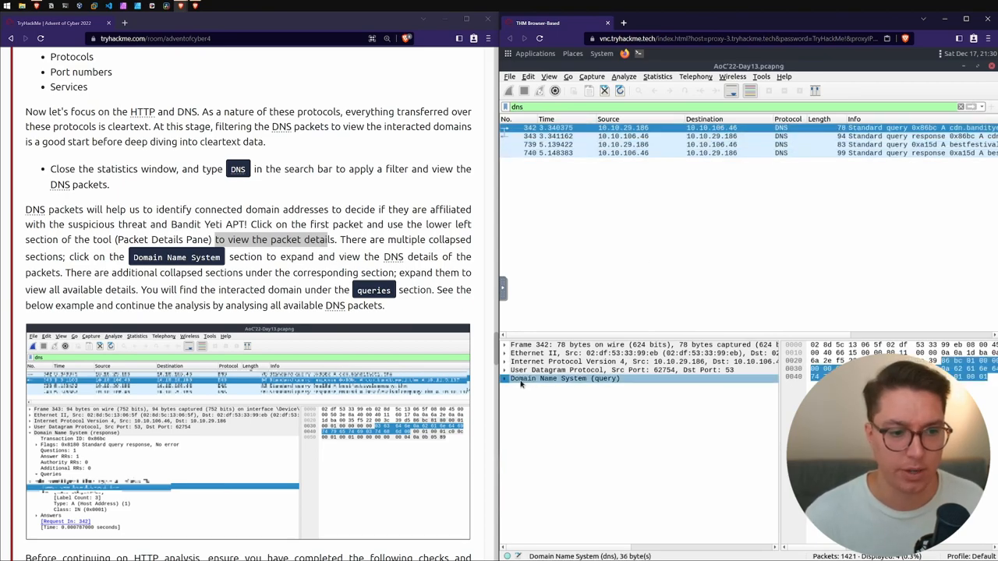
left_click(511, 378)
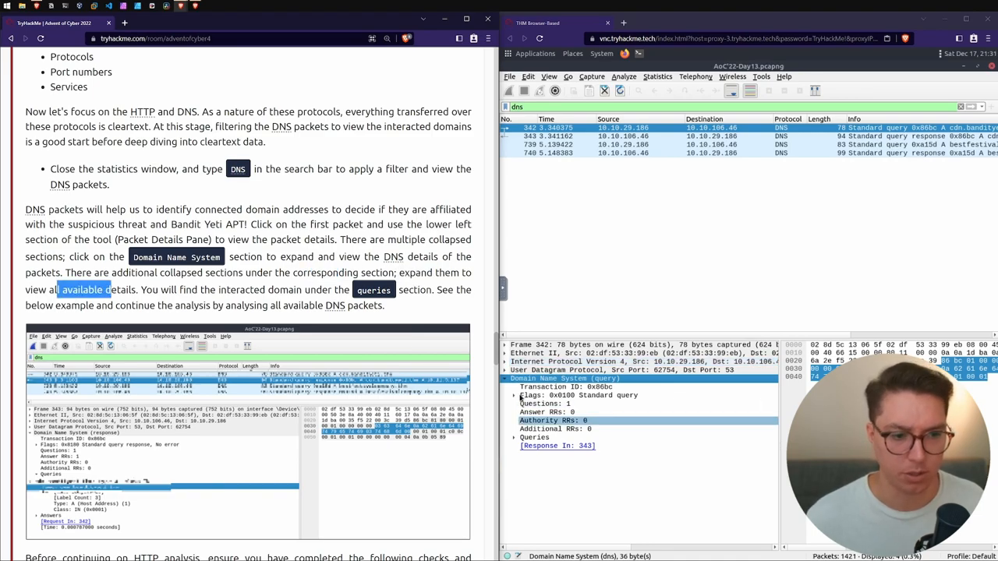
Compare DNS response 343 and query 342, both revealing the domain cdn.bandityeti.thm
left_click(514, 395)
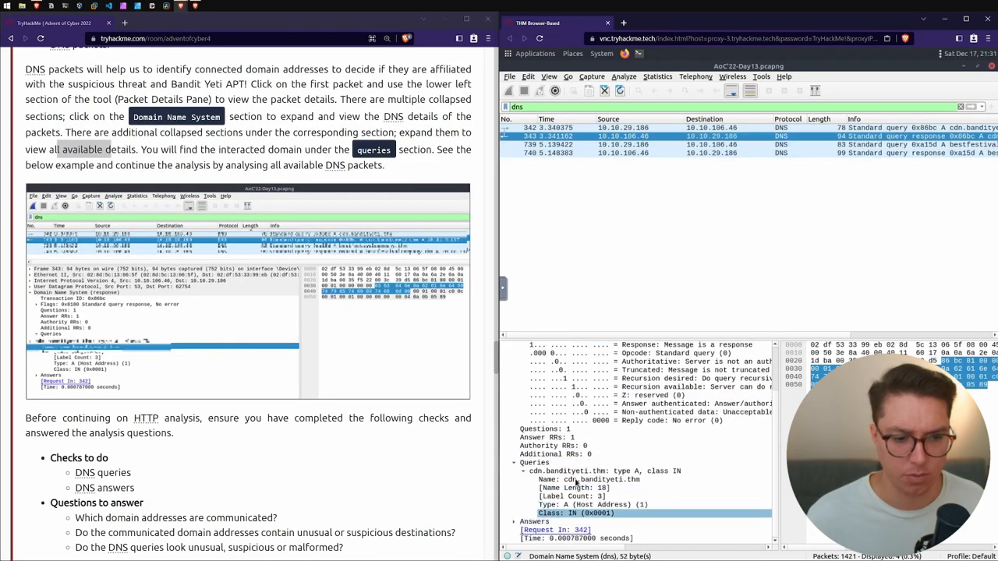
left_click(604, 471)
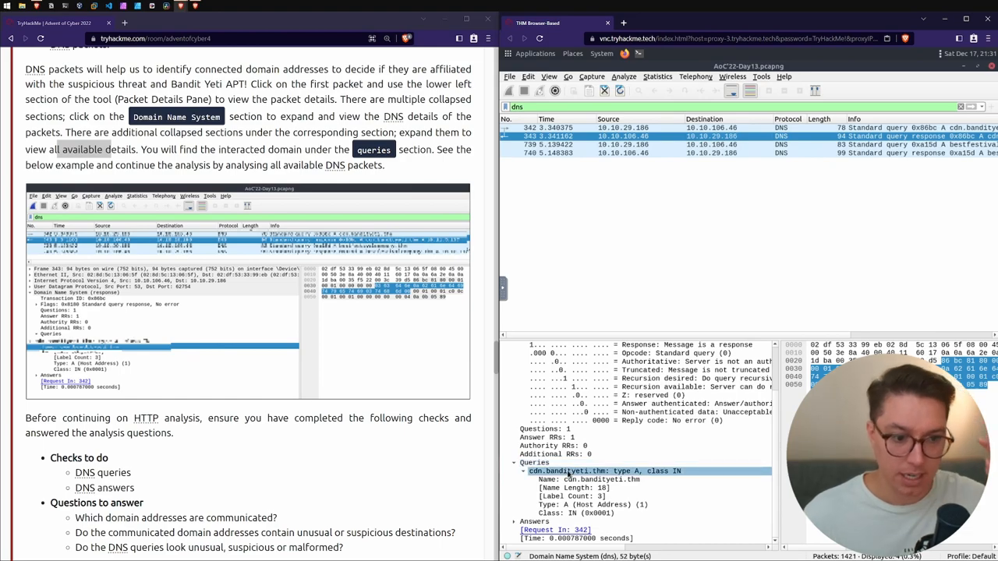
scroll("down", 3)
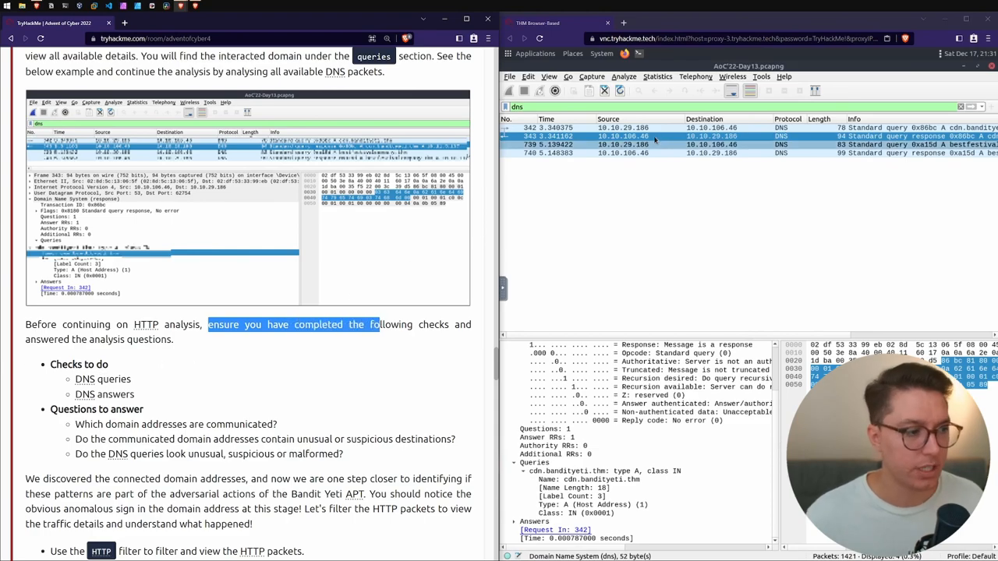
mouse_move(705, 137)
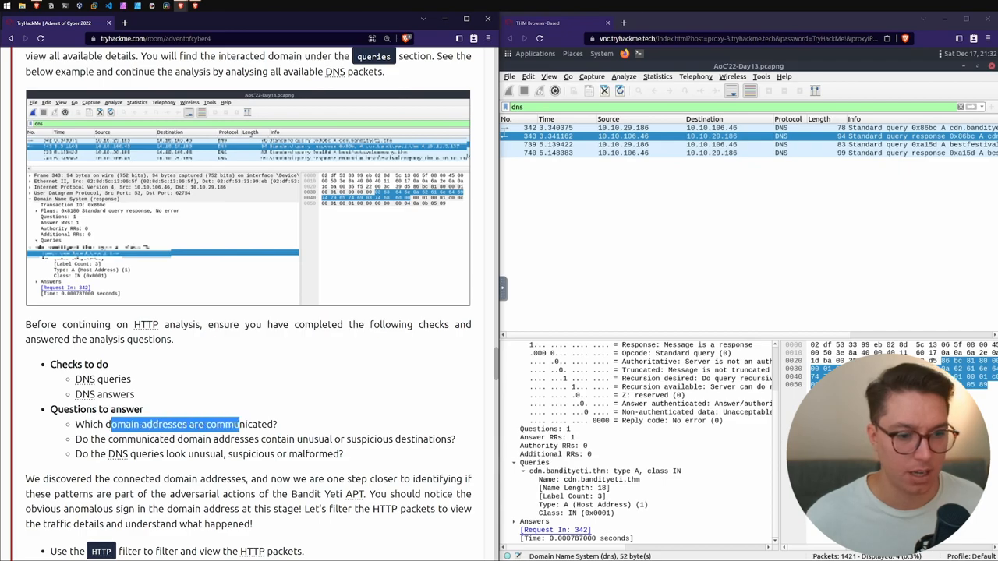
left_click(604, 471)
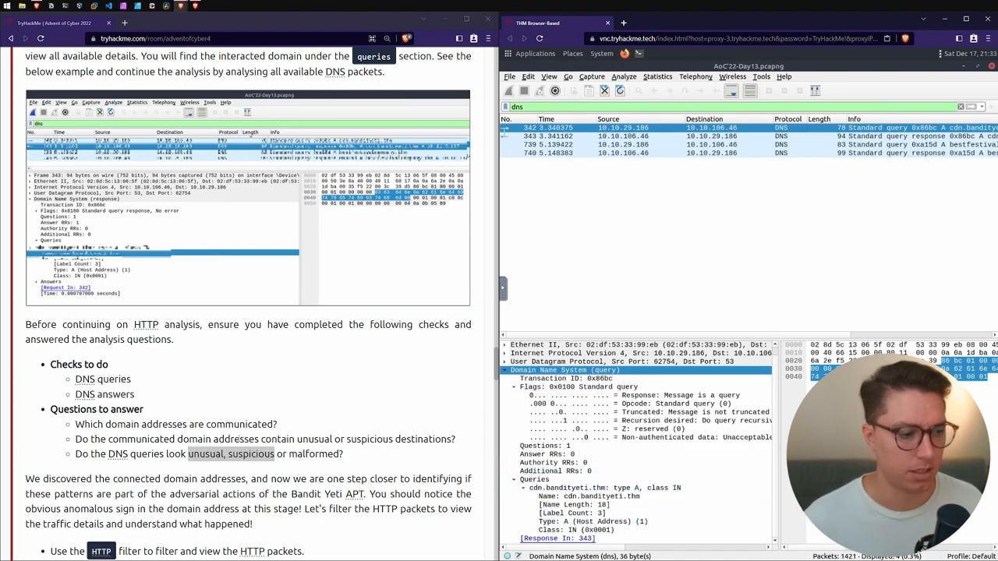
scroll("down", 3)
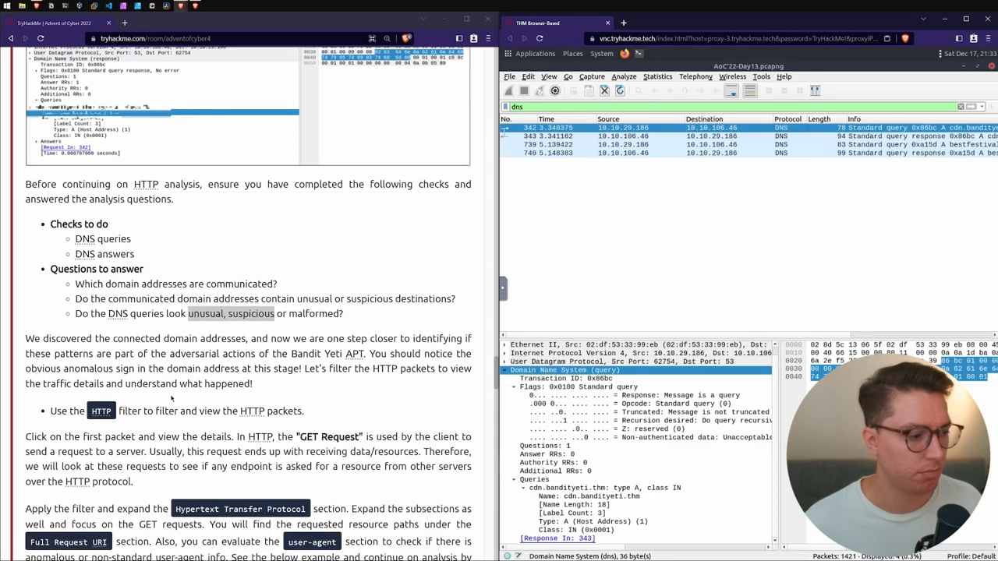
Apply the HTTP filter and inspect the mysterygift.exe GET request's URI and user-agent
scroll("down", 3)
type("http")
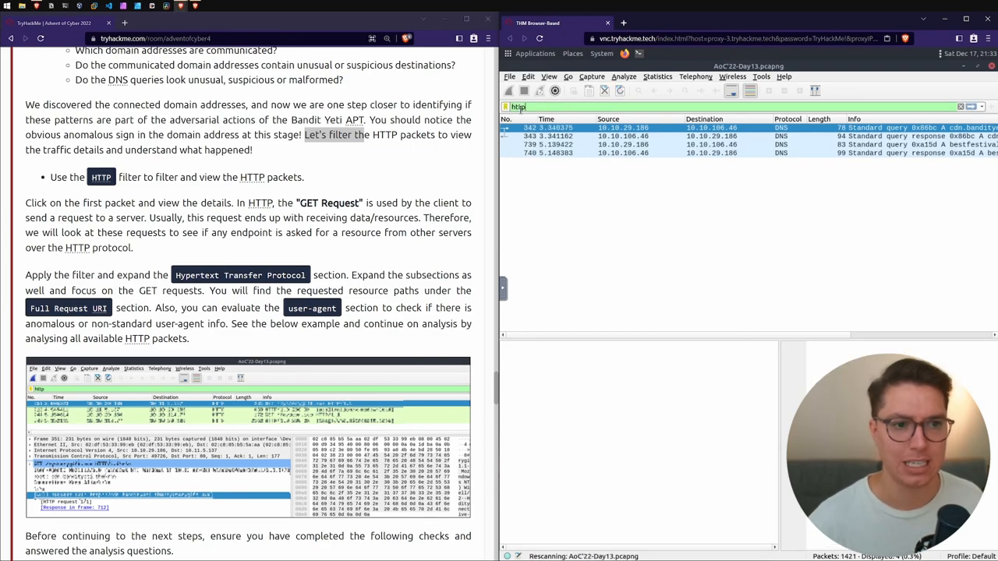
key("Return")
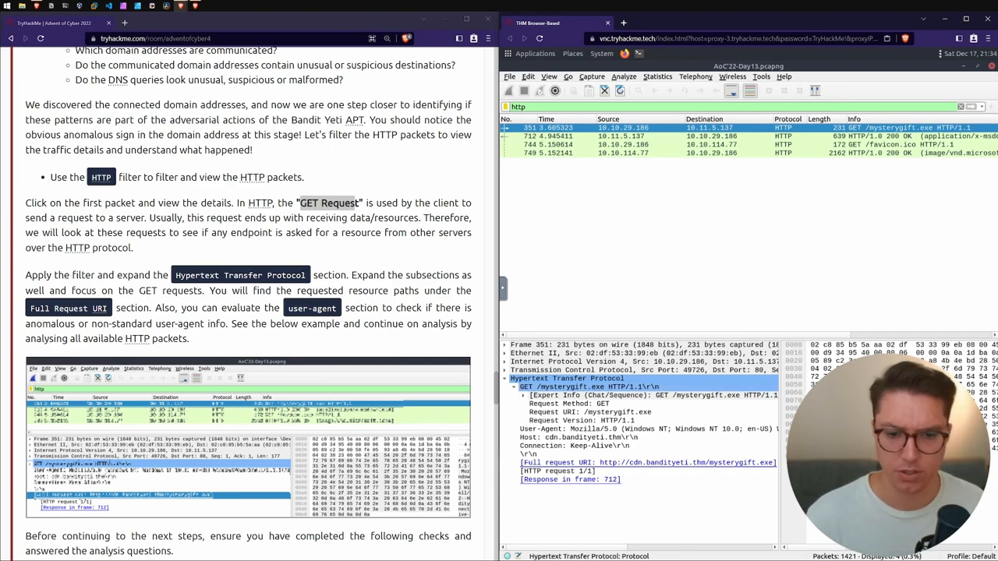
left_click(523, 396)
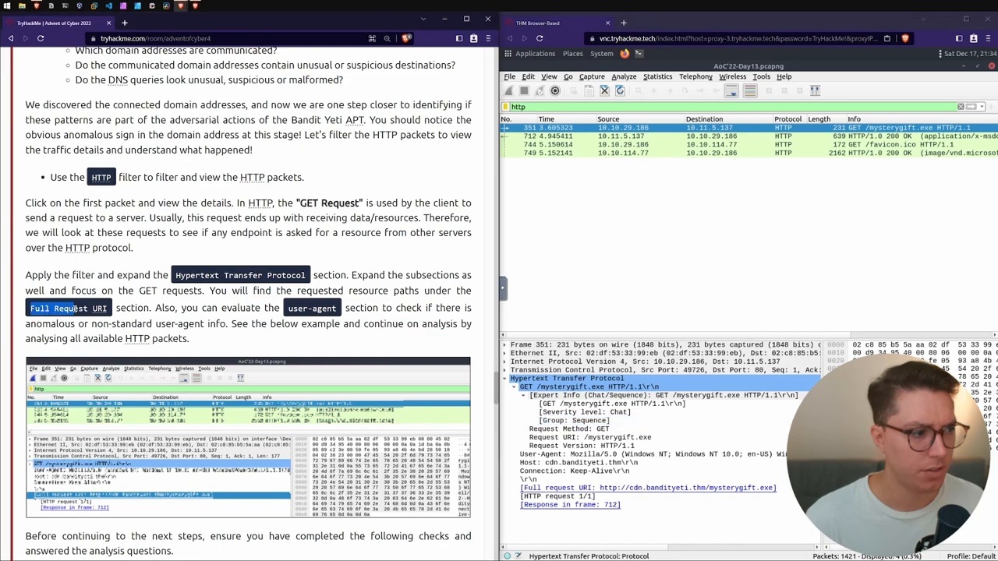
left_click(588, 438)
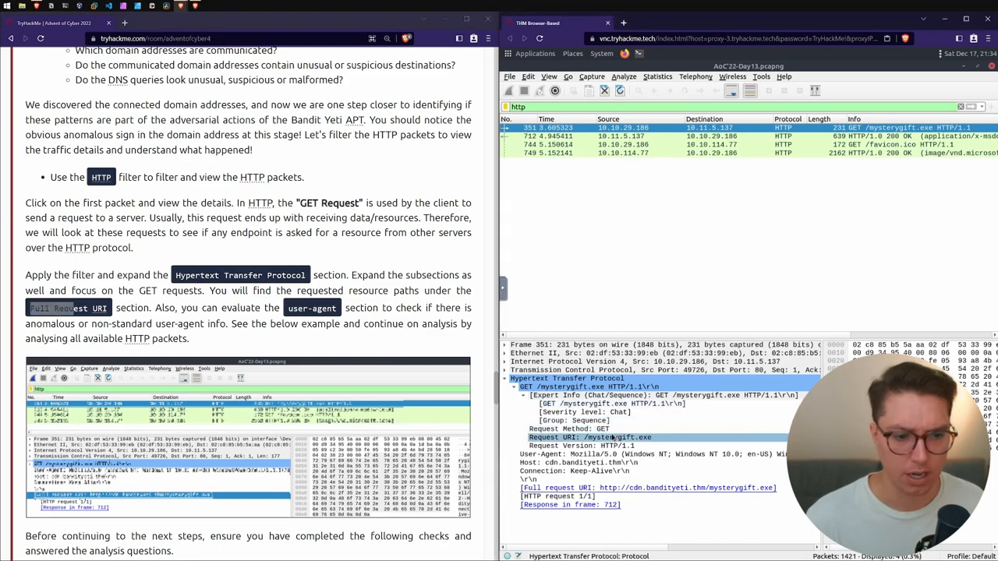
left_click(590, 438)
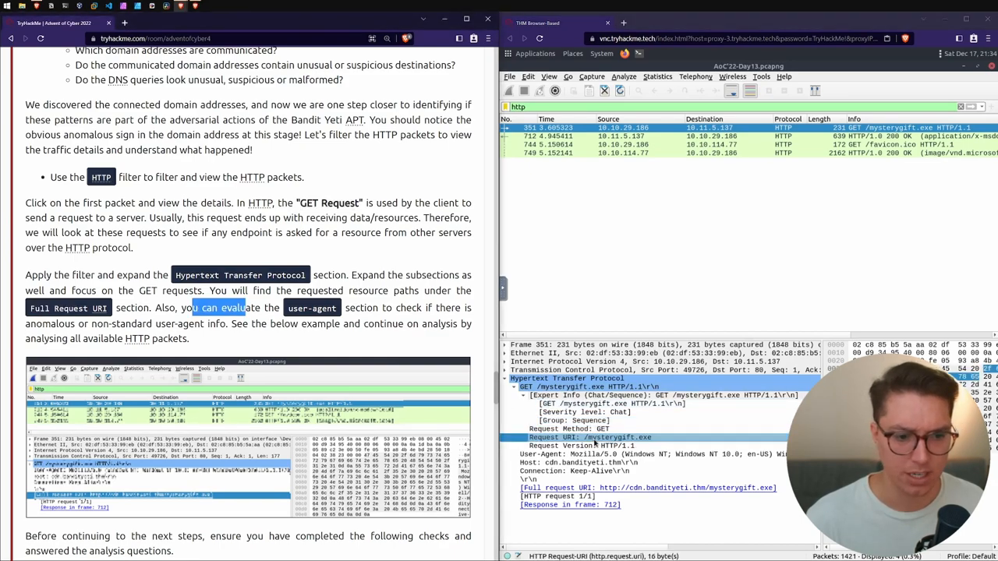
left_click(600, 454)
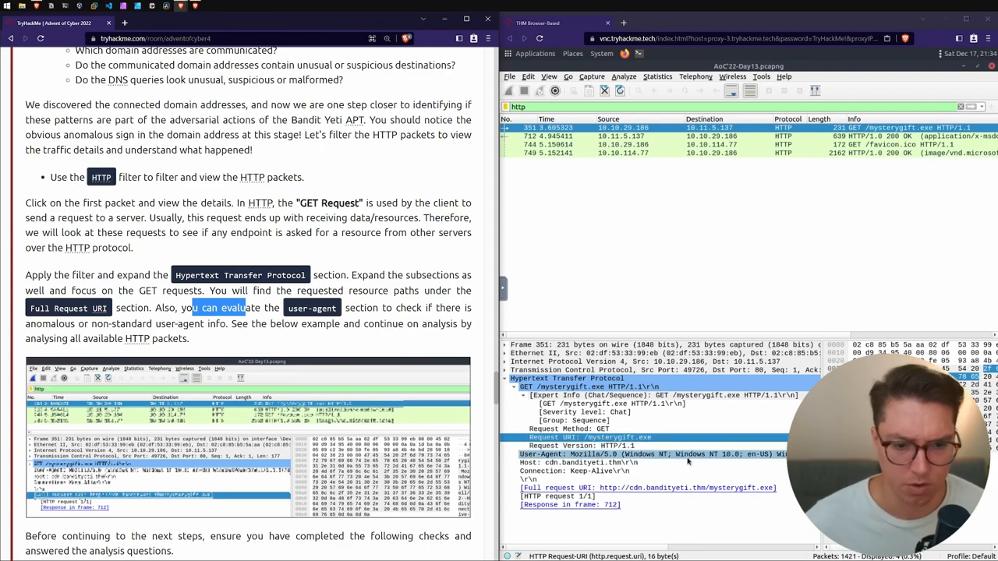
left_click(686, 455)
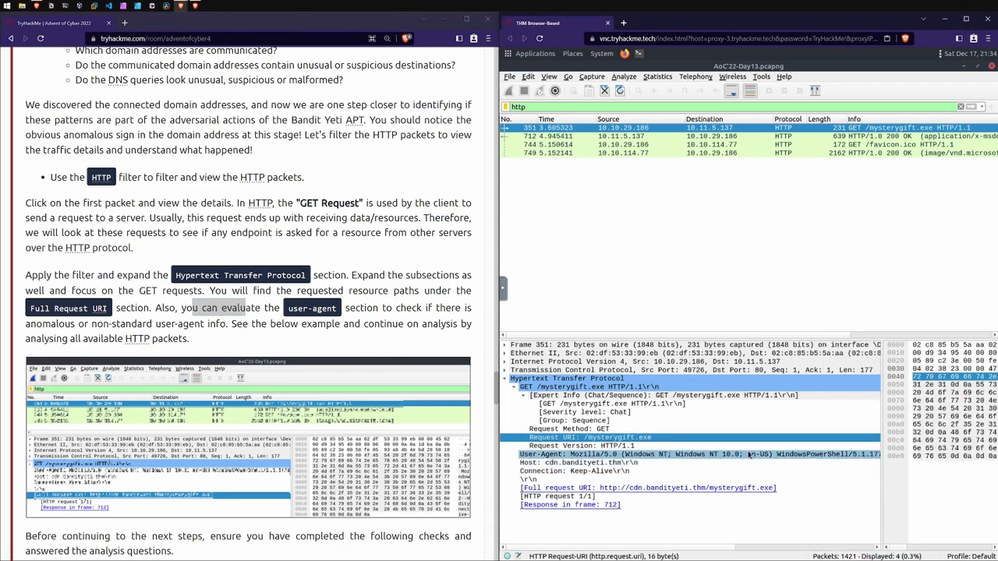
scroll("down", 3)
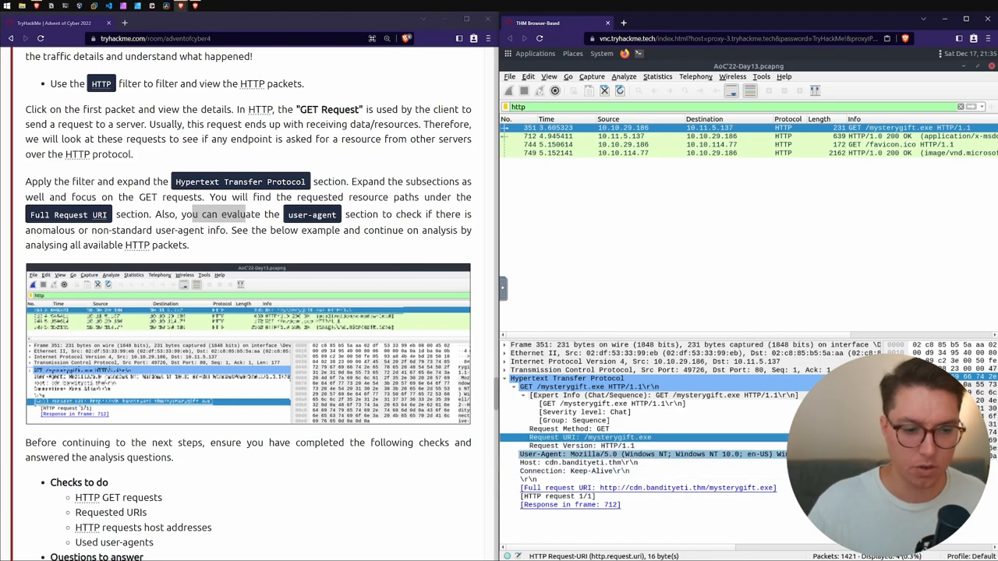
scroll("down", 3)
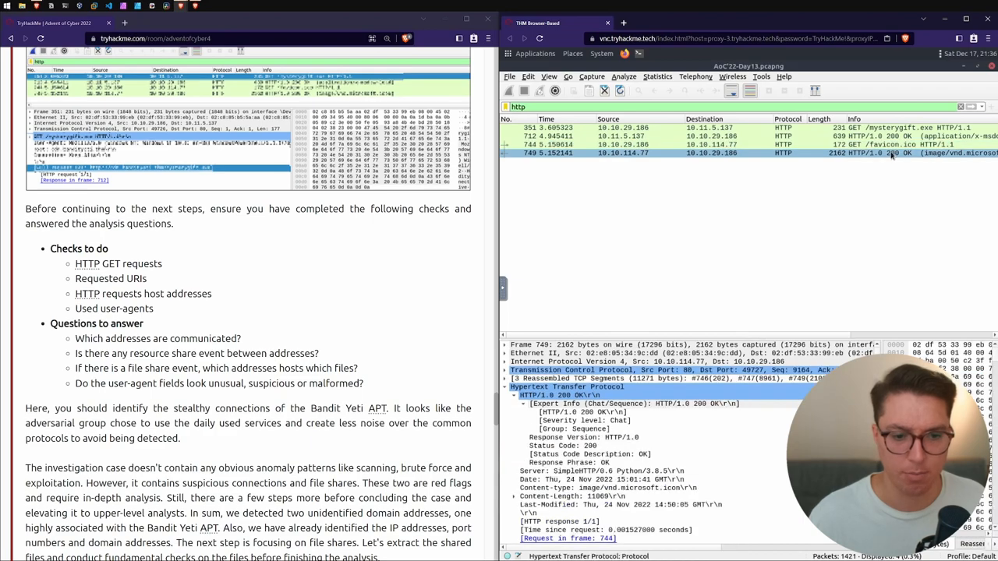
Reselect packet 351 and check its User-Agent, which names Windows PowerShell
left_click(701, 145)
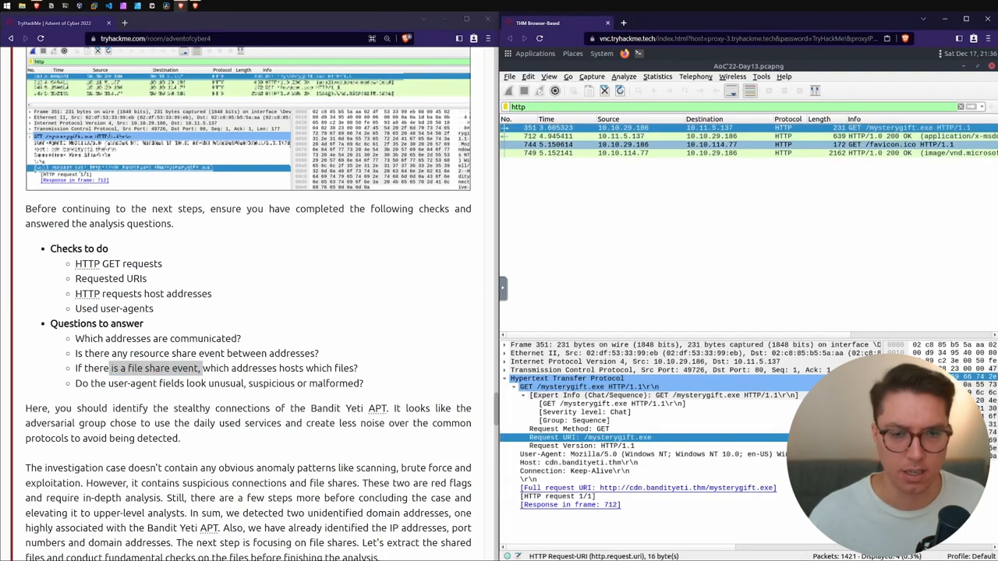
left_click_drag(94, 383, 220, 383)
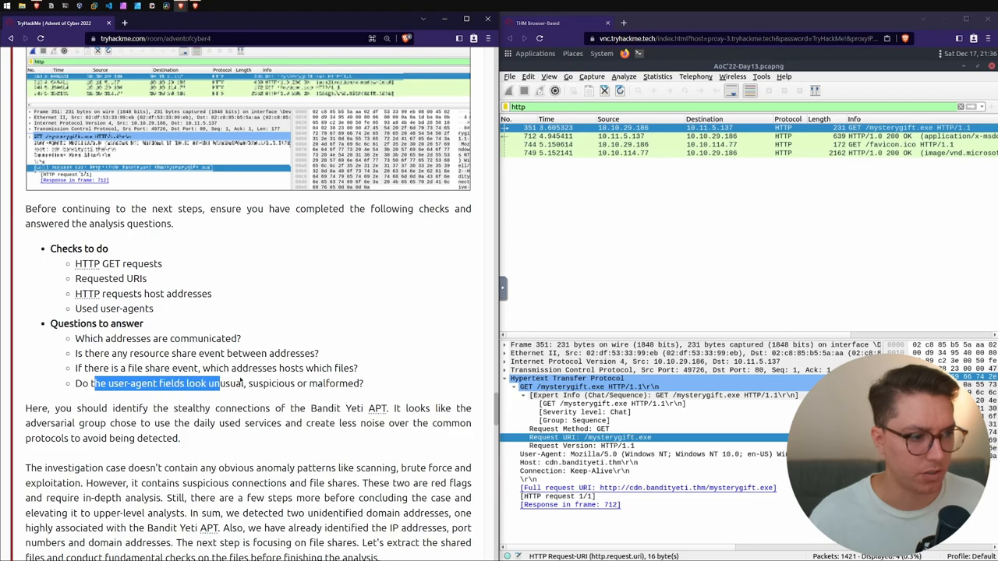
left_click(663, 453)
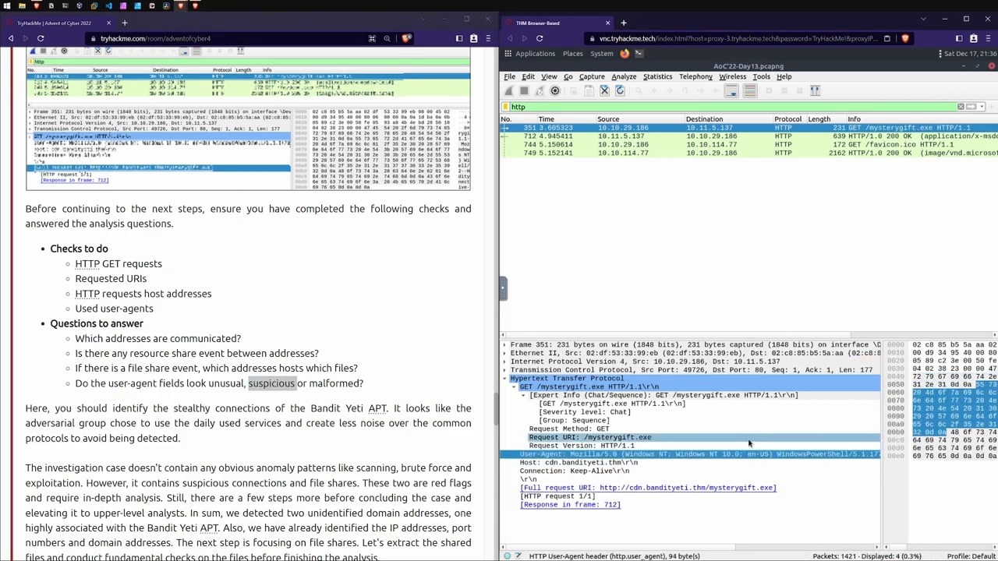
Read the task text on the adversarial group, connections and checking exported files
scroll("down", 3)
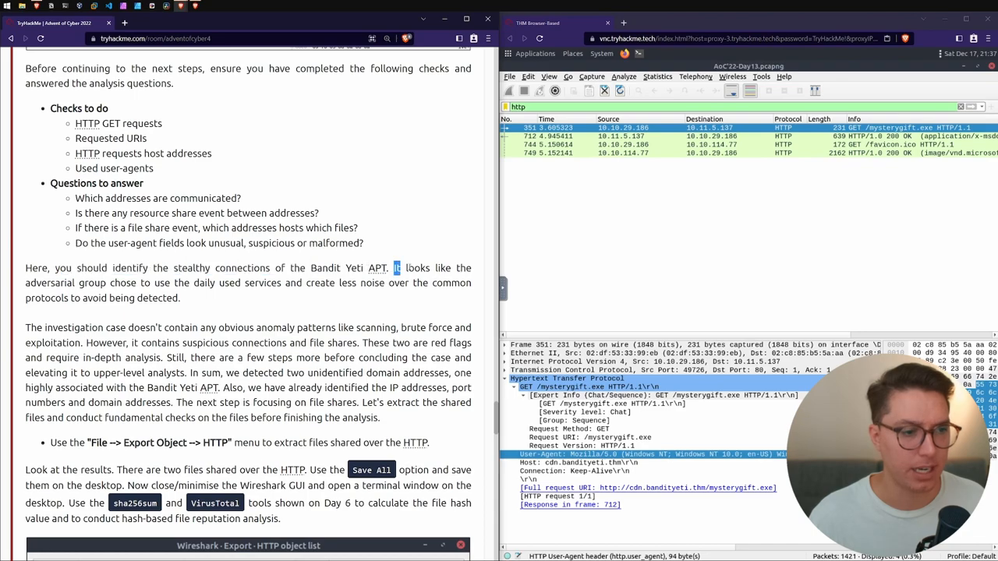
left_click_drag(394, 267, 117, 282)
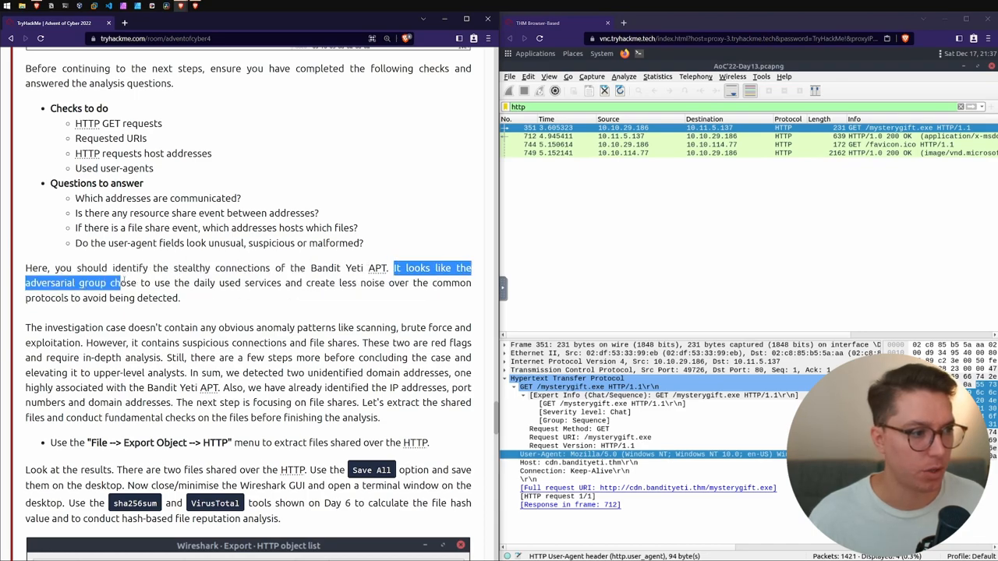
left_click_drag(120, 283, 253, 283)
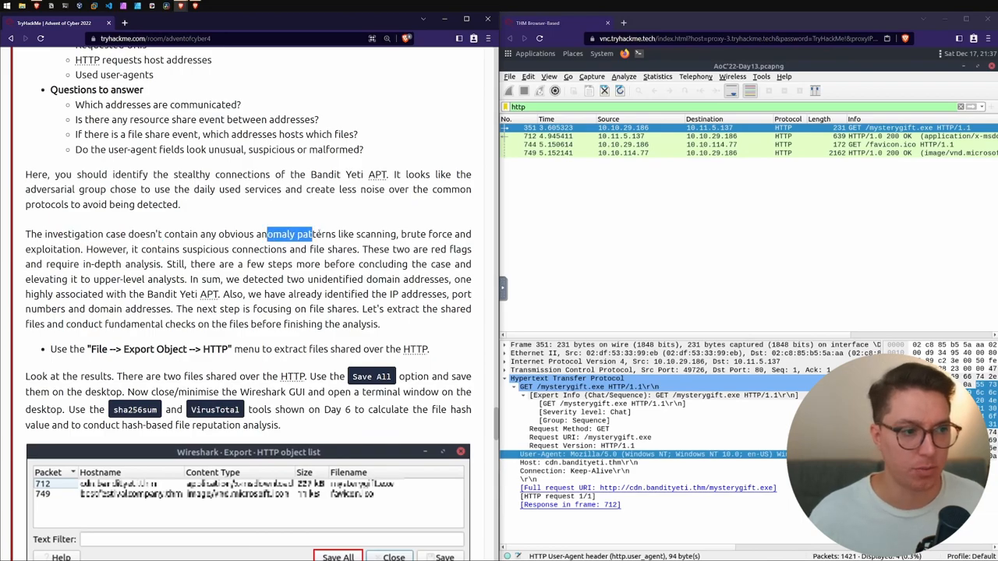
left_click_drag(268, 234, 448, 249)
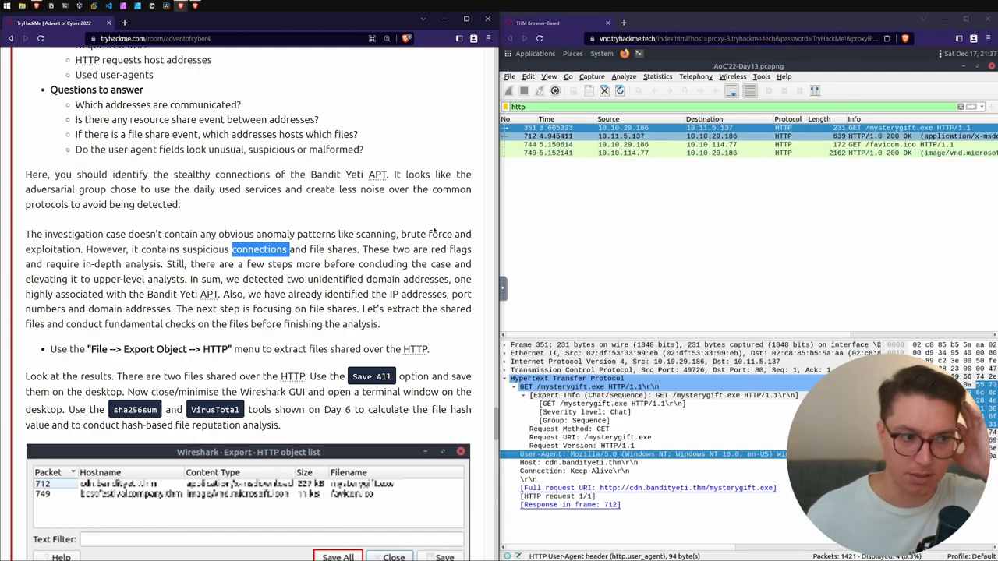
left_click_drag(232, 249, 393, 249)
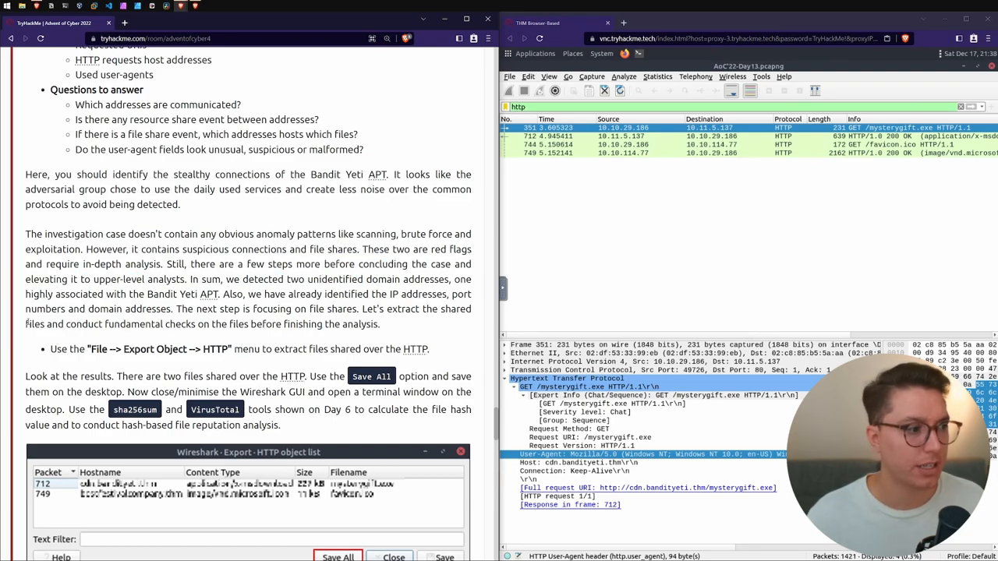
double_click(117, 325)
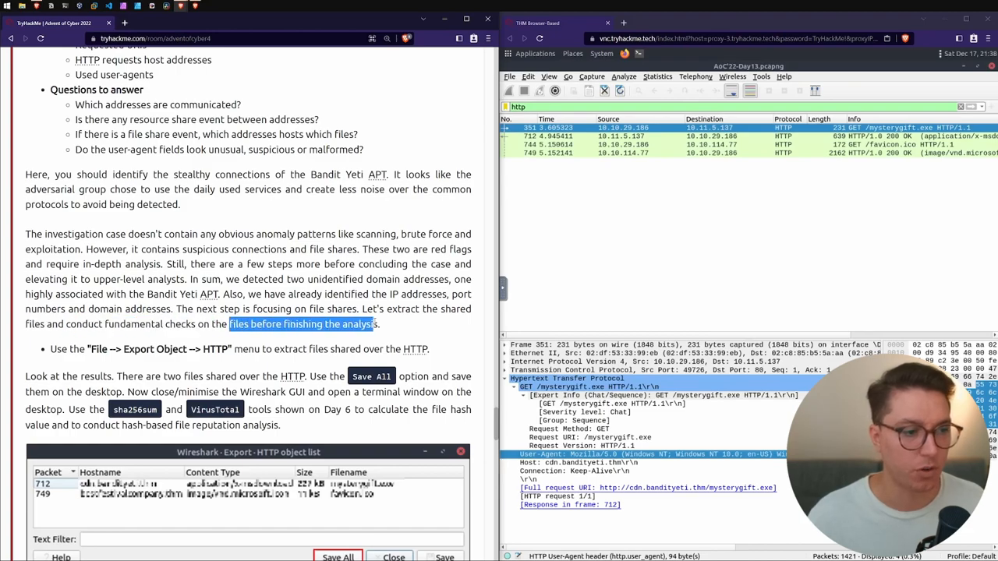
scroll("down", 3)
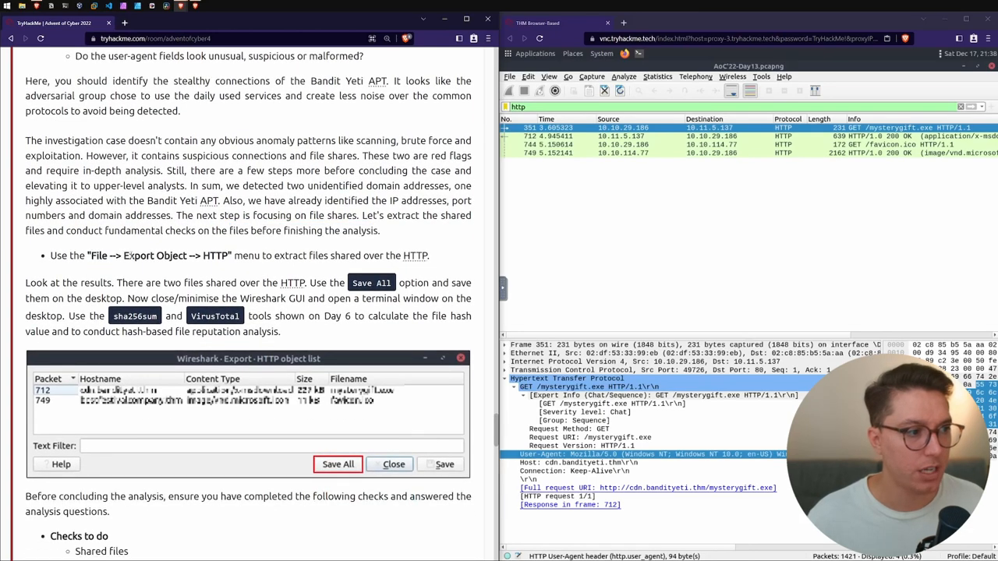
Save all HTTP objects, mysterygift.exe and favicon.ico, via File > Export Objects > HTTP
left_click(509, 76)
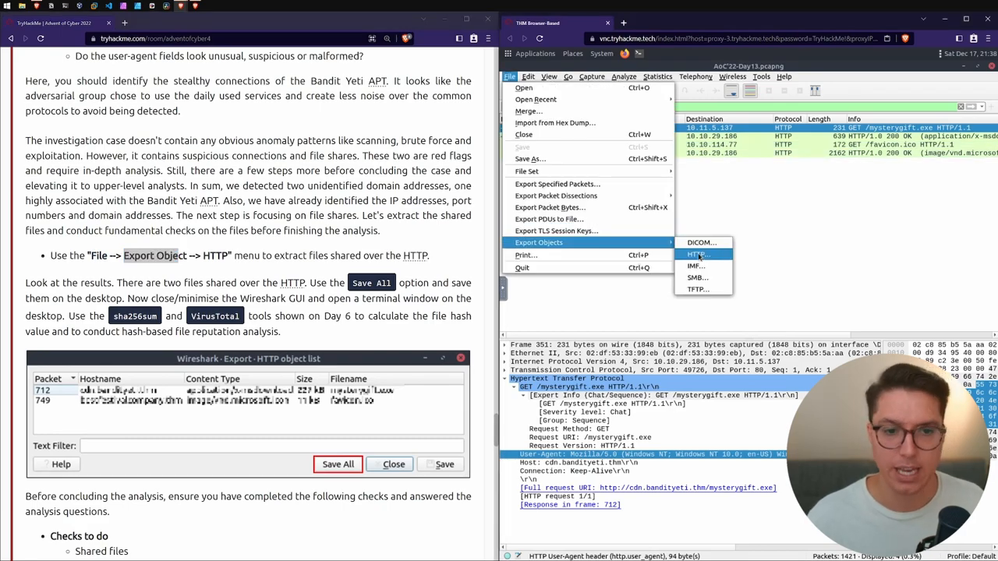
left_click(696, 255)
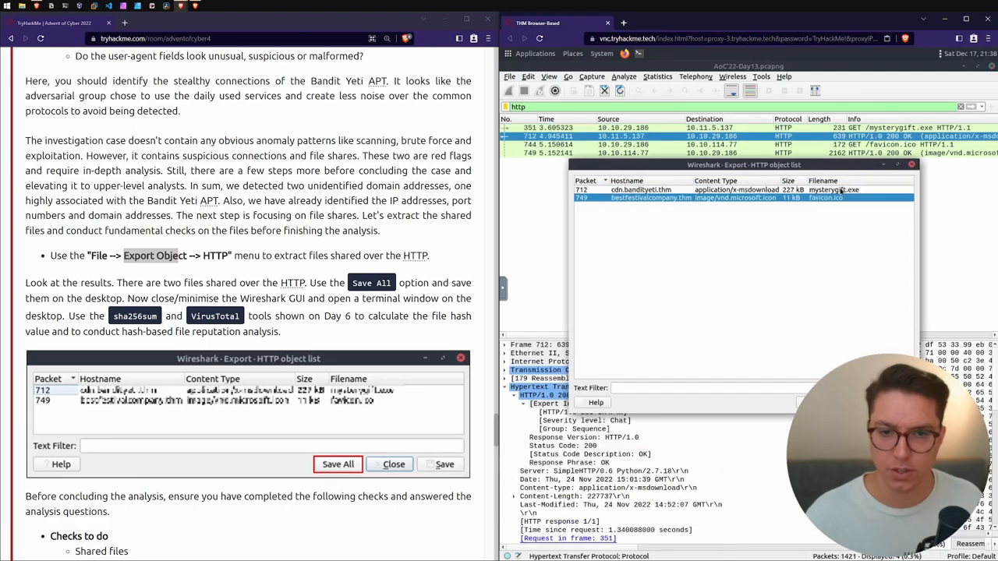
left_click(740, 189)
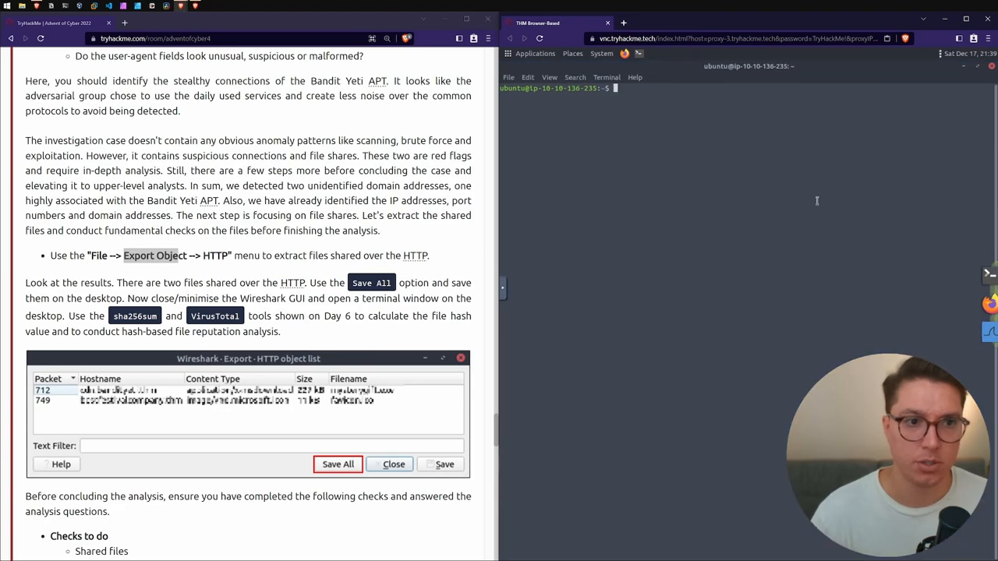
In the Desktop folder, run sha256sum on mysterygift.exe to get its hash
type("cd Desktop/")
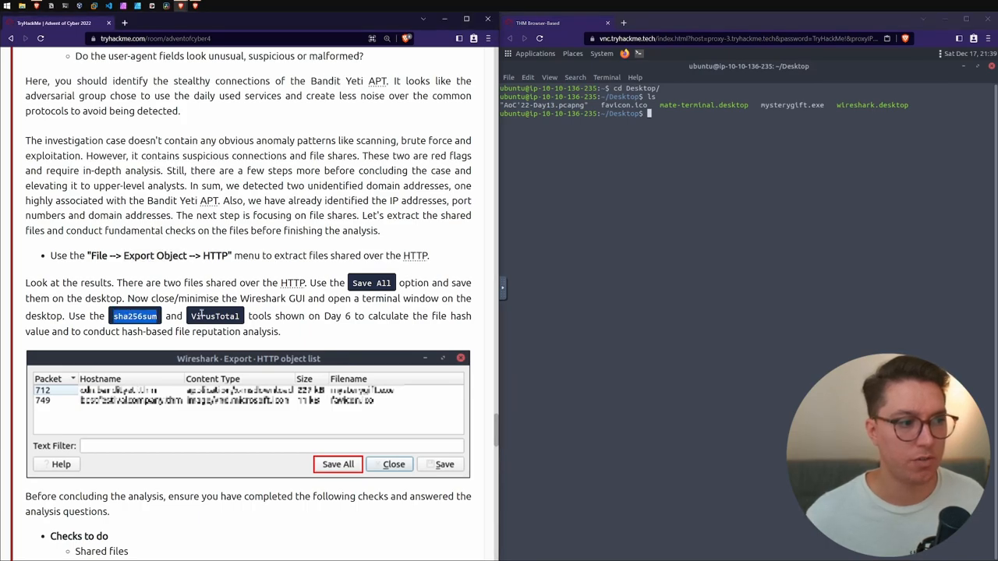
type("sha256sum")
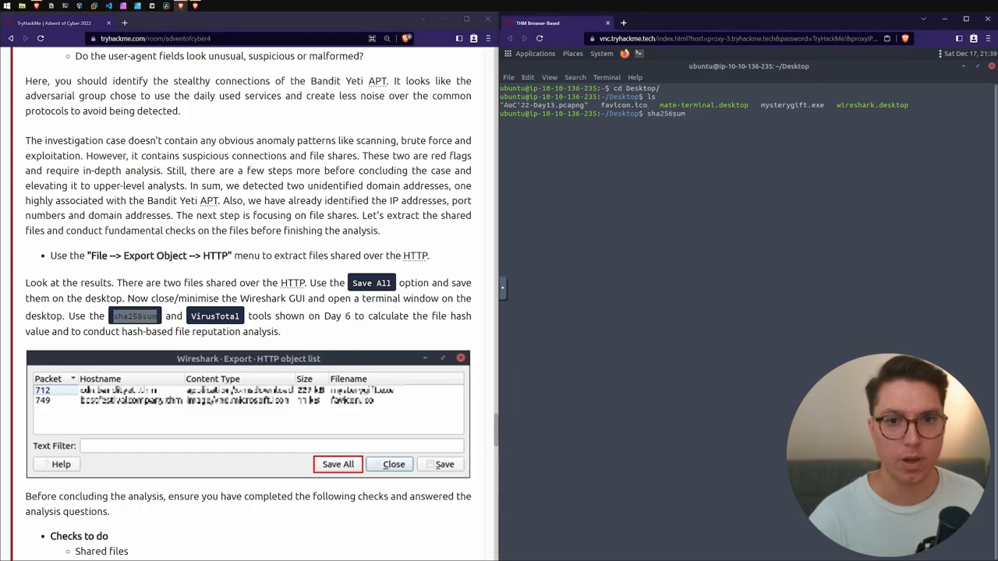
type("mysterygift.exe")
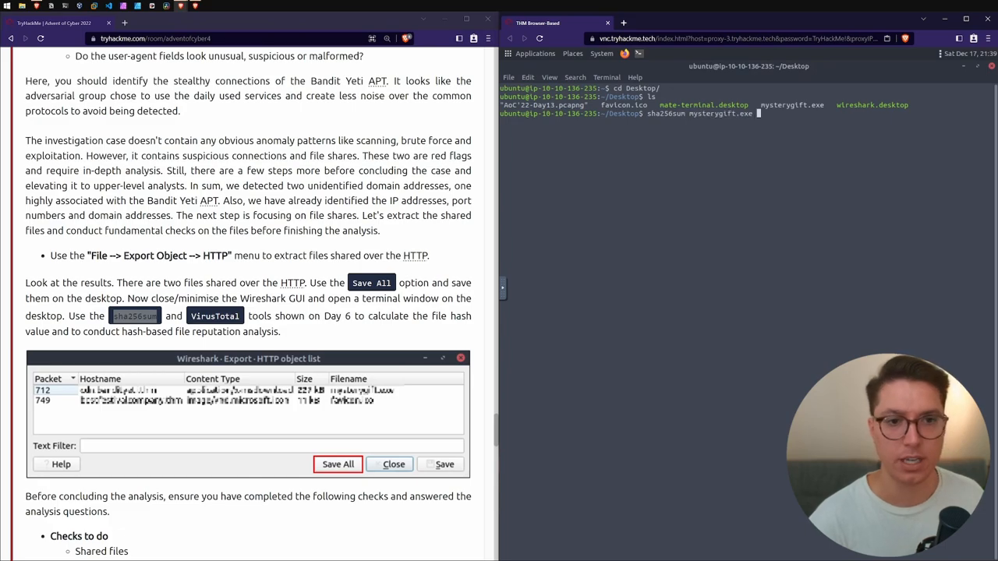
key("Return")
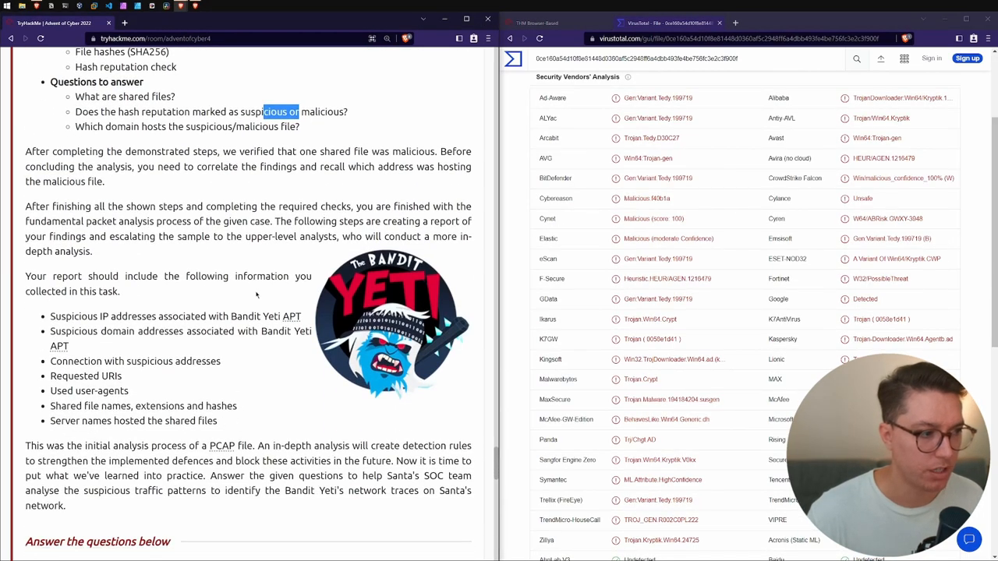
Review the security vendors' trojan detections for the file hash on VirusTotal
scroll("up", 3)
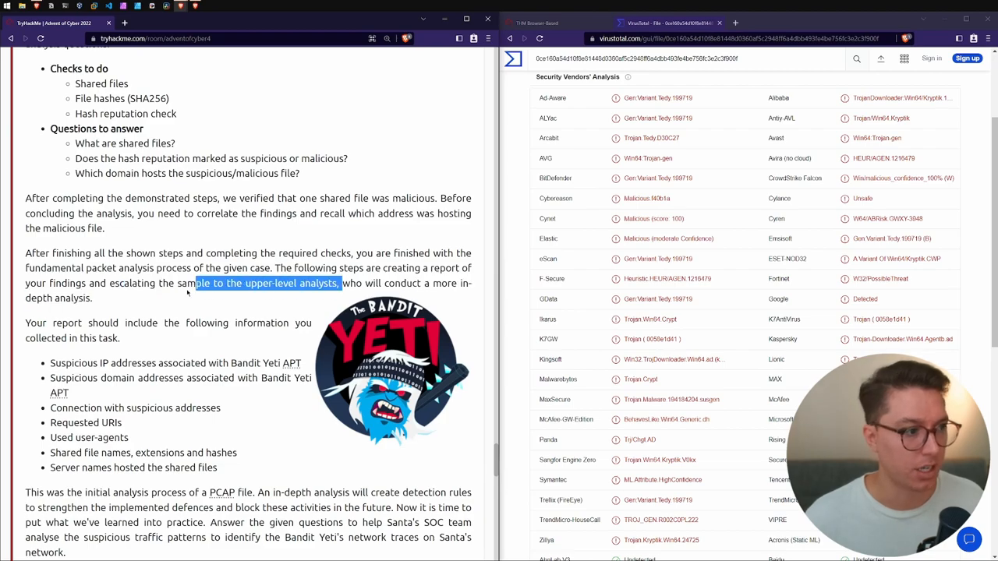
scroll("down", 3)
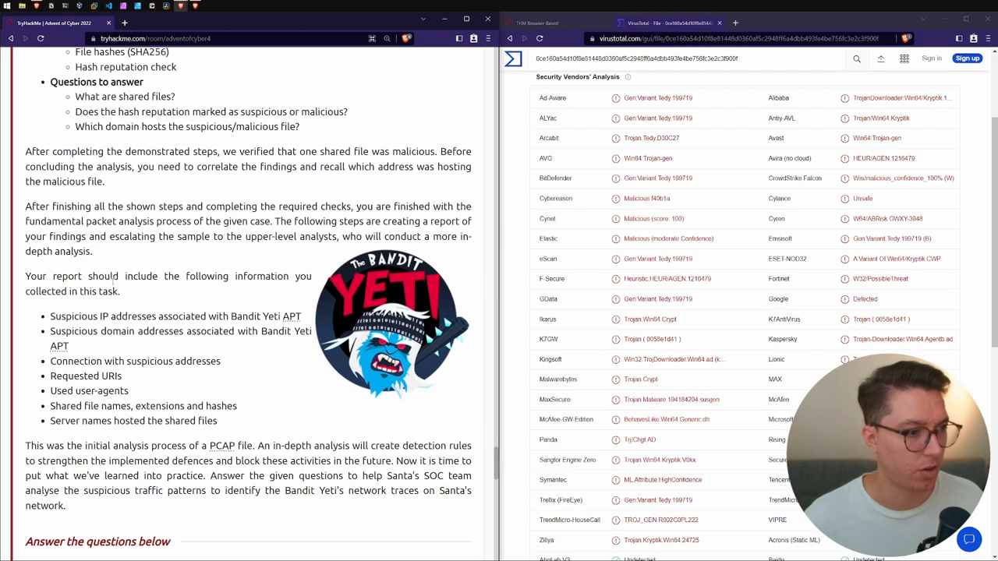
scroll("down", 3)
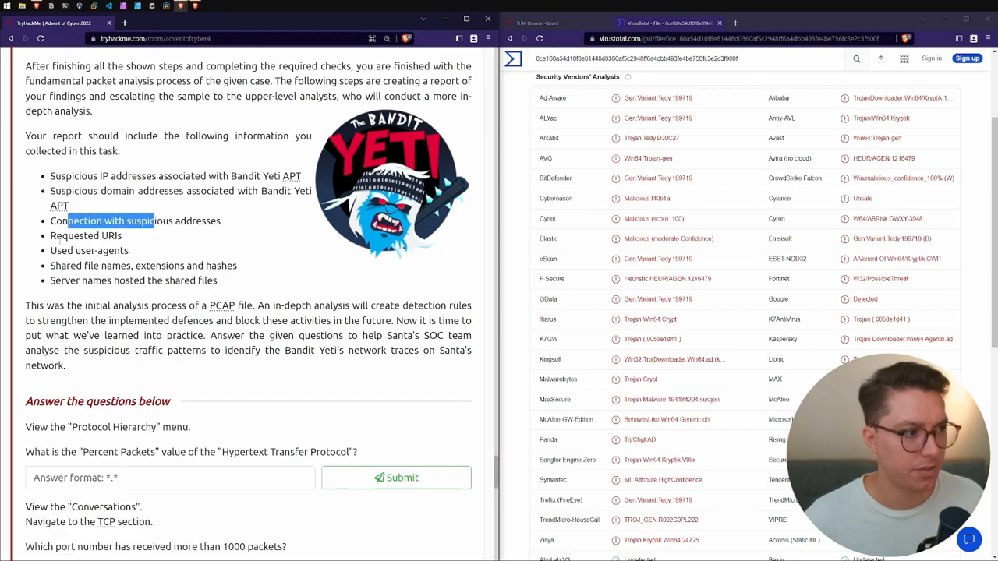
double_click(101, 251)
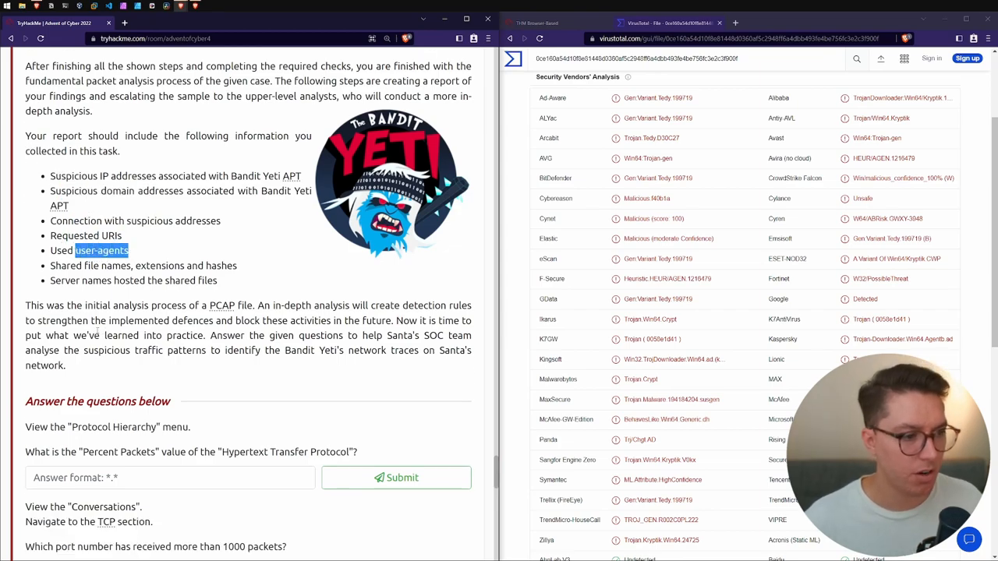
scroll("down", 3)
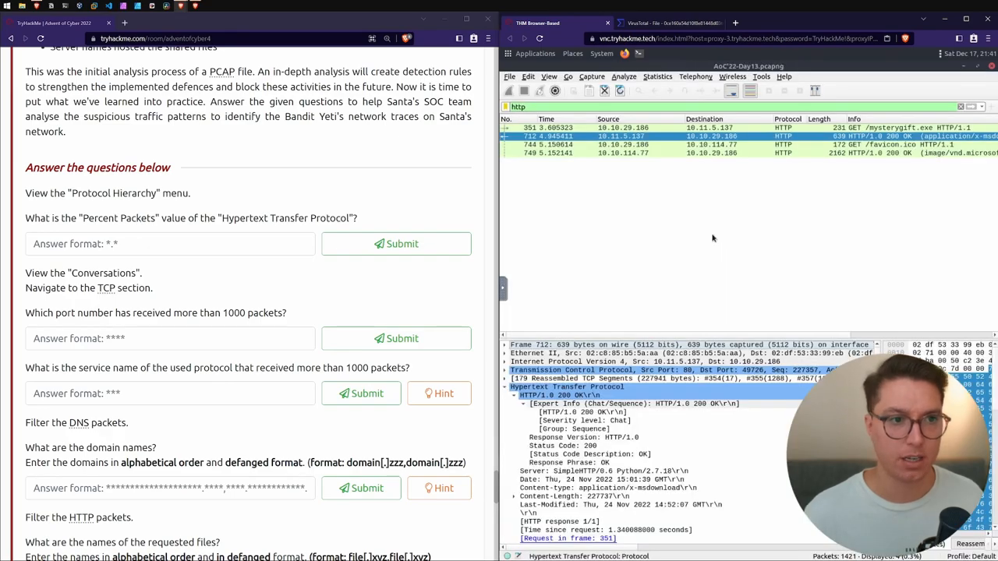
Open Wireshark's Protocol Hierarchy for the HTTP-filtered traffic and select the HTTP row
double_click(107, 193)
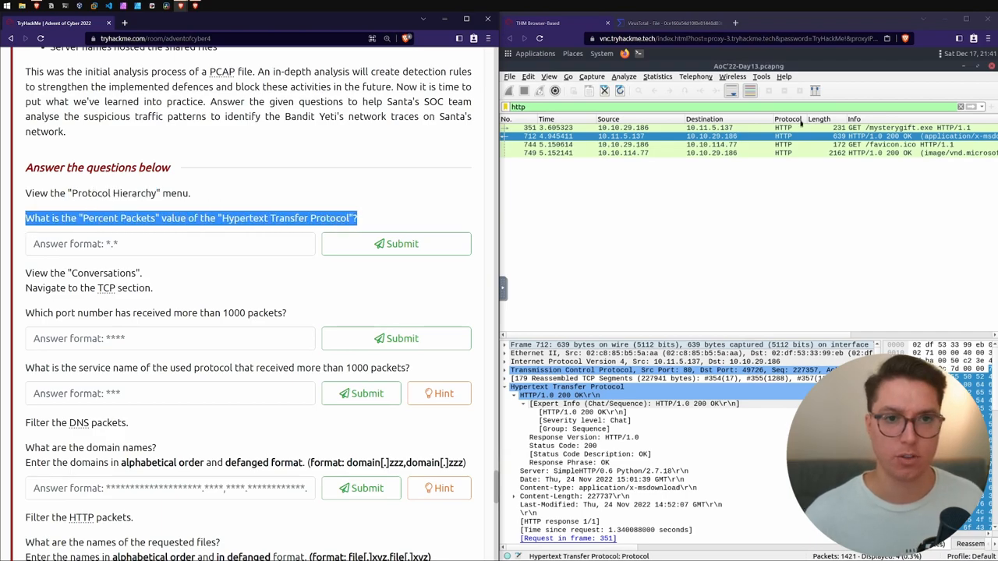
left_click(657, 77)
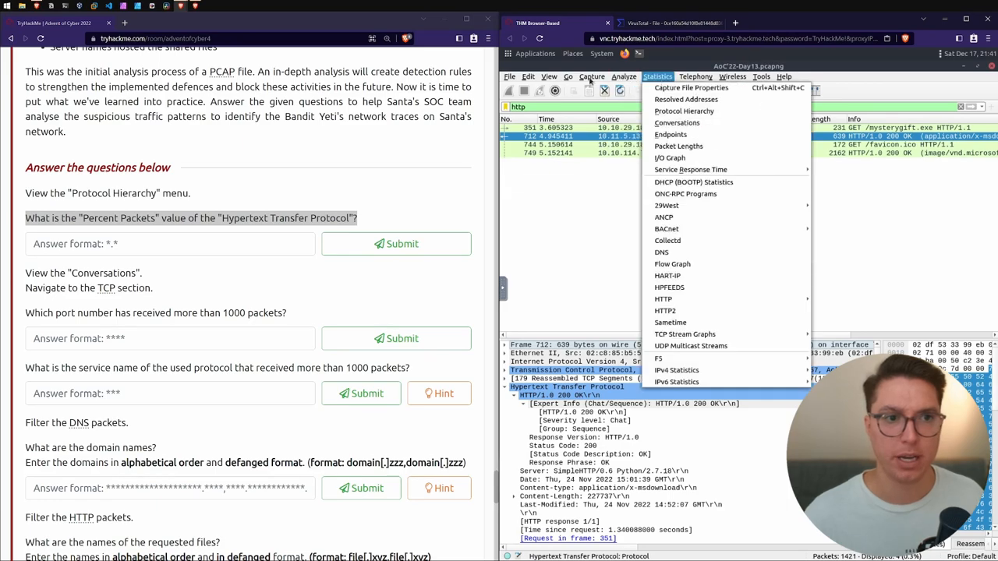
mouse_move(678, 146)
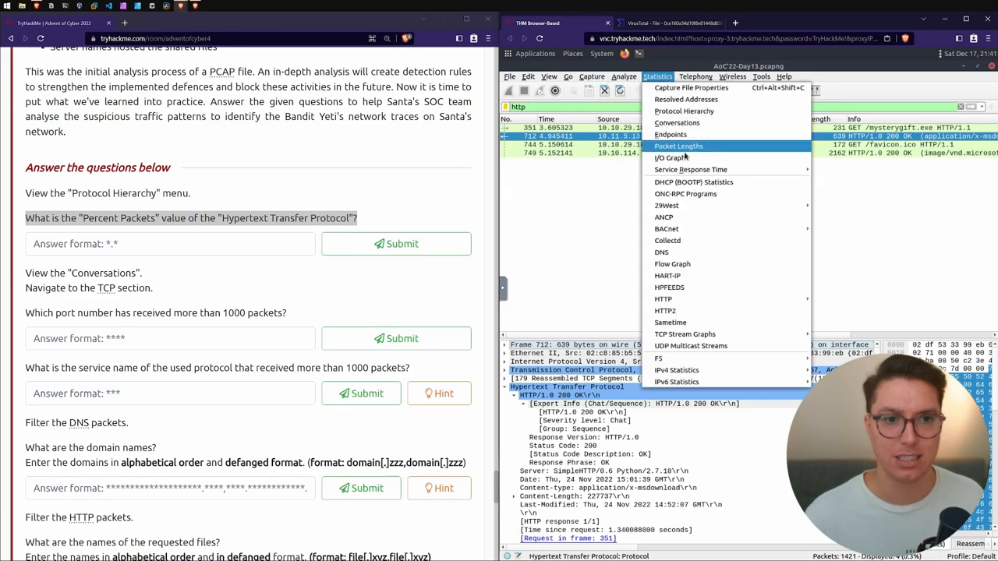
left_click(684, 111)
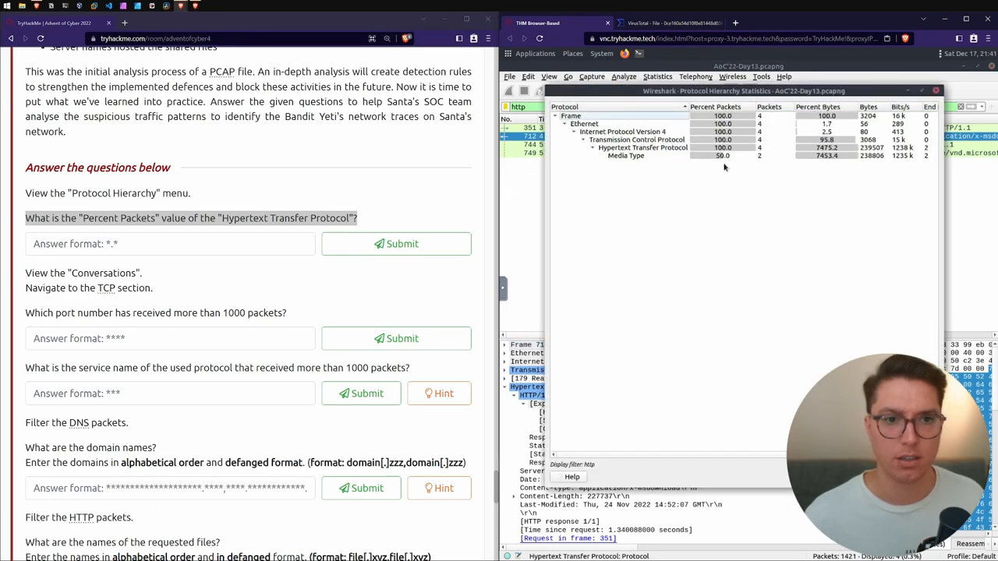
left_click(633, 148)
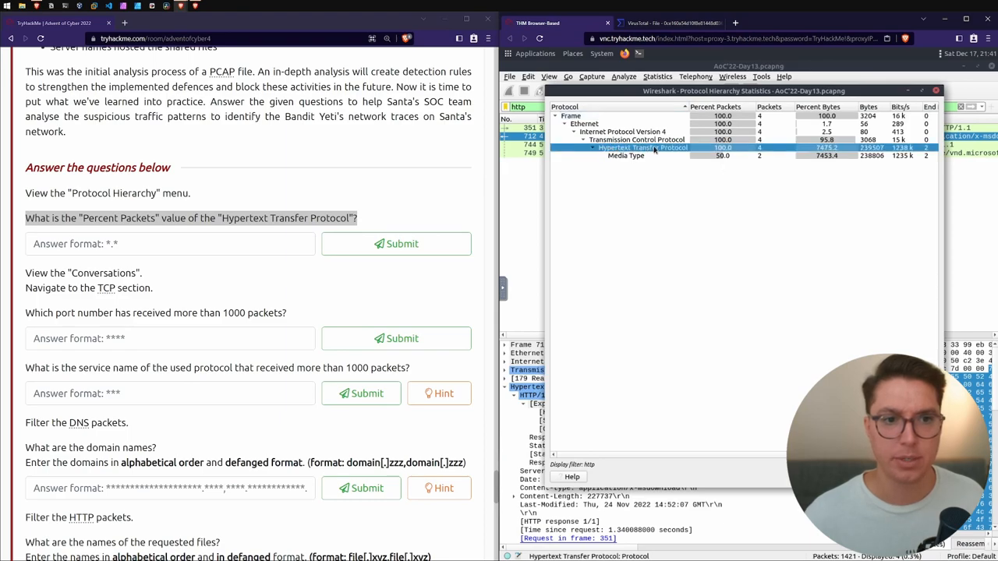
mouse_move(818, 113)
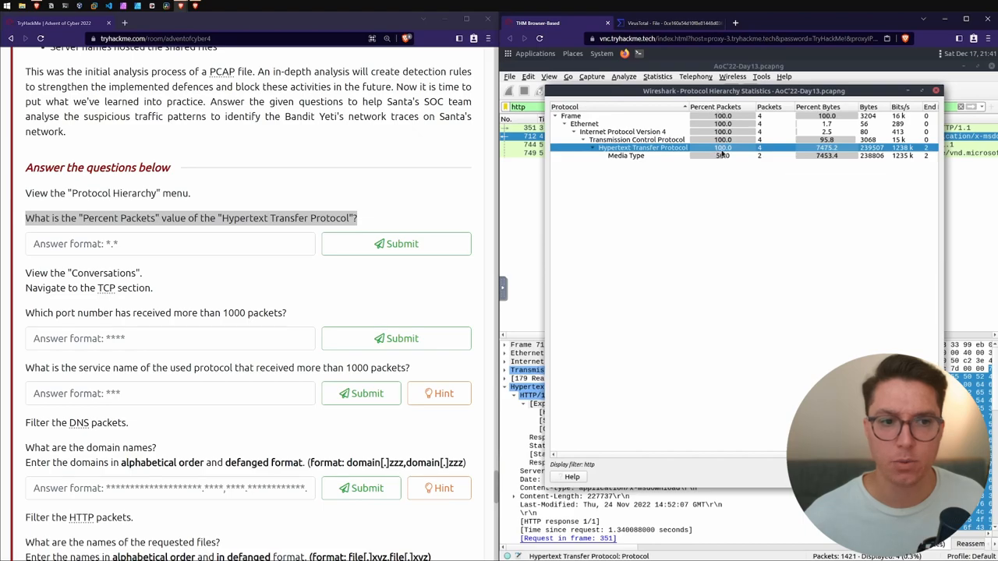
Submit 10 as HTTP's percent packets and close the protocol hierarchy
type("10")
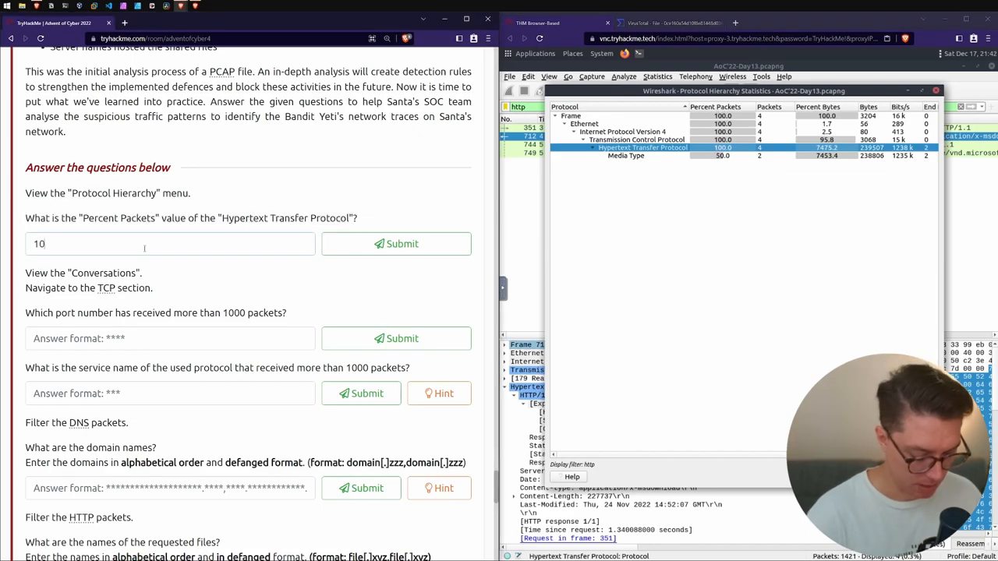
left_click(396, 244)
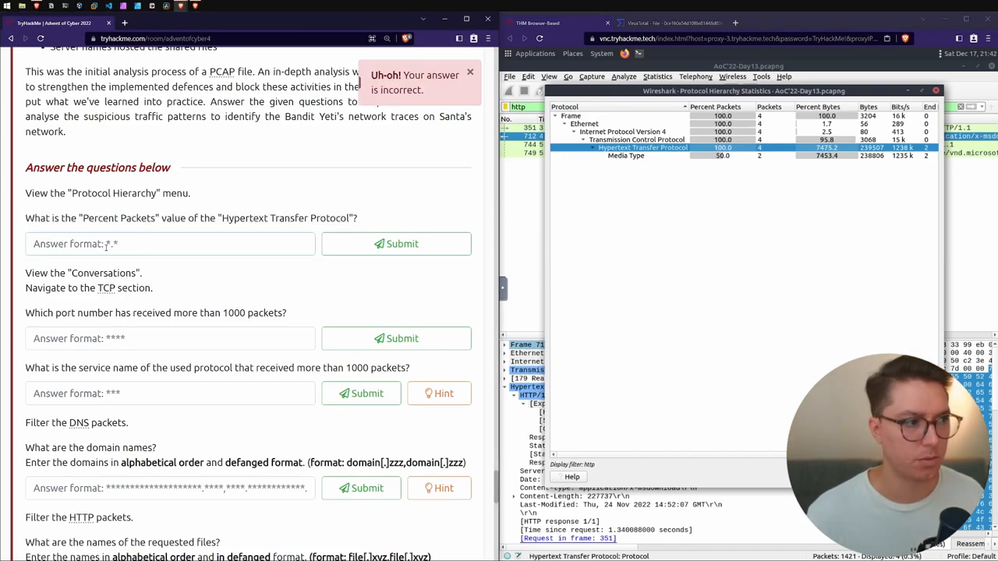
left_click(938, 106)
type("dns")
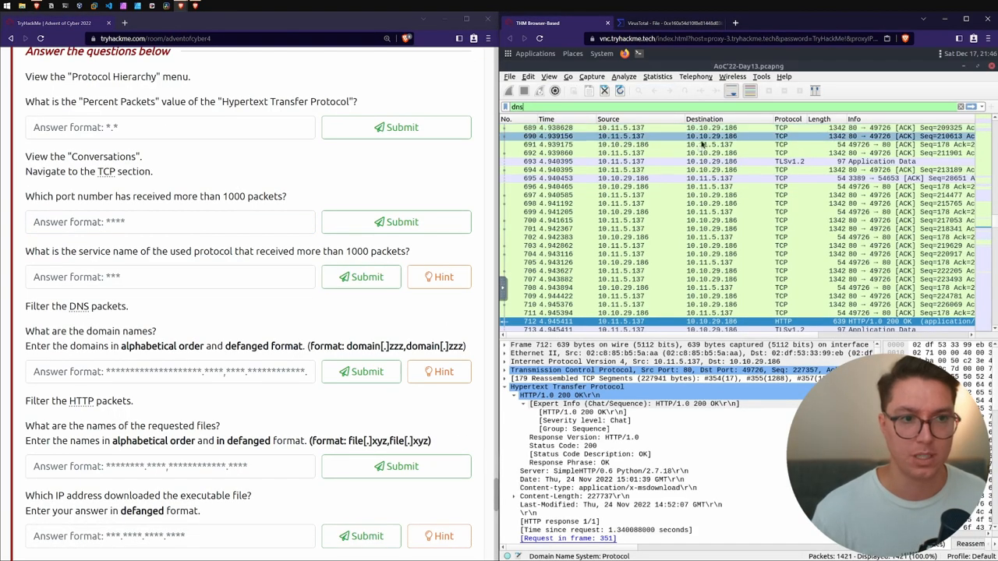
Clear the dns filter and submit HTTP's 0.3% share from the full-capture protocol hierarchy
left_click(657, 76)
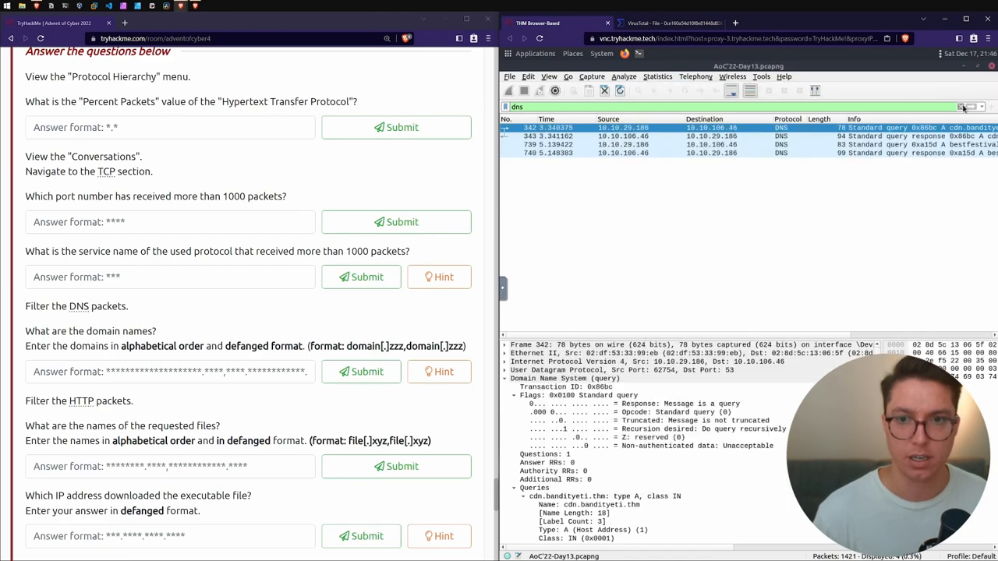
left_click(658, 76)
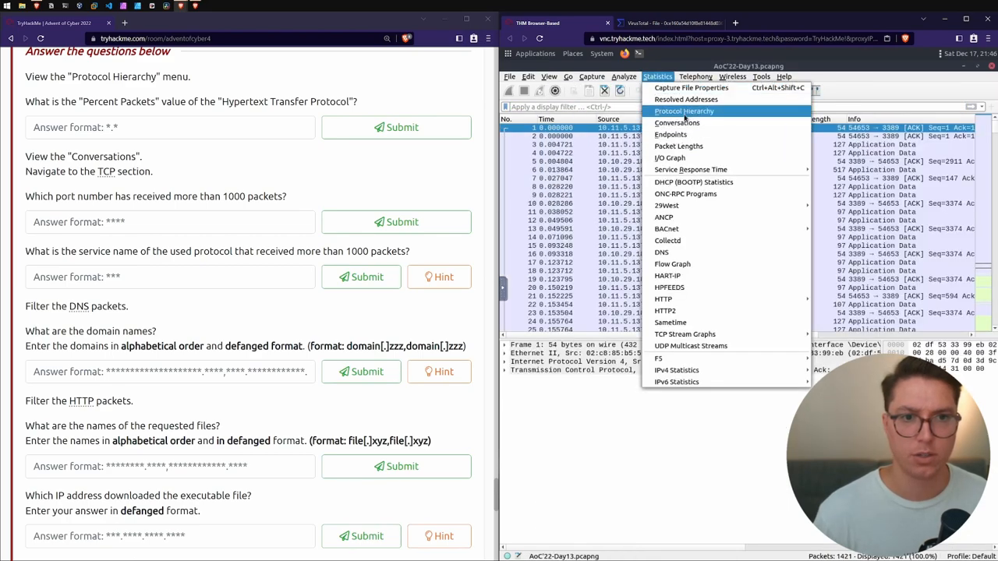
left_click(684, 111)
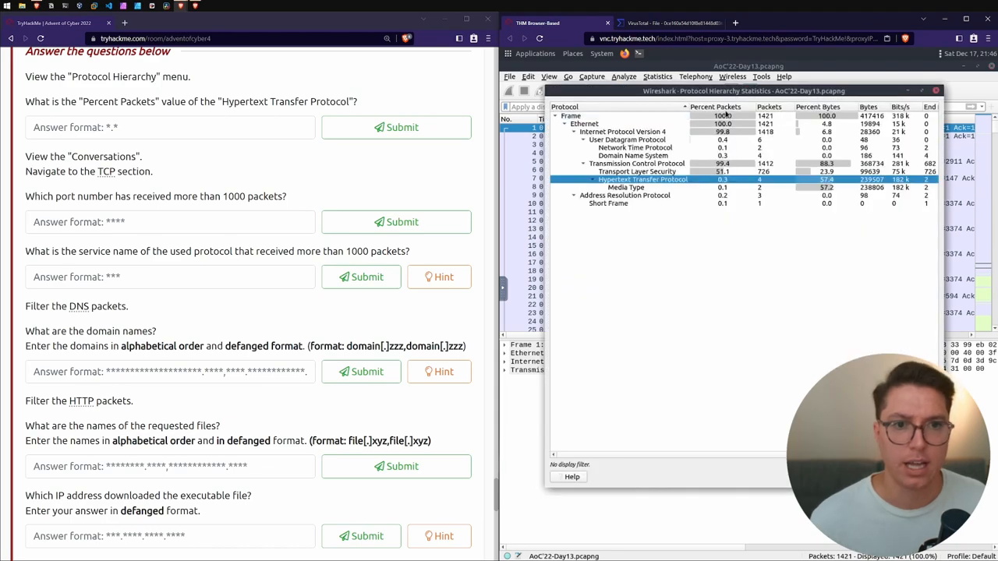
type("0.3")
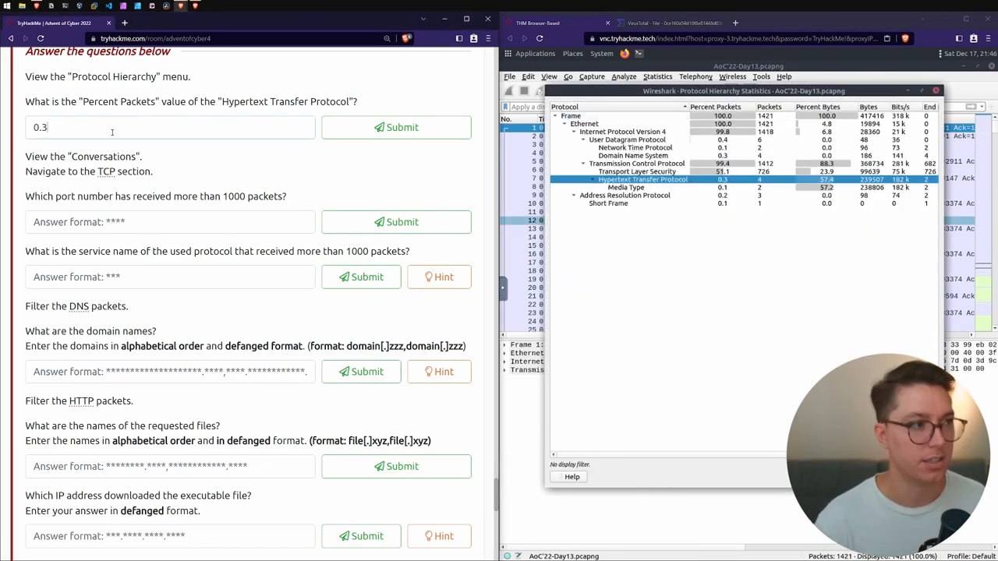
left_click(395, 127)
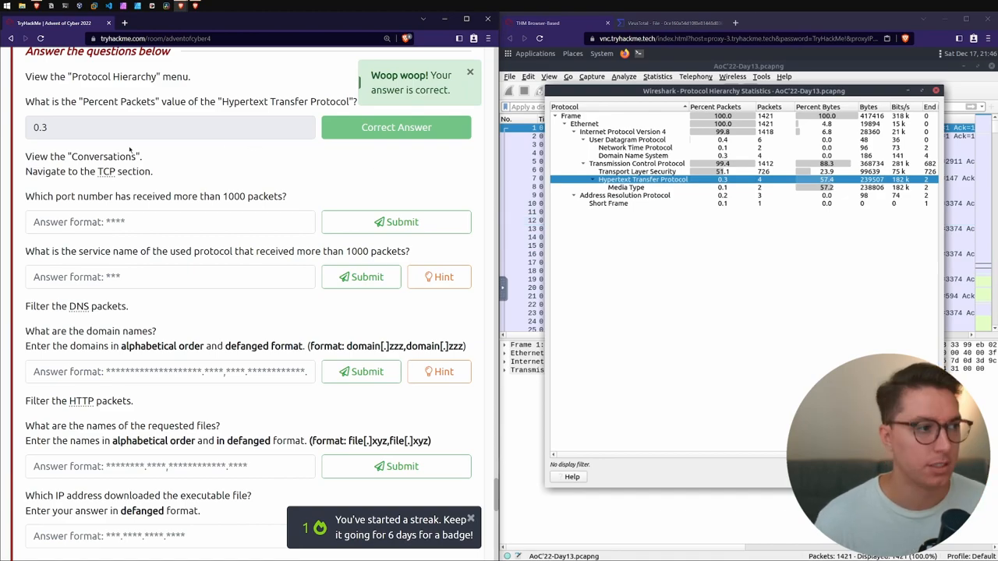
mouse_move(164, 199)
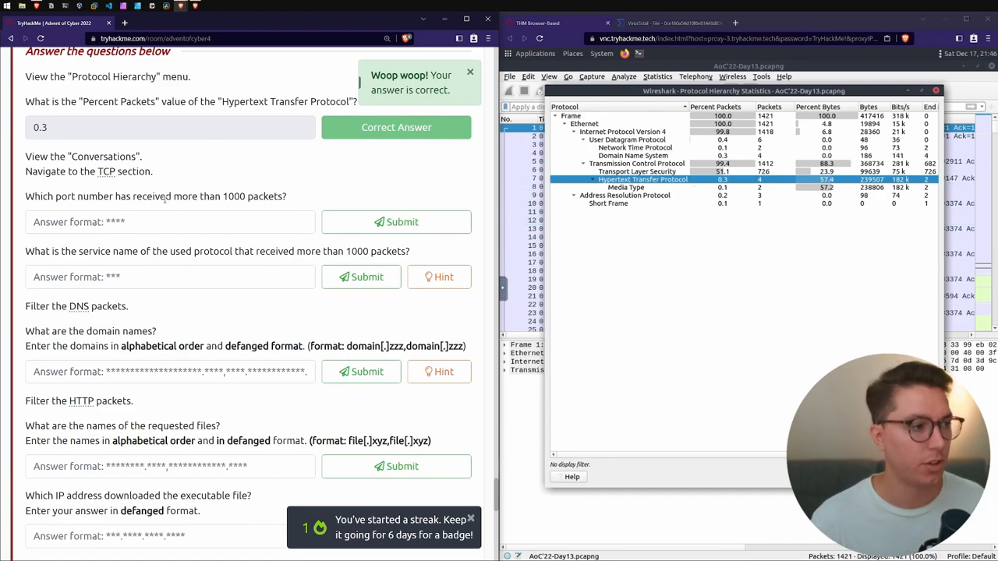
double_click(104, 156)
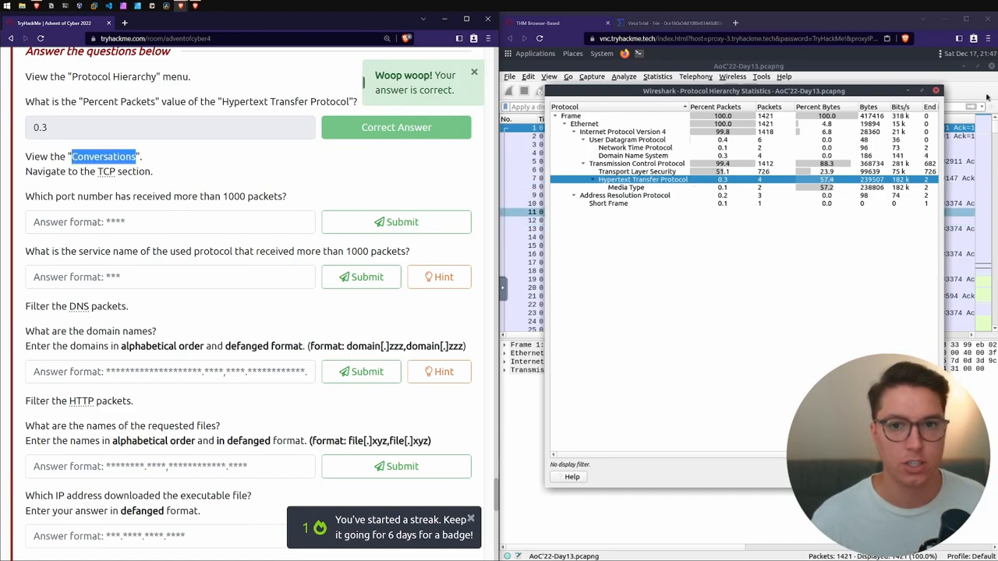
left_click(657, 76)
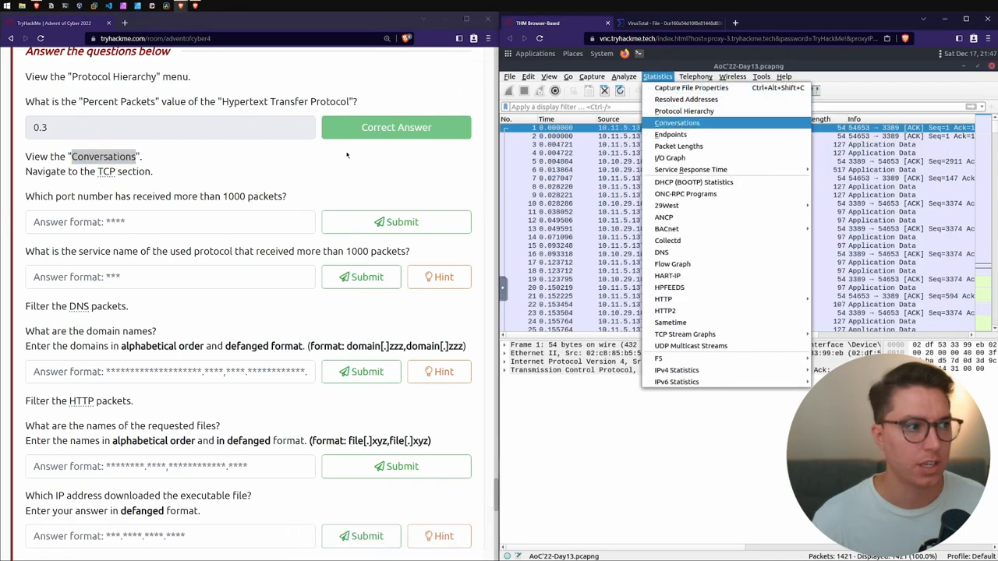
Find the 1125-packet TCP conversation and submit its port, 3389
left_click(677, 122)
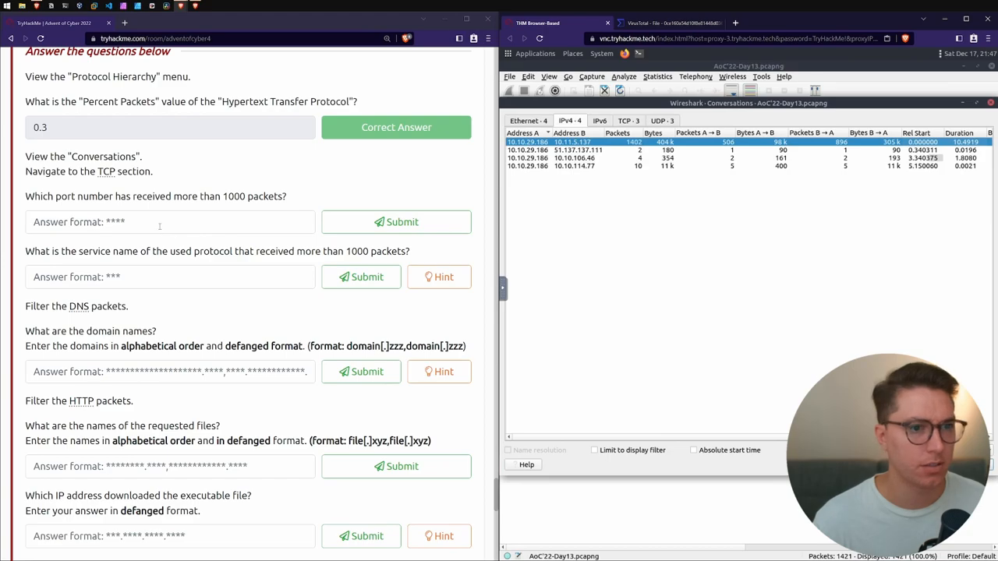
left_click(627, 120)
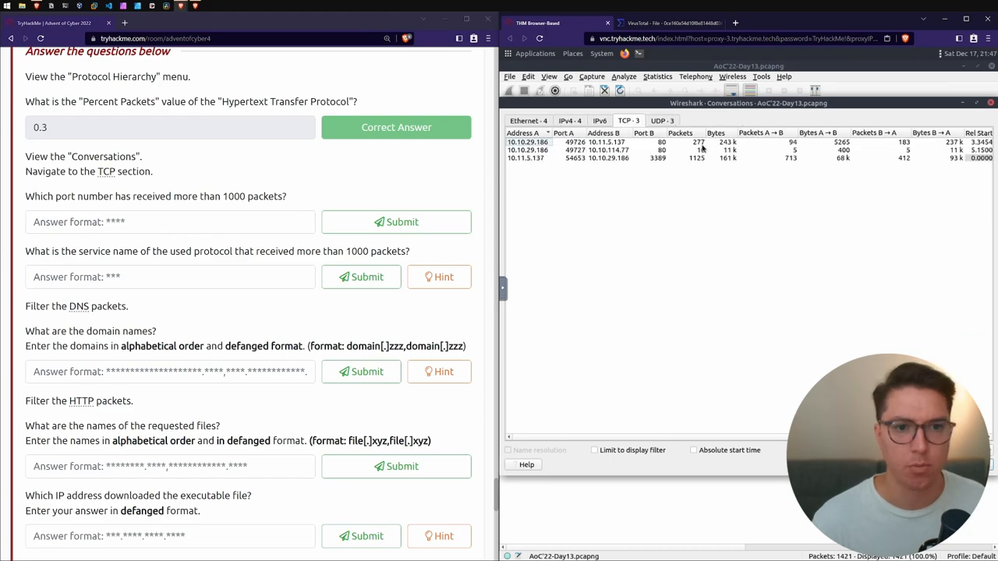
left_click(702, 157)
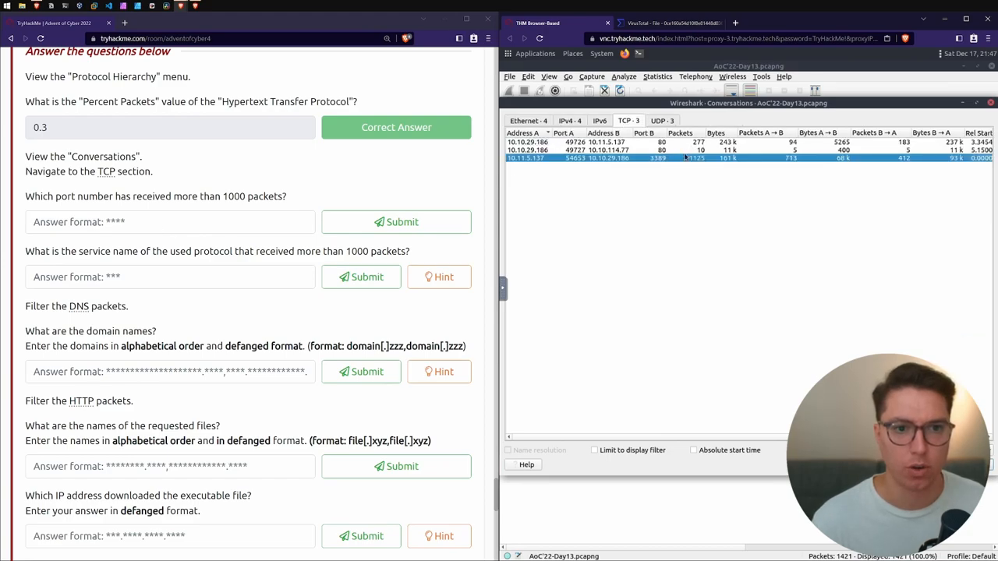
type("3")
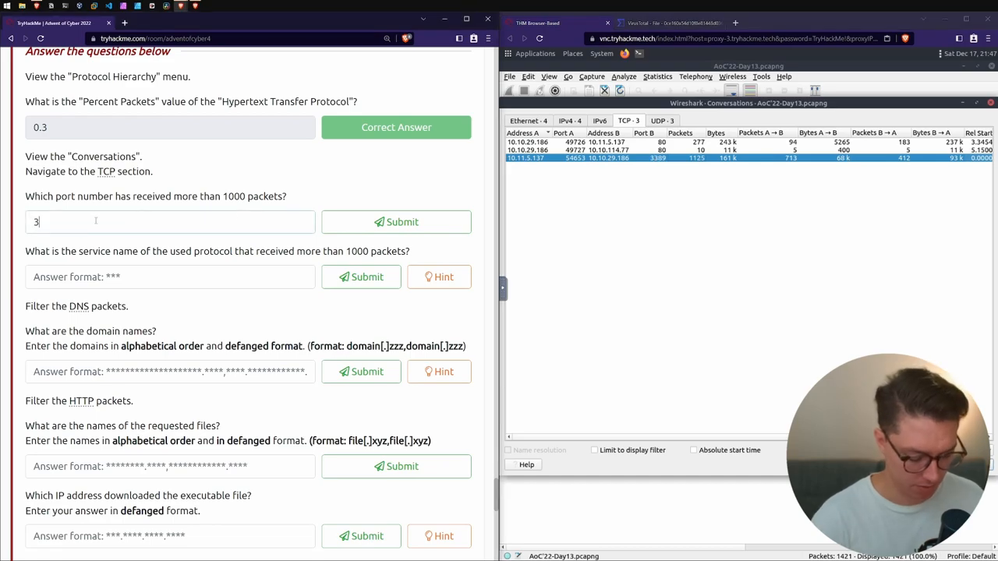
left_click(396, 221)
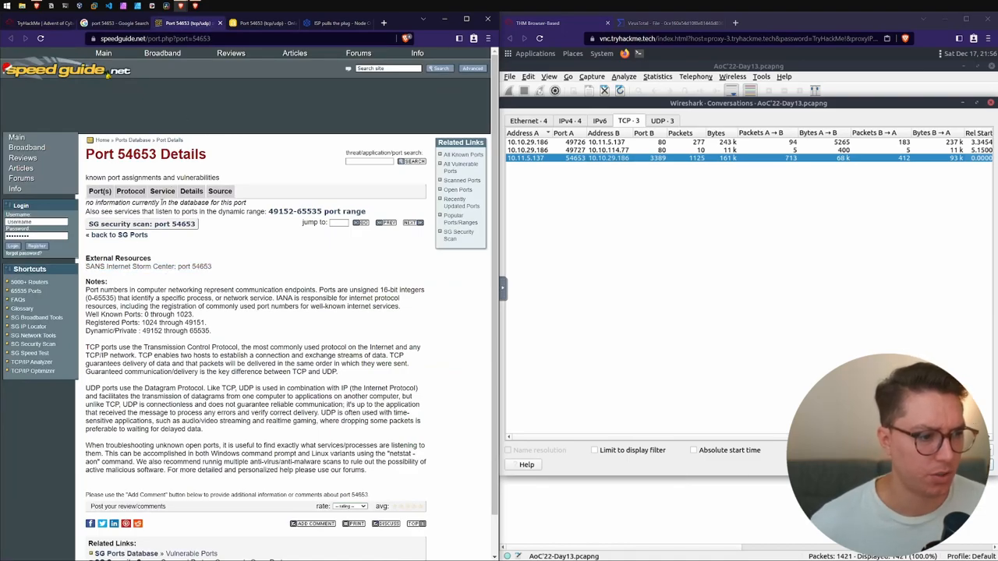
Answer RDP as the service running on port 3389
left_click(58, 22)
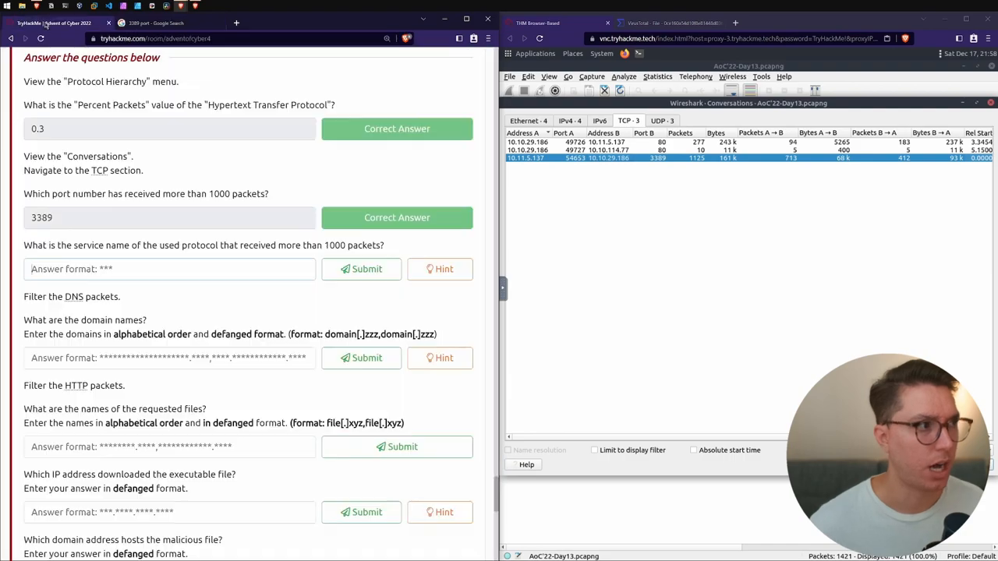
left_click(361, 269)
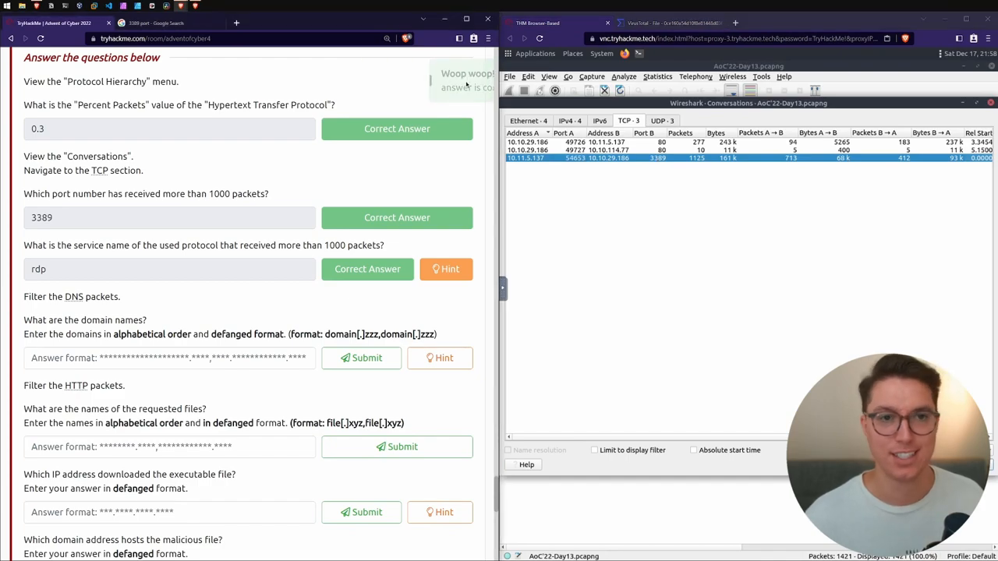
scroll("down", 3)
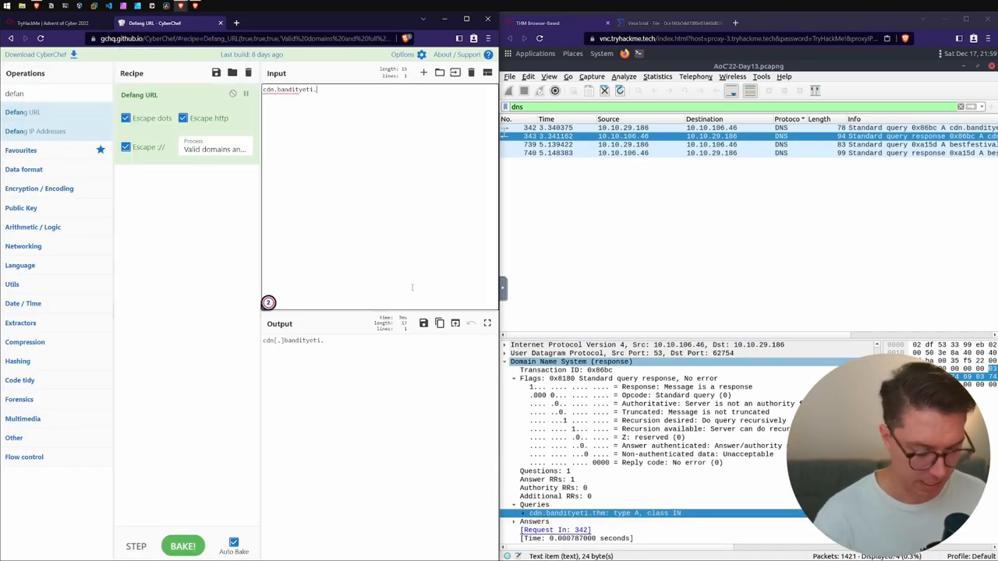
Defang cdn.bandityeti.thm and bestfestivalcompany.thm in CyberChef and submit both domains
left_click(70, 22)
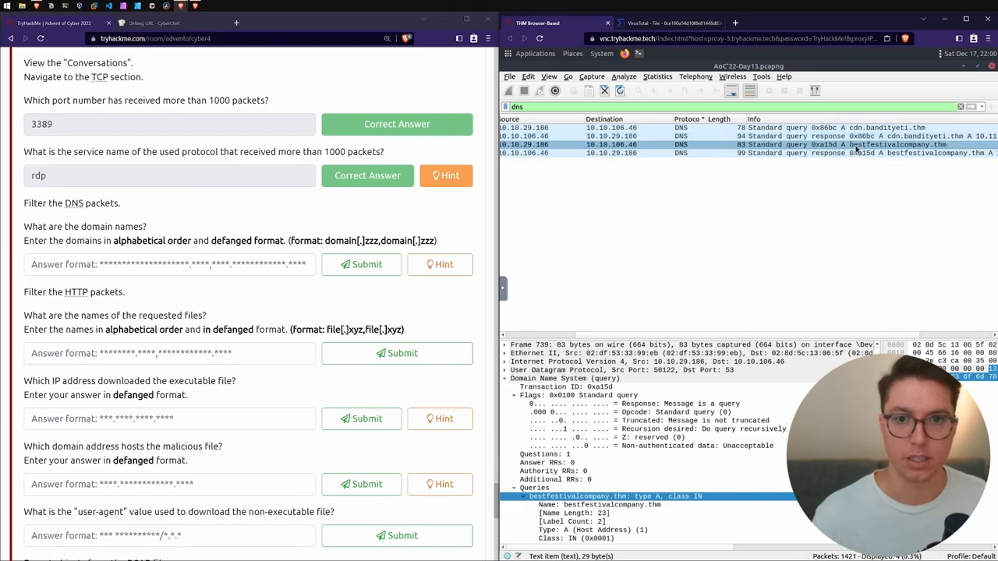
type("bestfestivalcompany.thm")
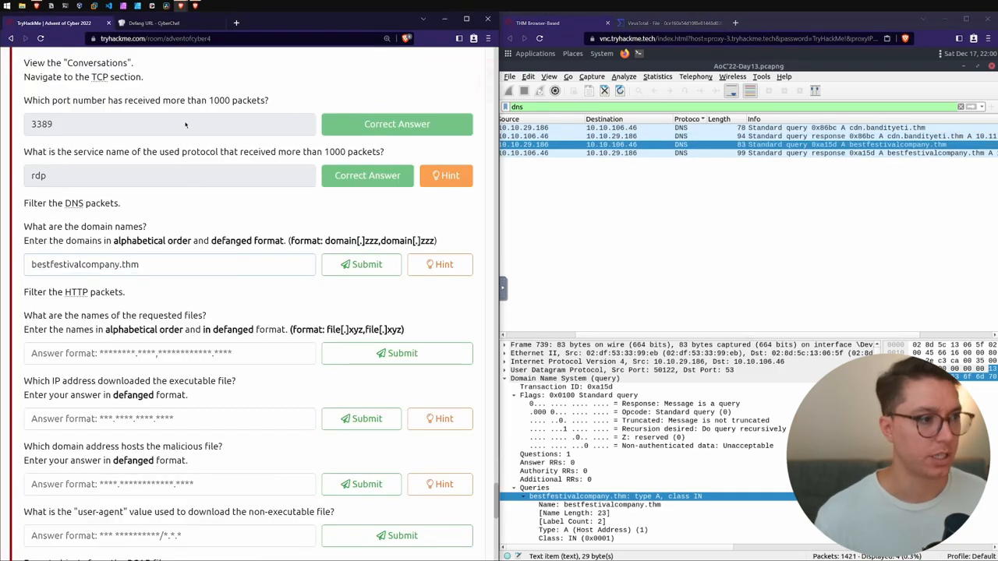
scroll("down", 3)
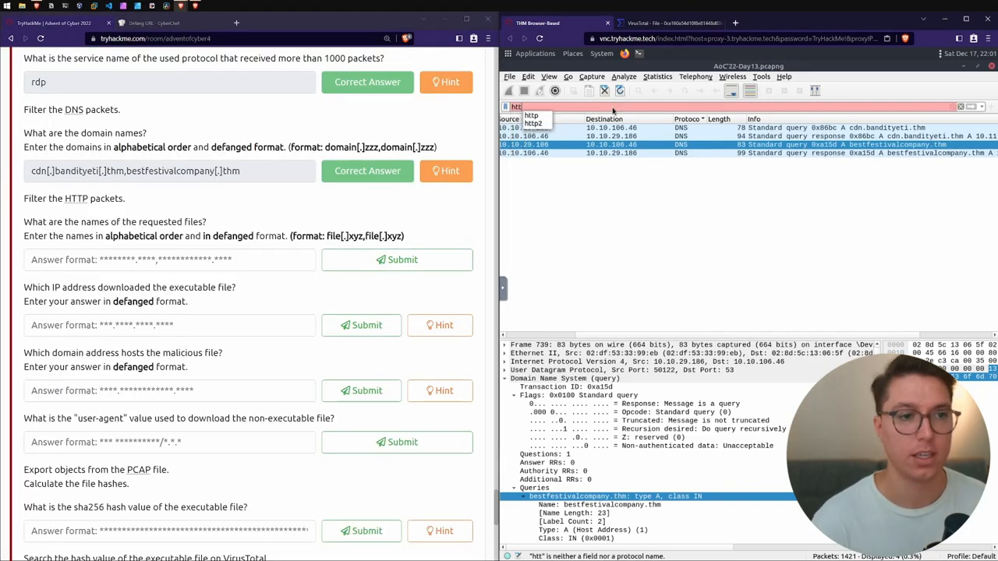
Apply the http filter and submit favicon[.]ico,mysterygift[.]exe as the requested files
key("Return")
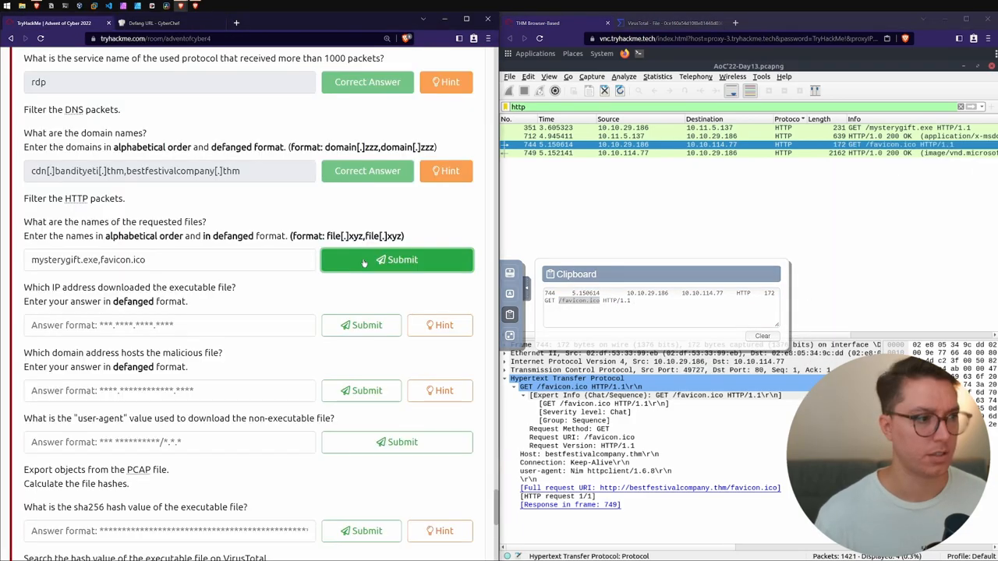
left_click(397, 260)
type("favicon.ico,")
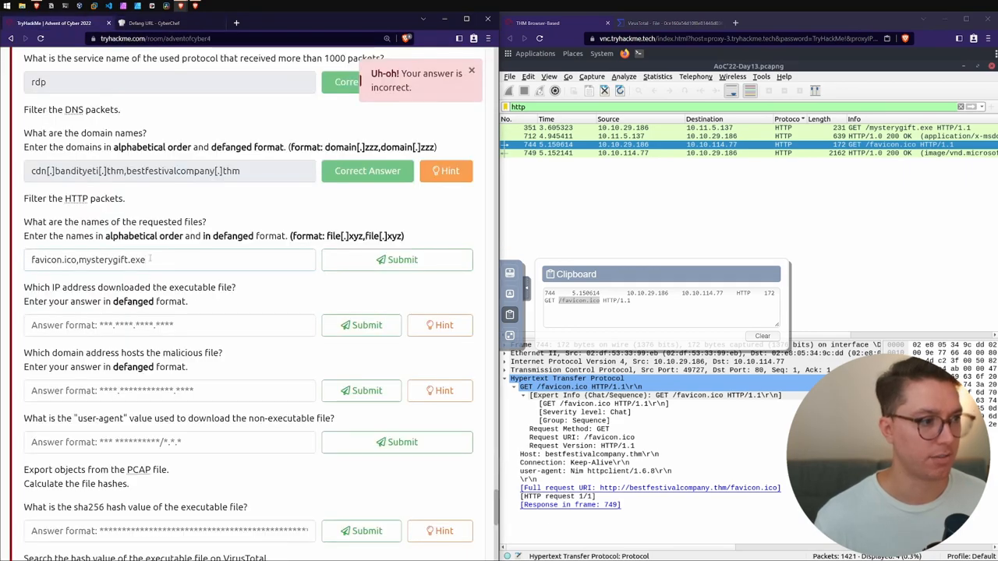
left_click(396, 260)
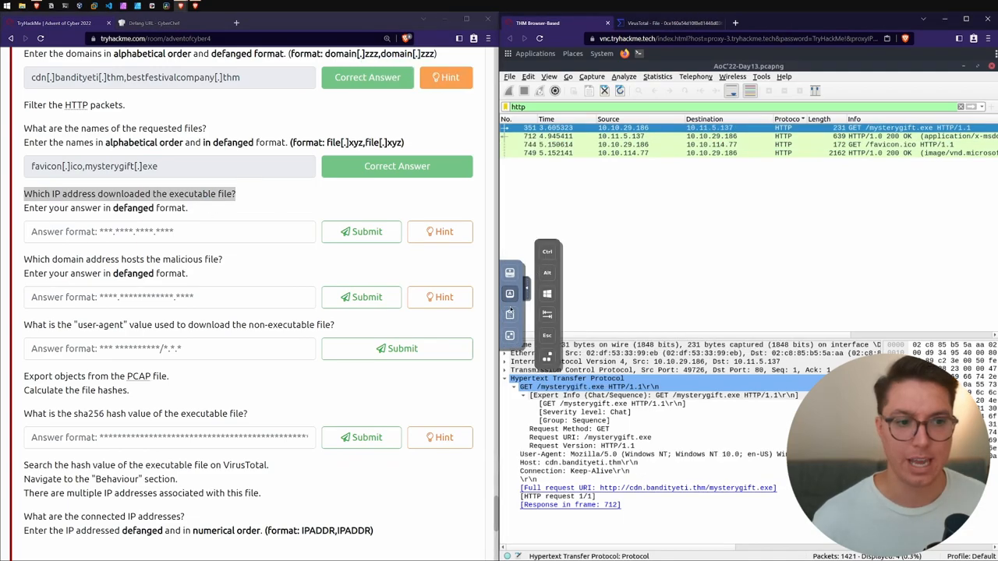
Submit the defanged source IP 10[.]10[.]29[.]186 that downloaded mysterygift.exe
left_click(510, 314)
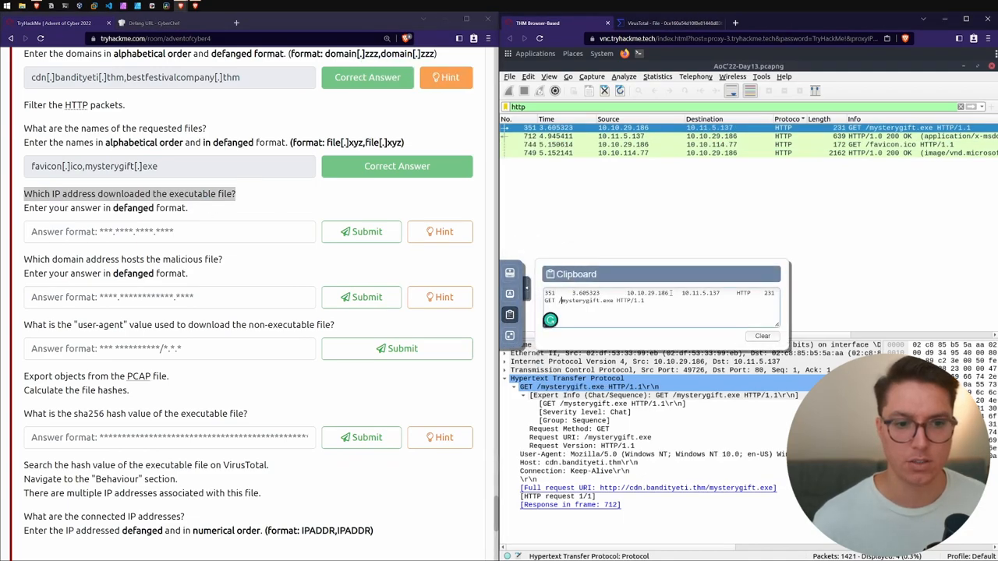
double_click(700, 293)
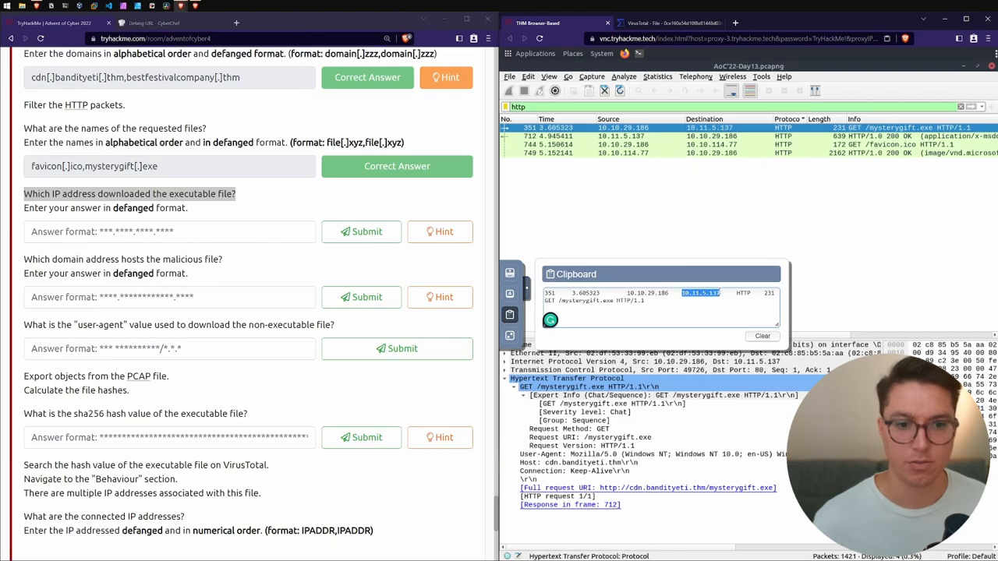
left_click(160, 23)
type("10[.]11[.]5[.]137")
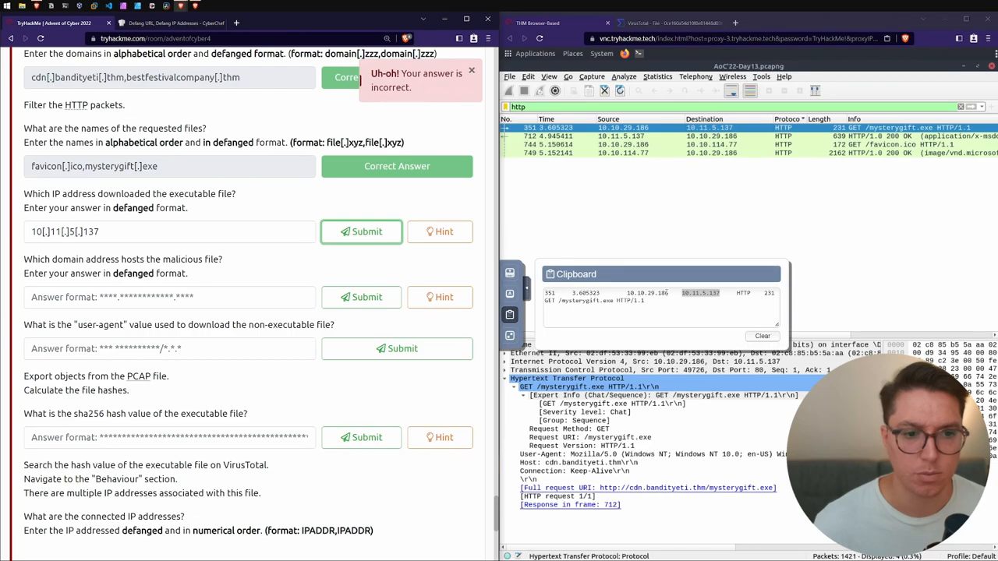
left_click(156, 23)
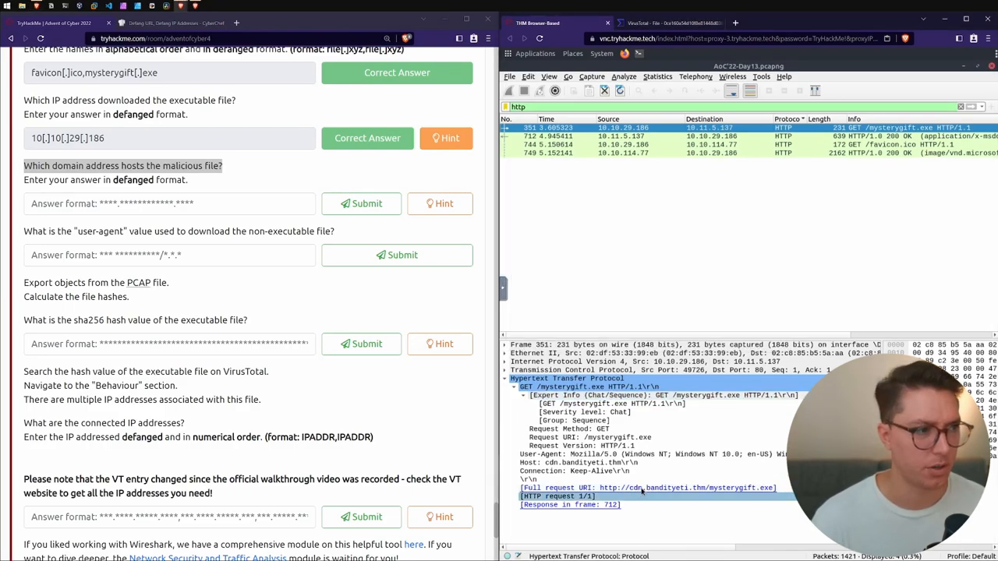
Submit cdn[.]bandityeti[.]thm and the favicon request's user-agent, Nim httpclient/1.6.8
left_click(360, 204)
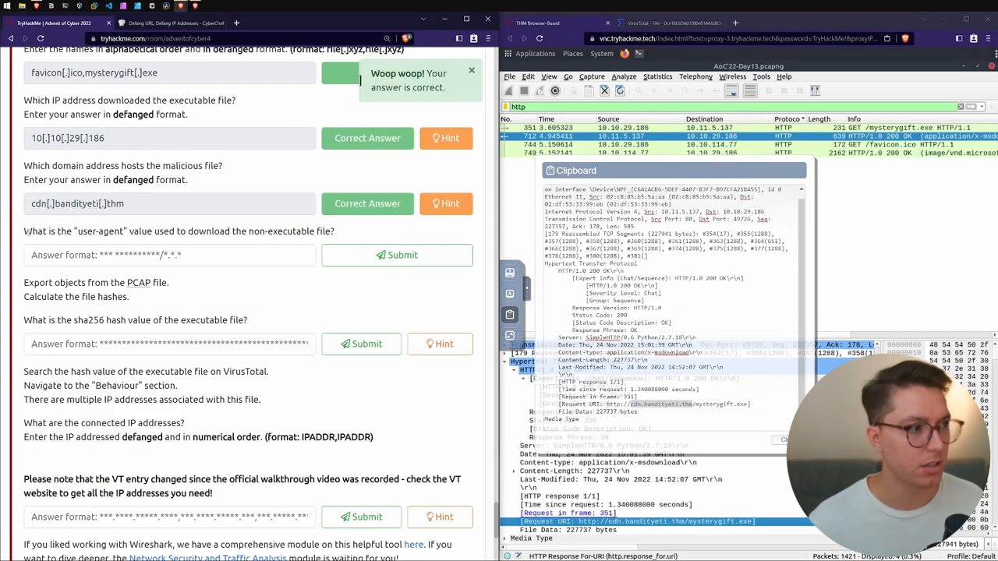
double_click(179, 232)
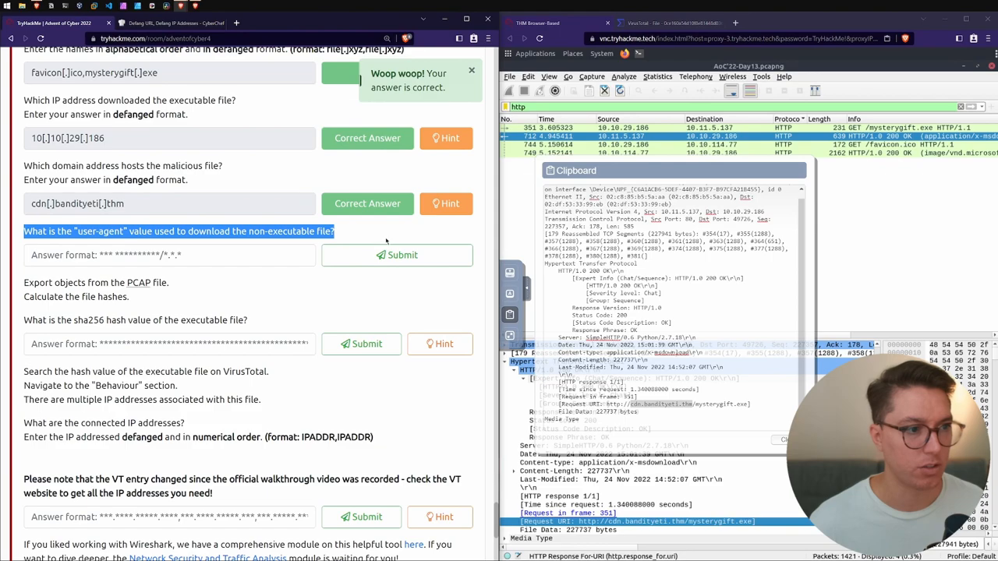
right_click(710, 127)
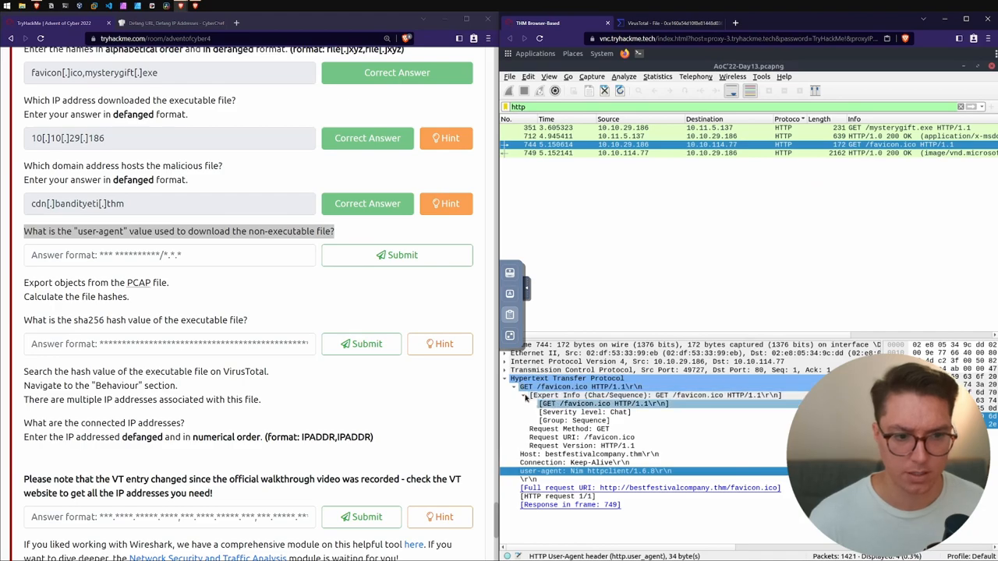
left_click(701, 153)
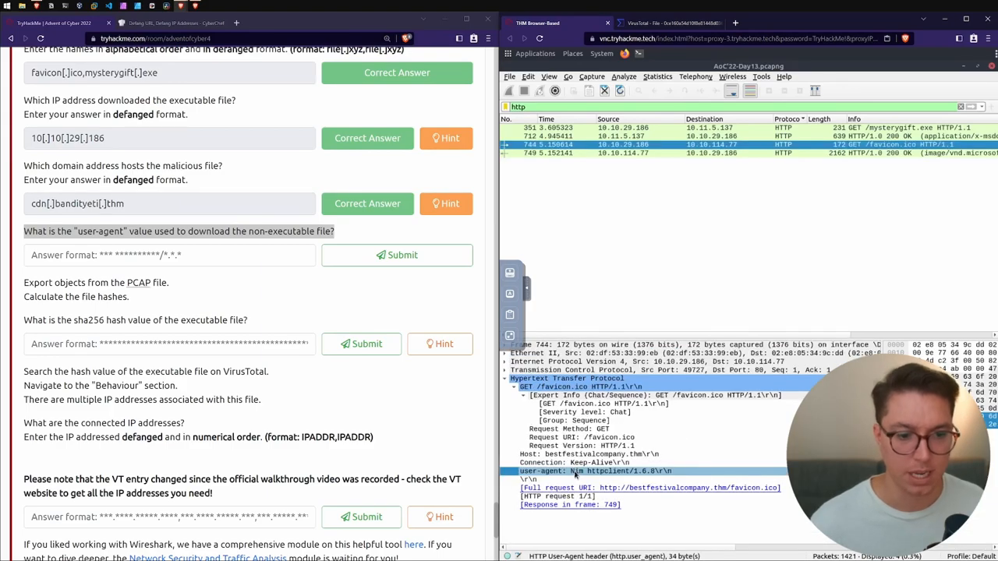
left_click(402, 255)
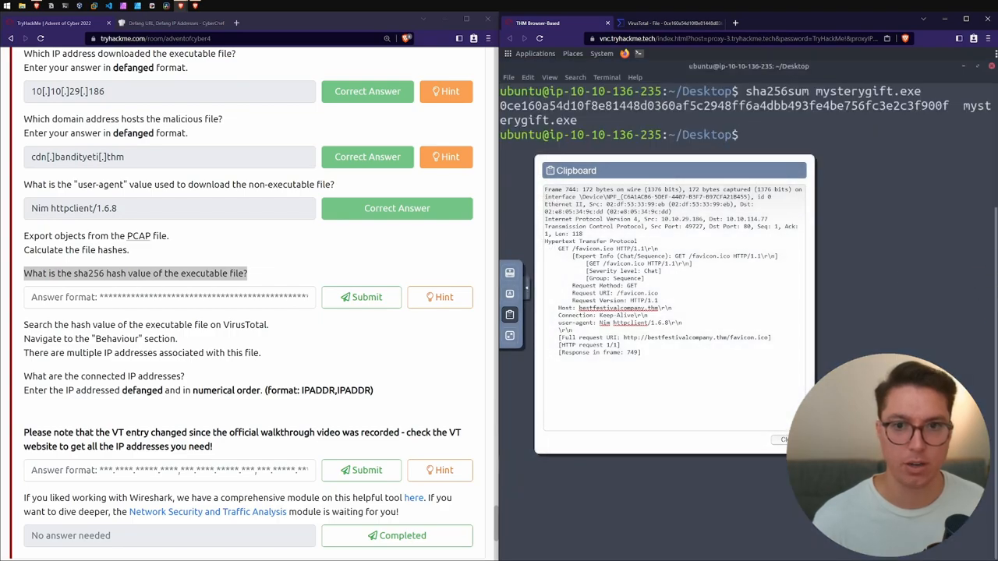
Submit mysterygift.exe's SHA256 hash and open its VirusTotal behaviour report
left_click(361, 297)
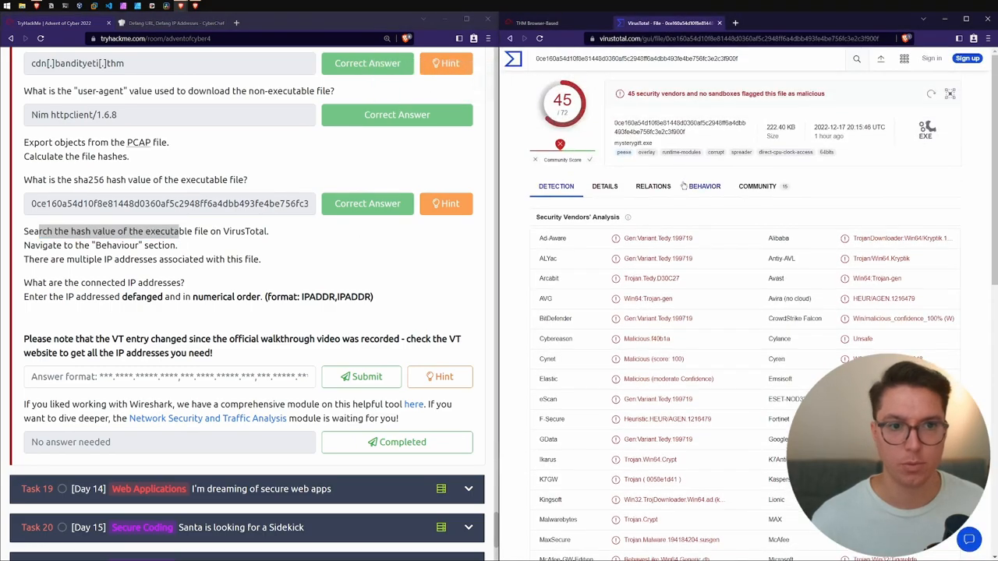
left_click(704, 185)
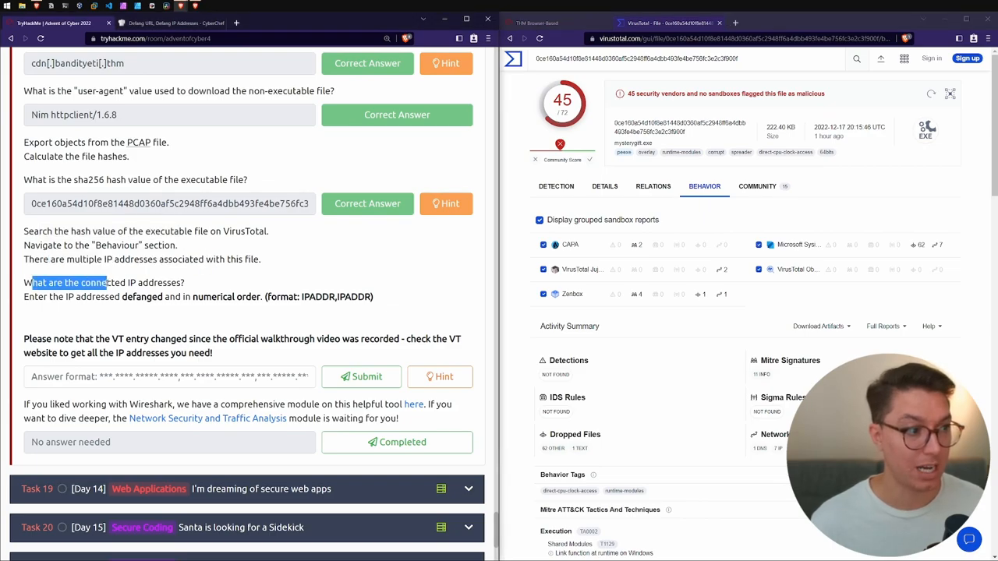
mouse_move(620, 245)
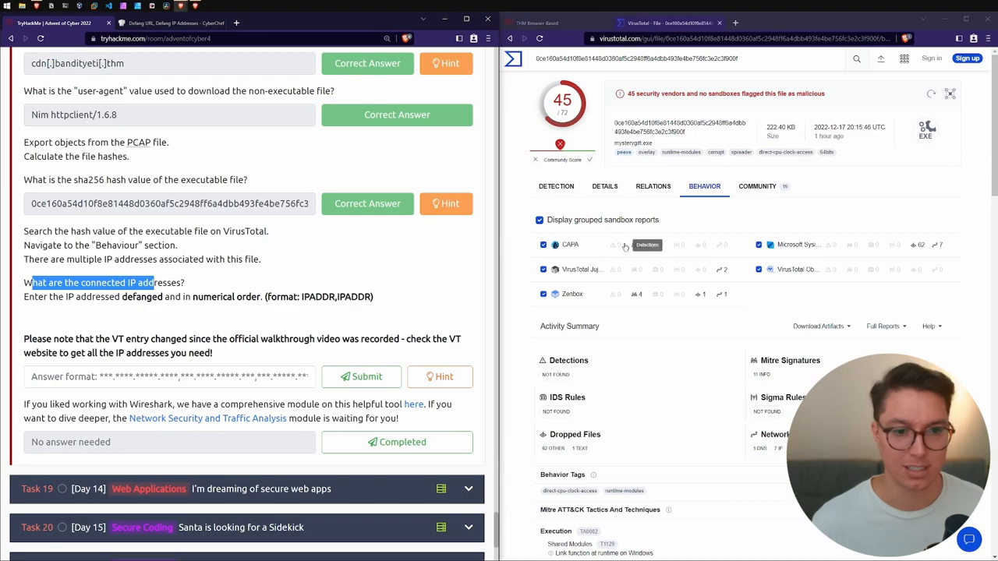
Copy the contacted IPs from VirusTotal's IP Traffic list and submit them undefanged
scroll("down", 3)
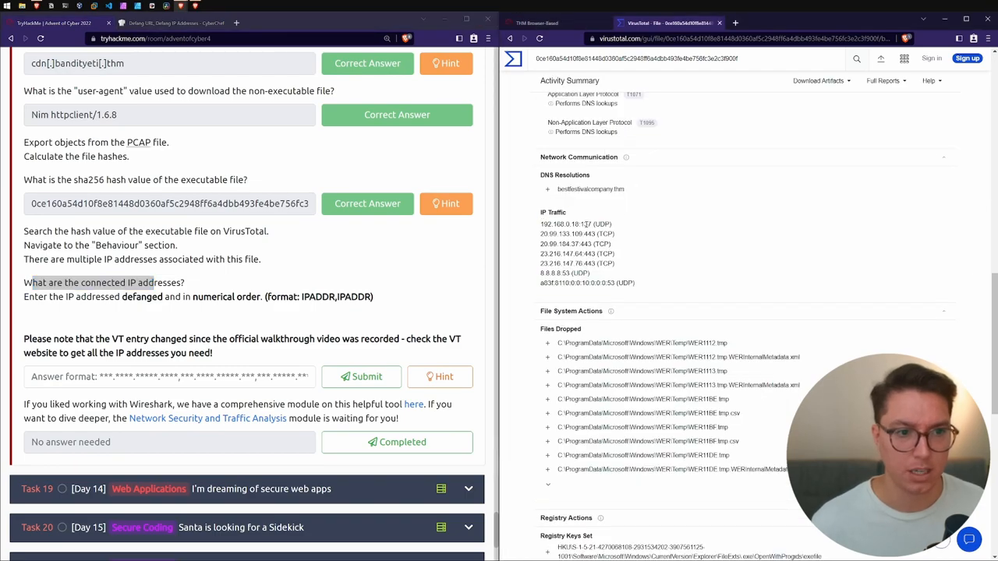
left_click_drag(541, 224, 638, 283)
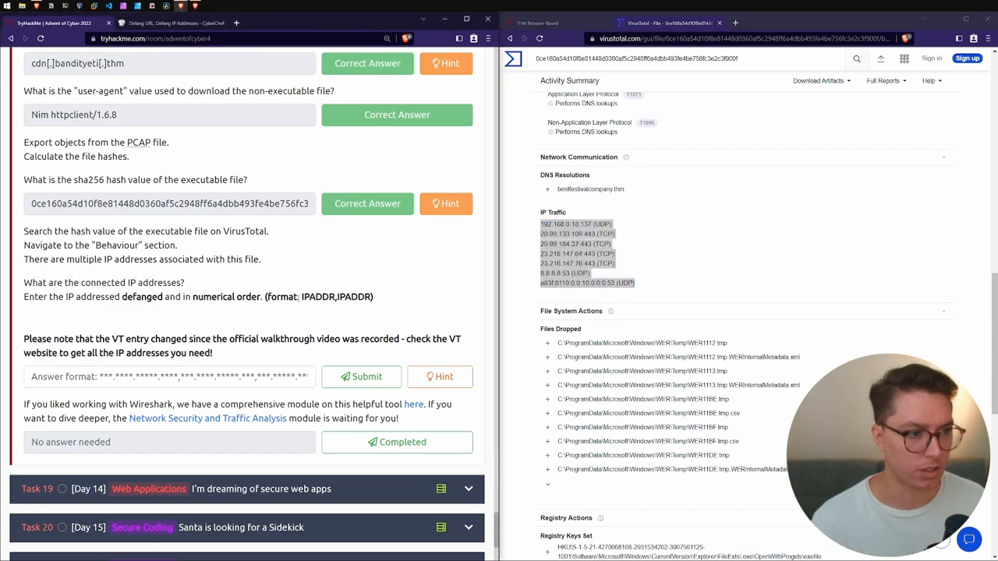
left_click(156, 23)
type("8.8.8.8,20.99.133.109,20.99.184.37,23.216.147.64,23.216.147.76,")
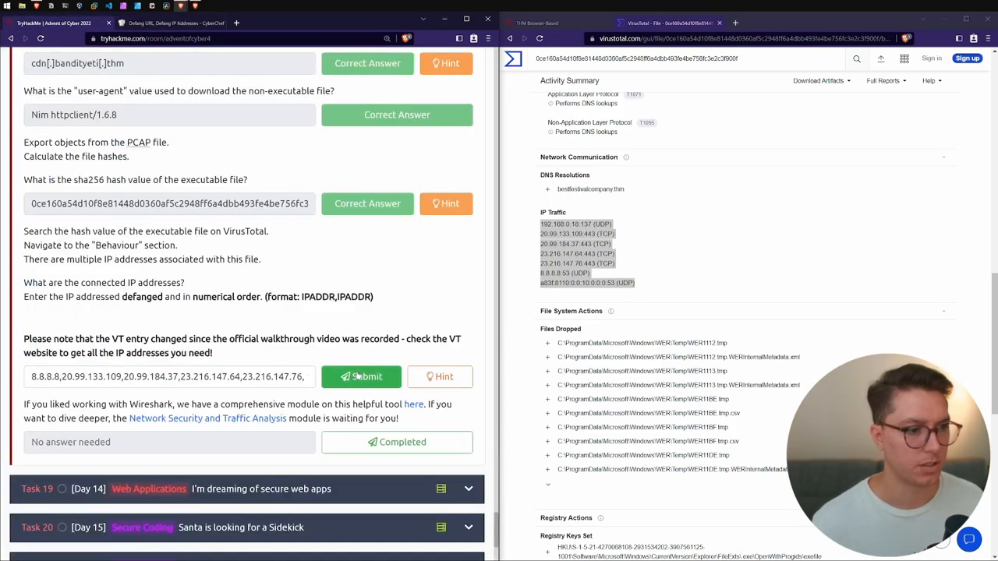
left_click(169, 23)
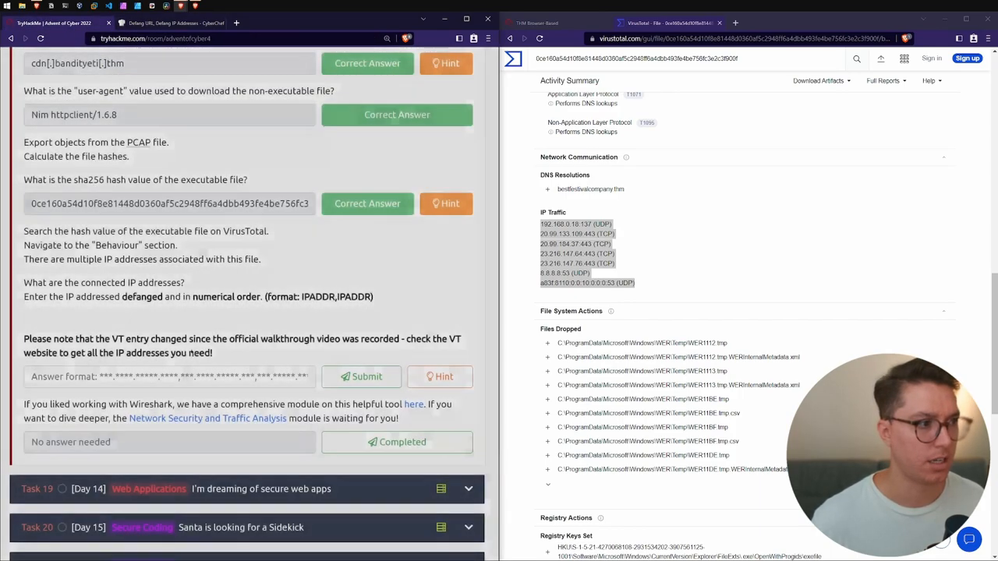
Submit the defanged IPs 20[.]99[.]133[.]109 through 23[.]216[.]147[.]76 as the connected-IPs answer
left_click(361, 377)
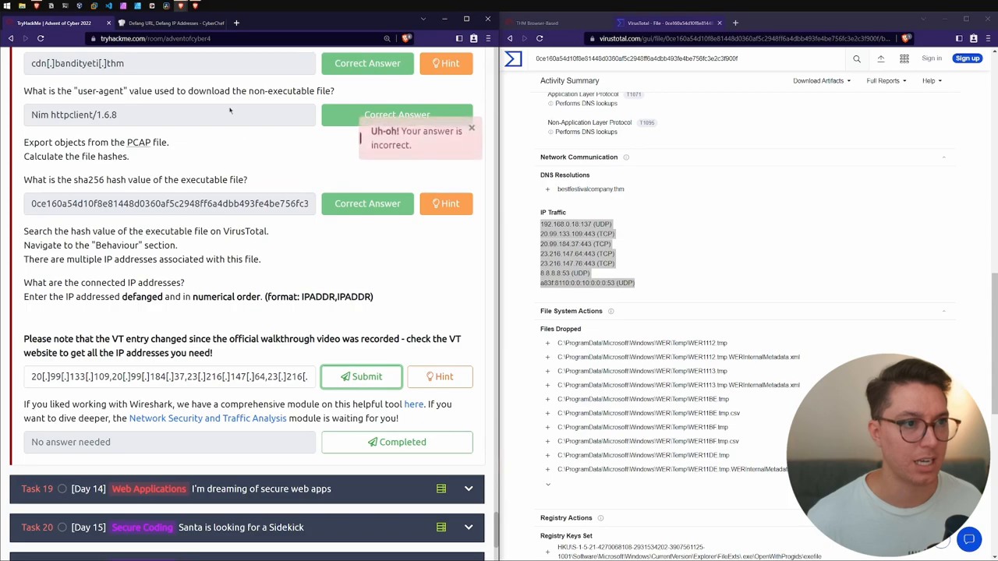
left_click(167, 22)
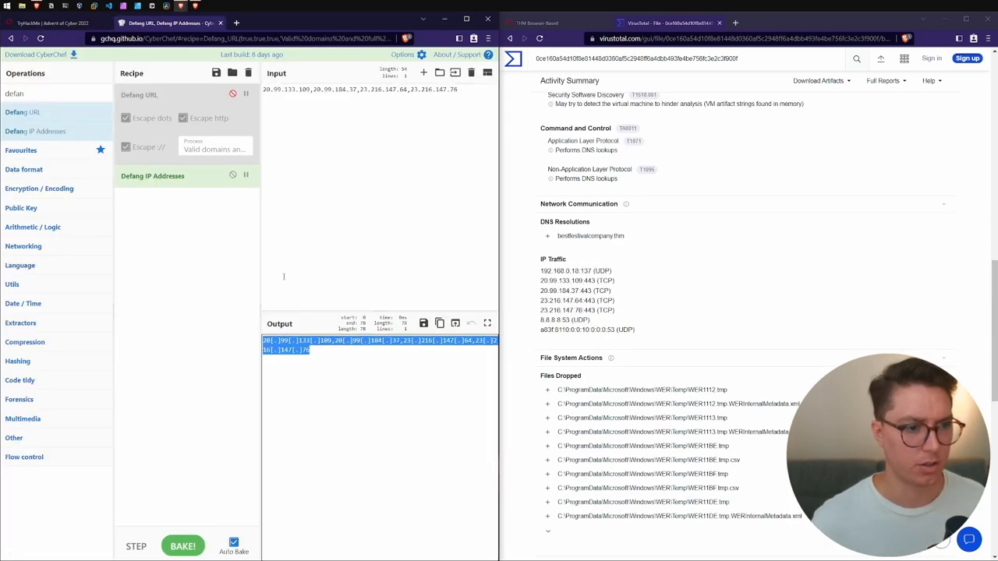
left_click(58, 23)
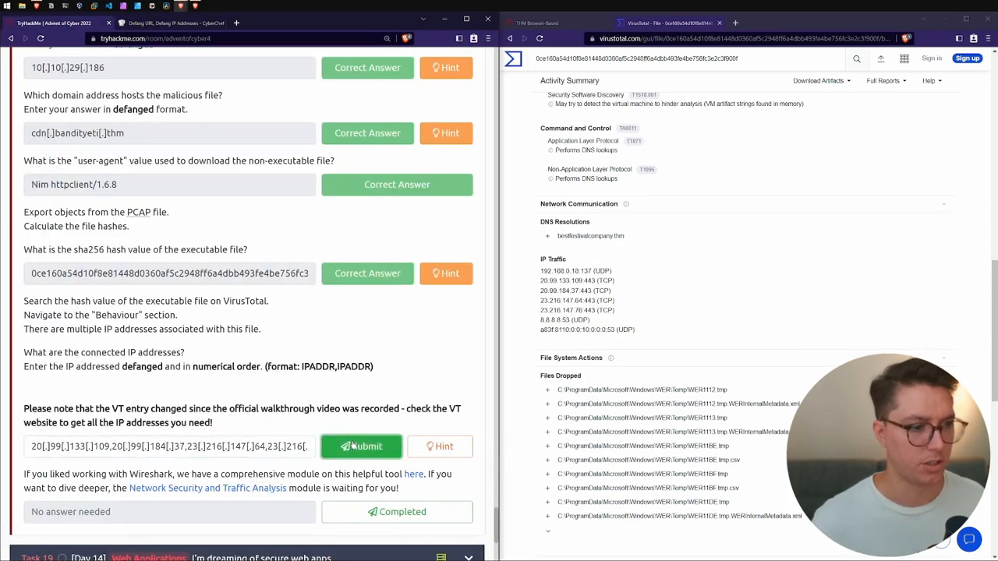
left_click(361, 446)
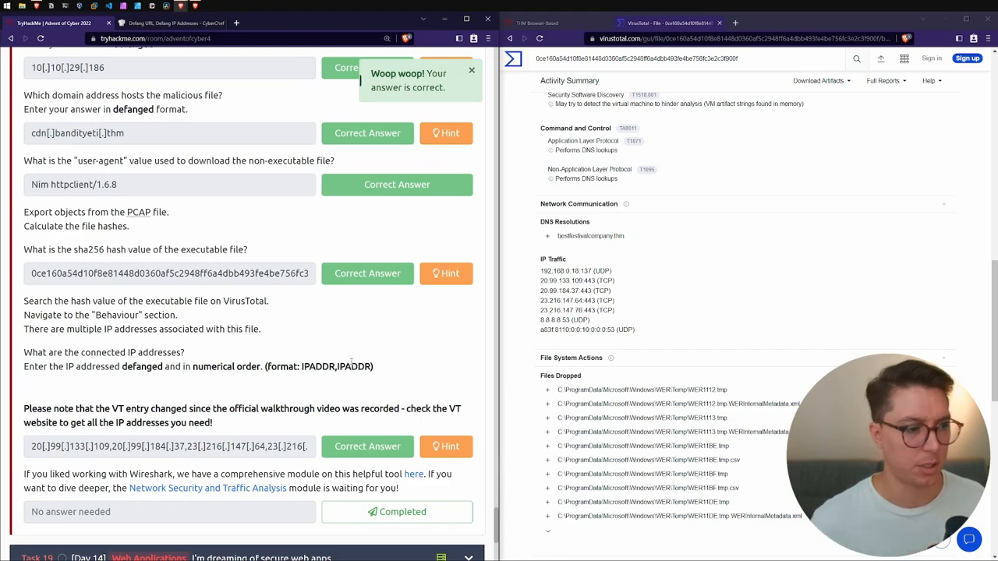
Select the TCP connection addresses in the IP traffic list
double_click(546, 271)
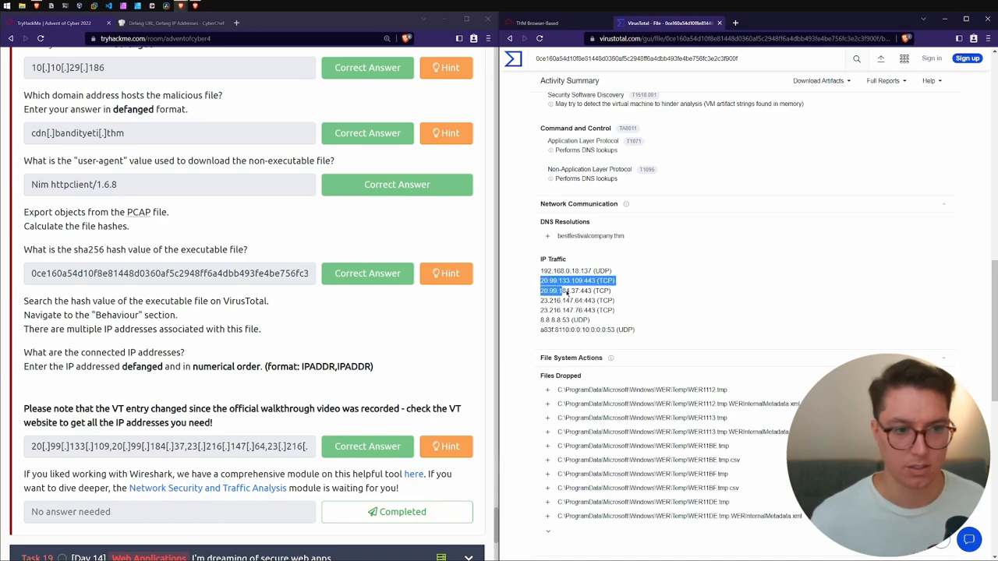
left_click_drag(577, 281, 577, 310)
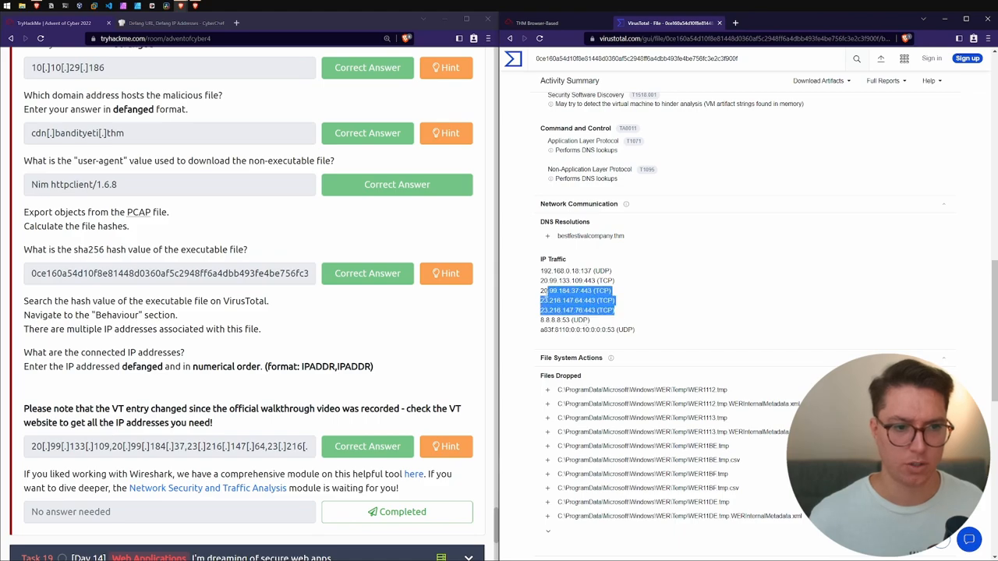
scroll("up", 3)
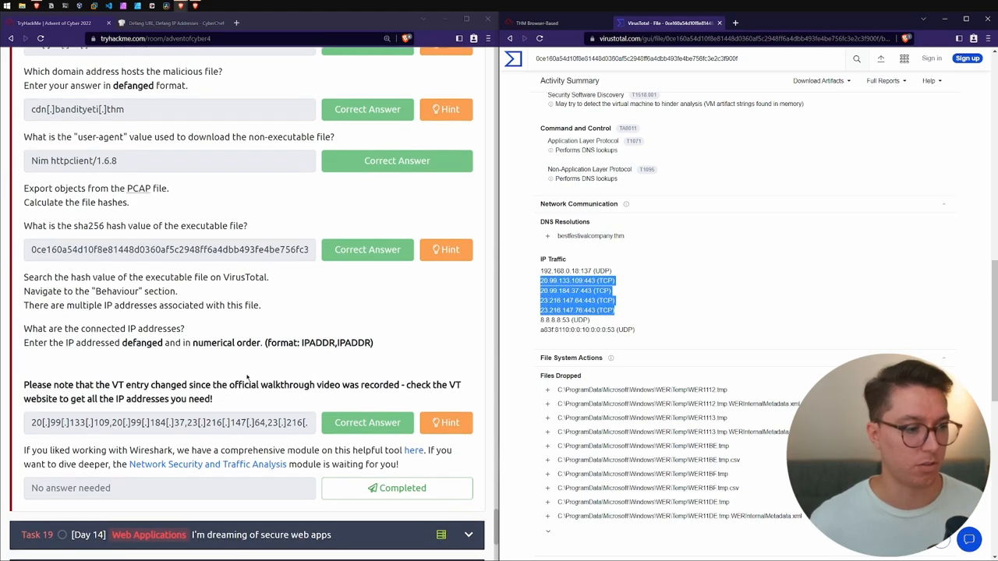